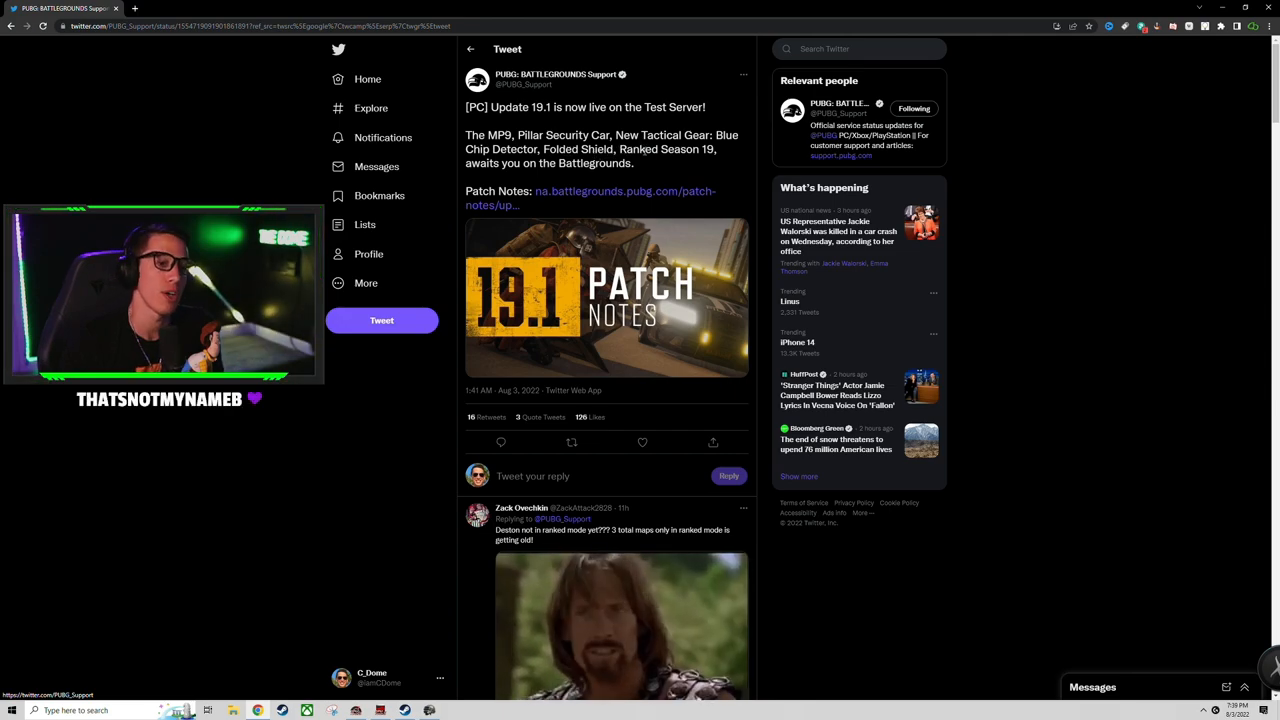
Follow the PUBG Support tweet's link to the Update 19.1 patch notes page.
left_click(590, 198)
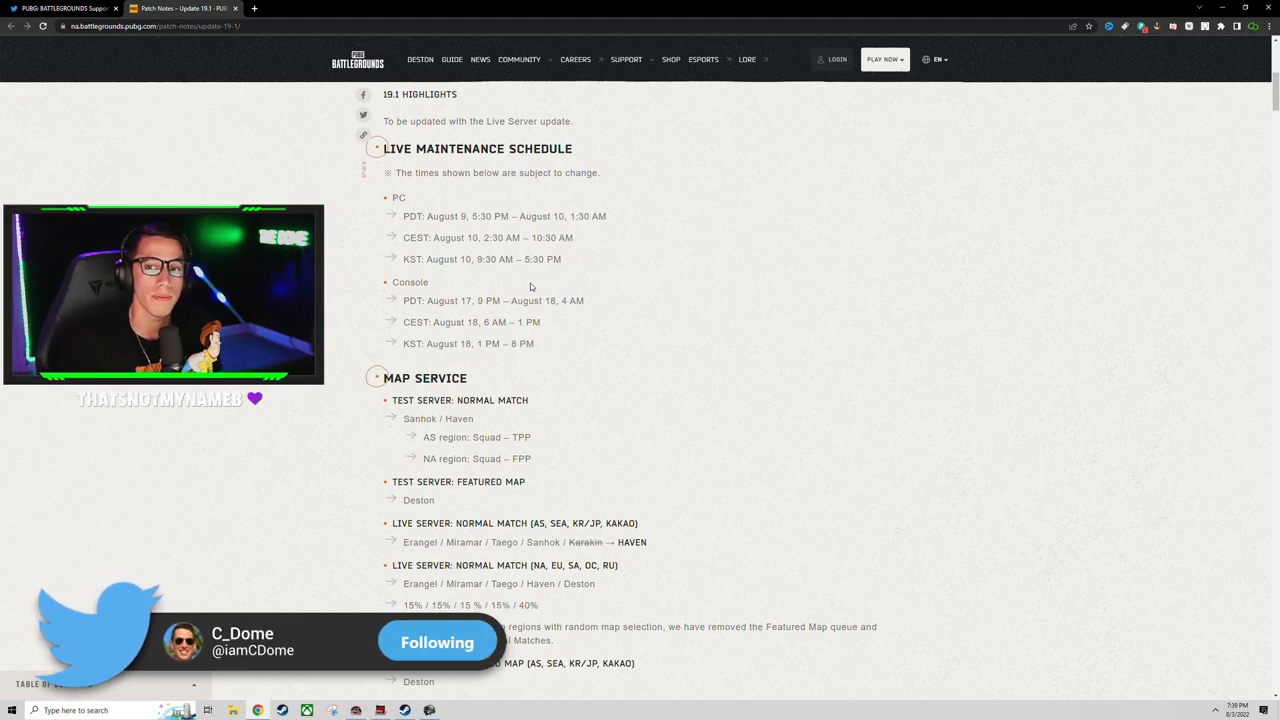
Review the maintenance schedule and map service, highlighting the region map selection percentages.
scroll("down", 3)
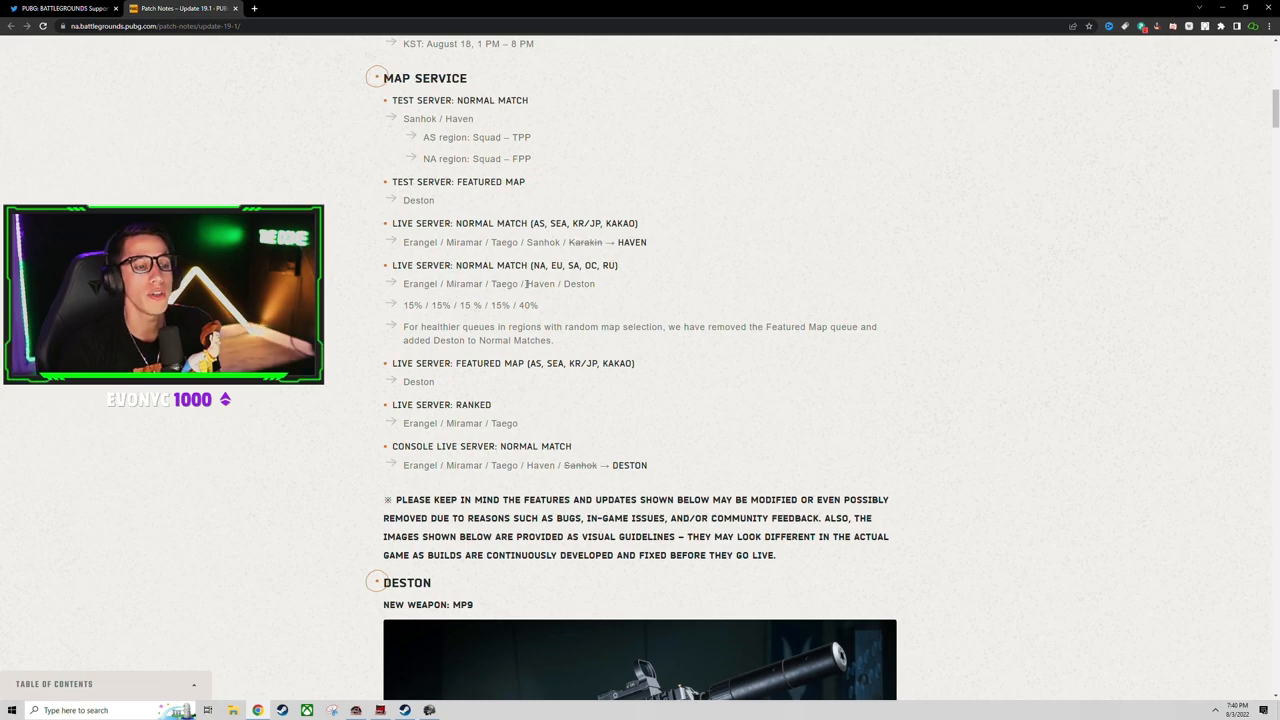
double_click(580, 284)
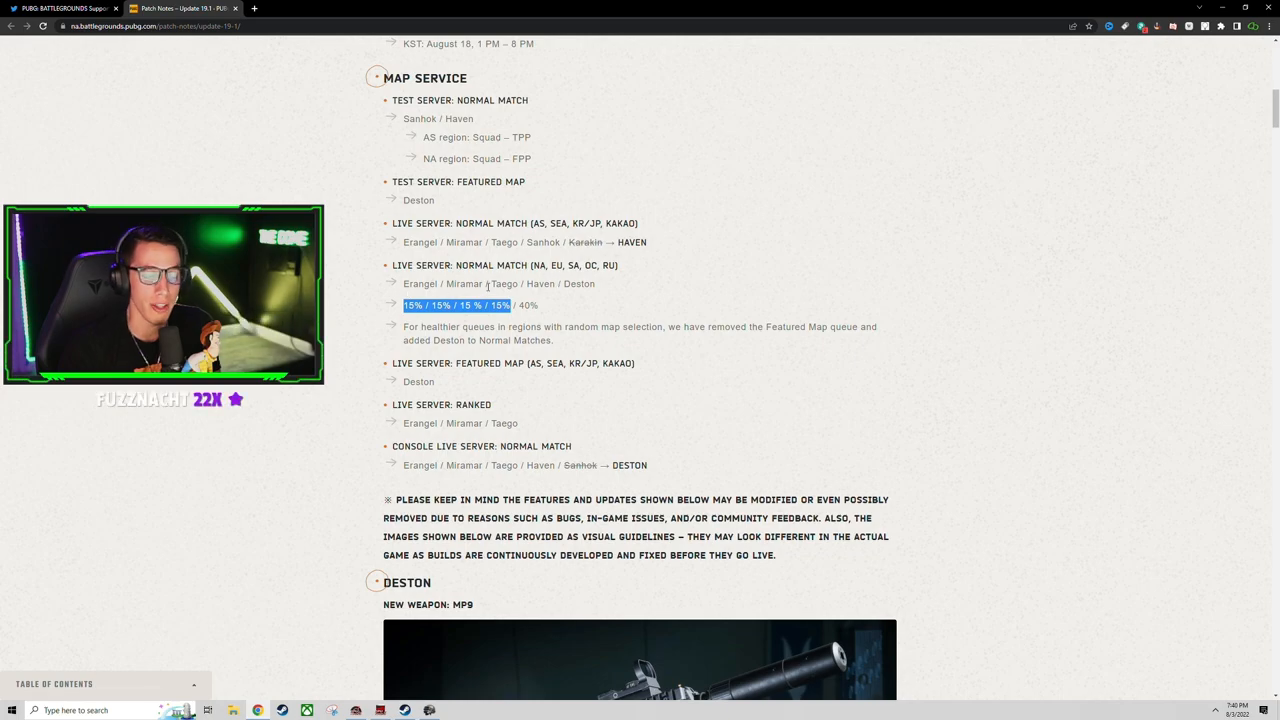
Continue past the map rotations to the Deston section introducing the MP9.
scroll("down", 3)
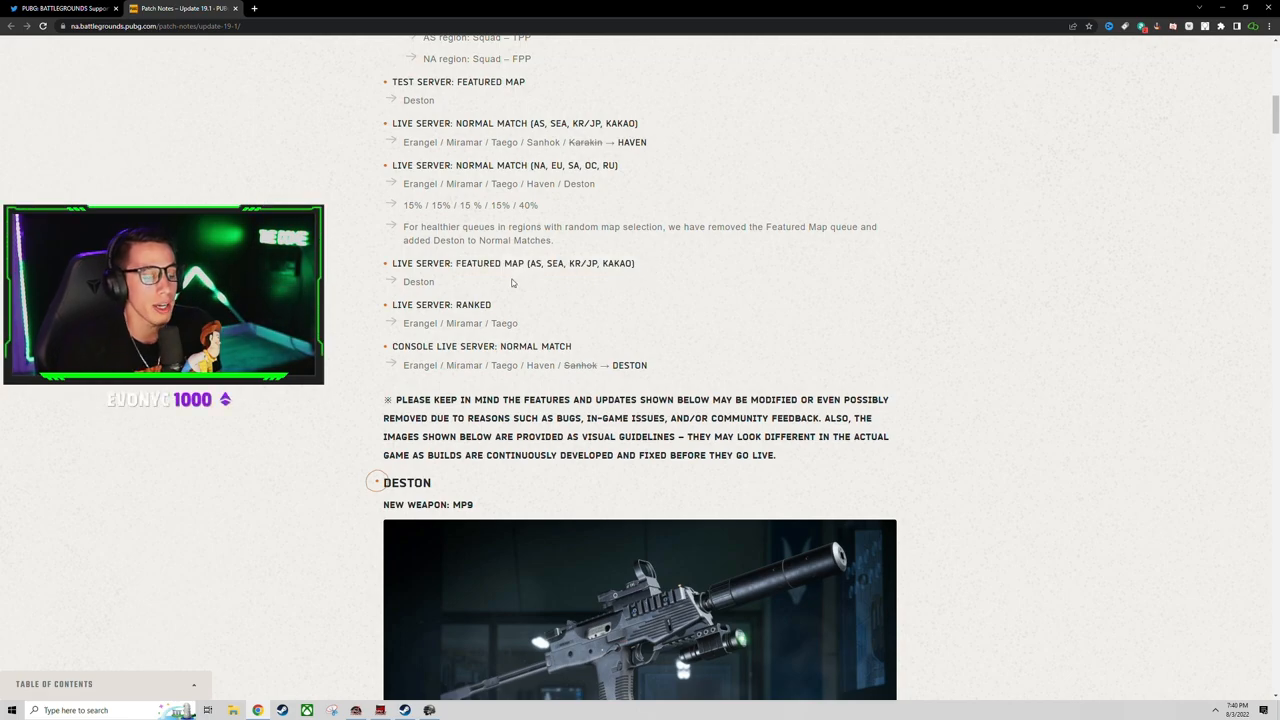
scroll("down", 3)
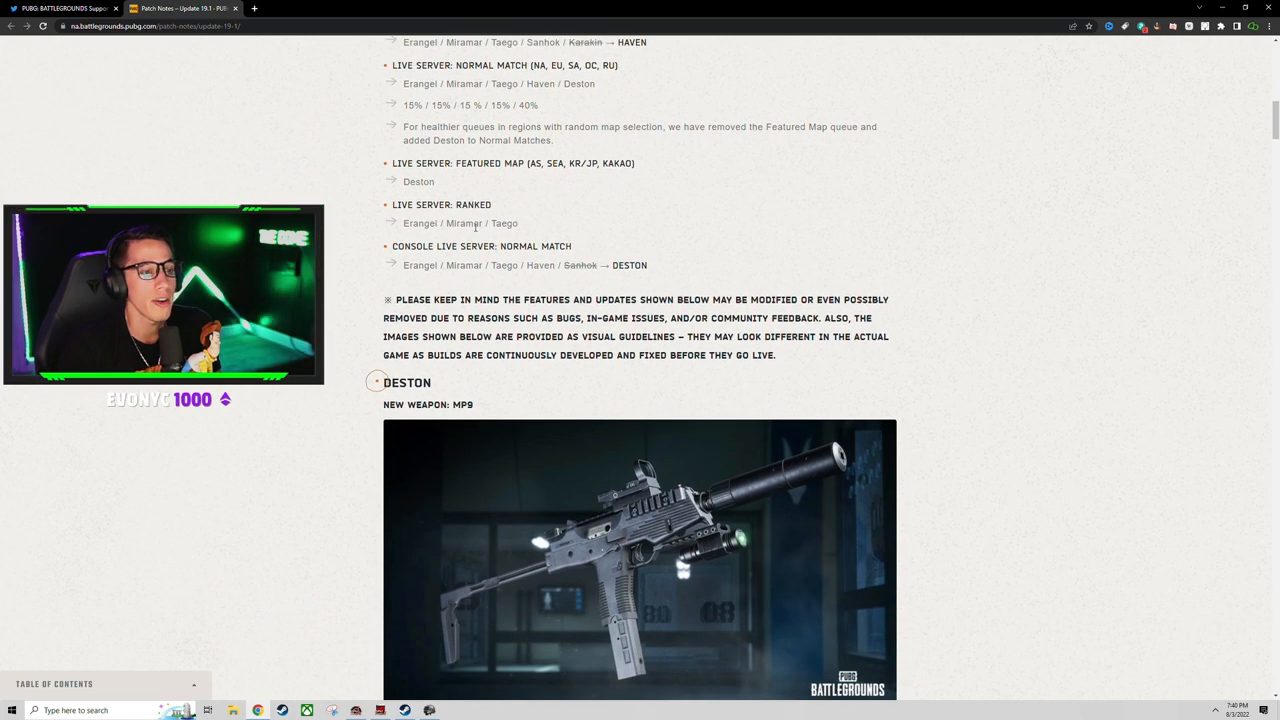
scroll("down", 3)
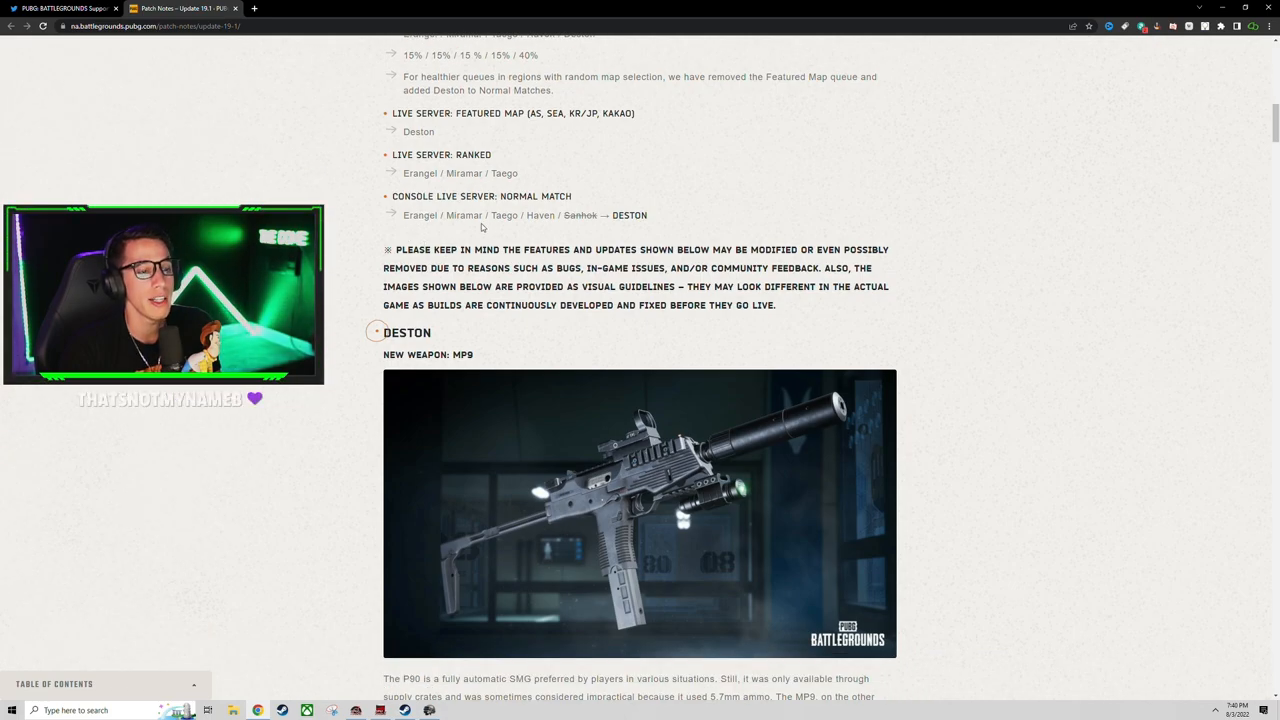
scroll("down", 3)
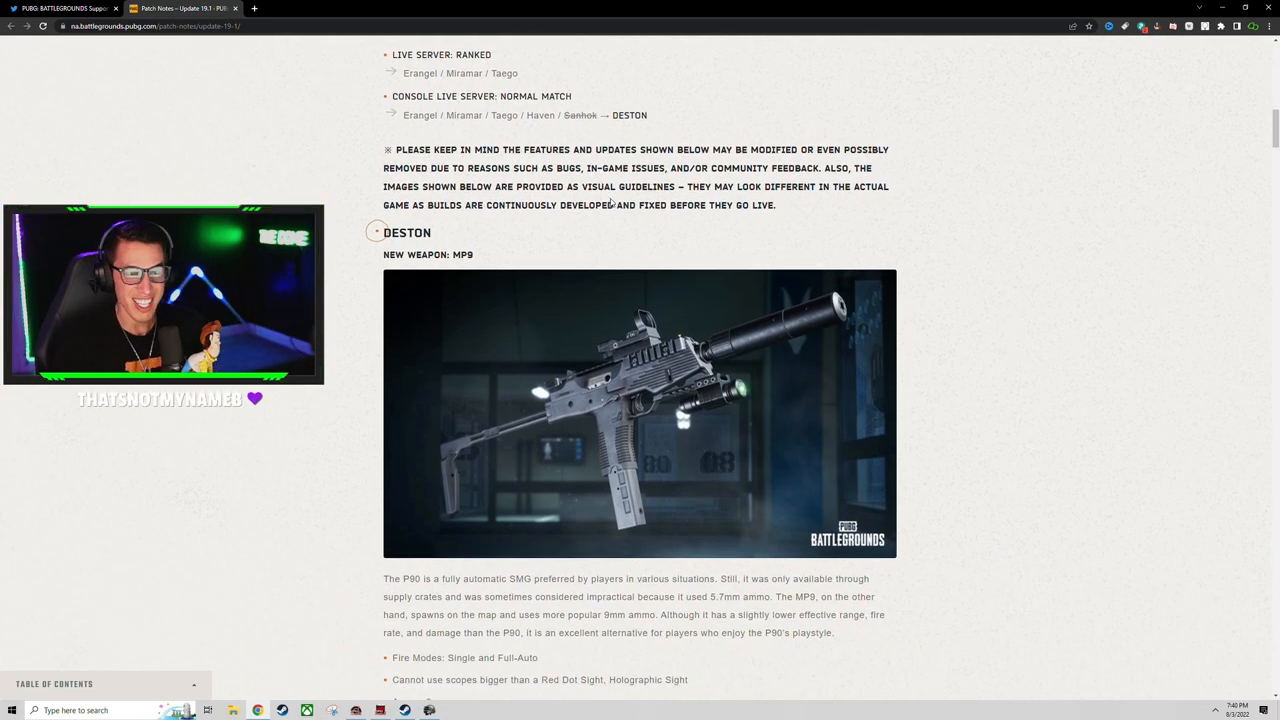
Read the MP9 description with its fire modes, ammo, damage and fire rate stats.
scroll("down", 3)
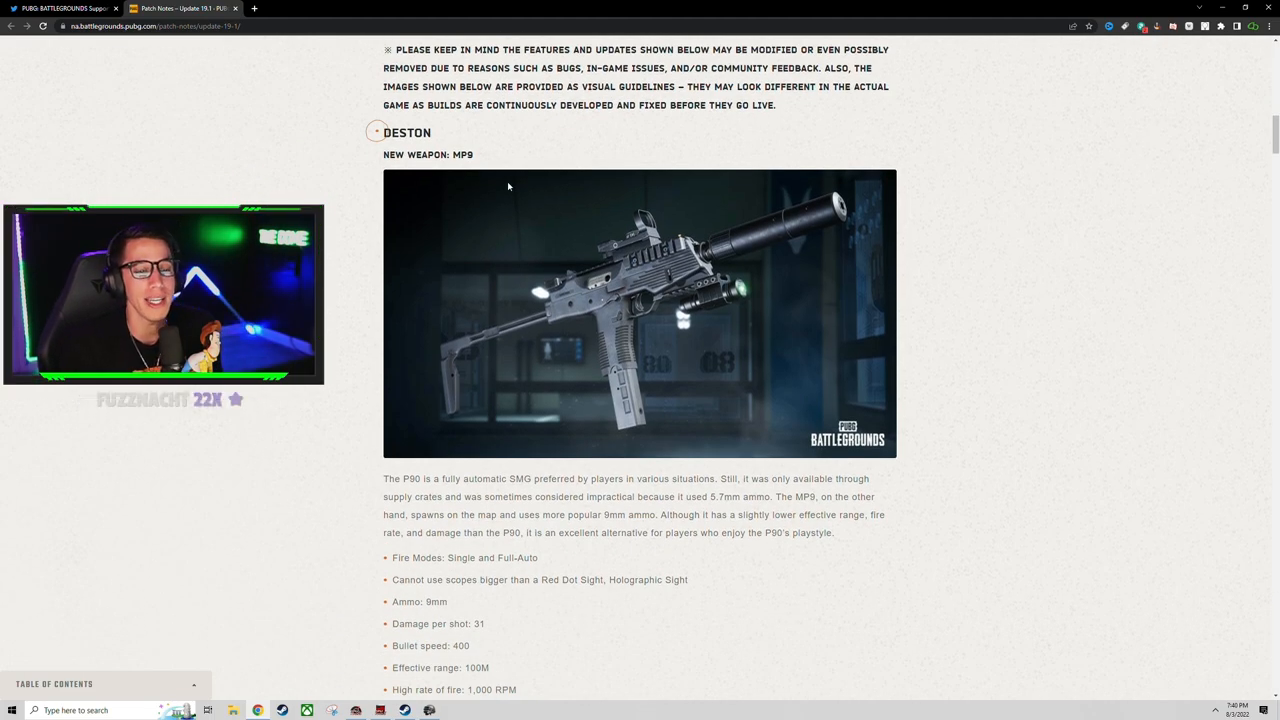
scroll("down", 3)
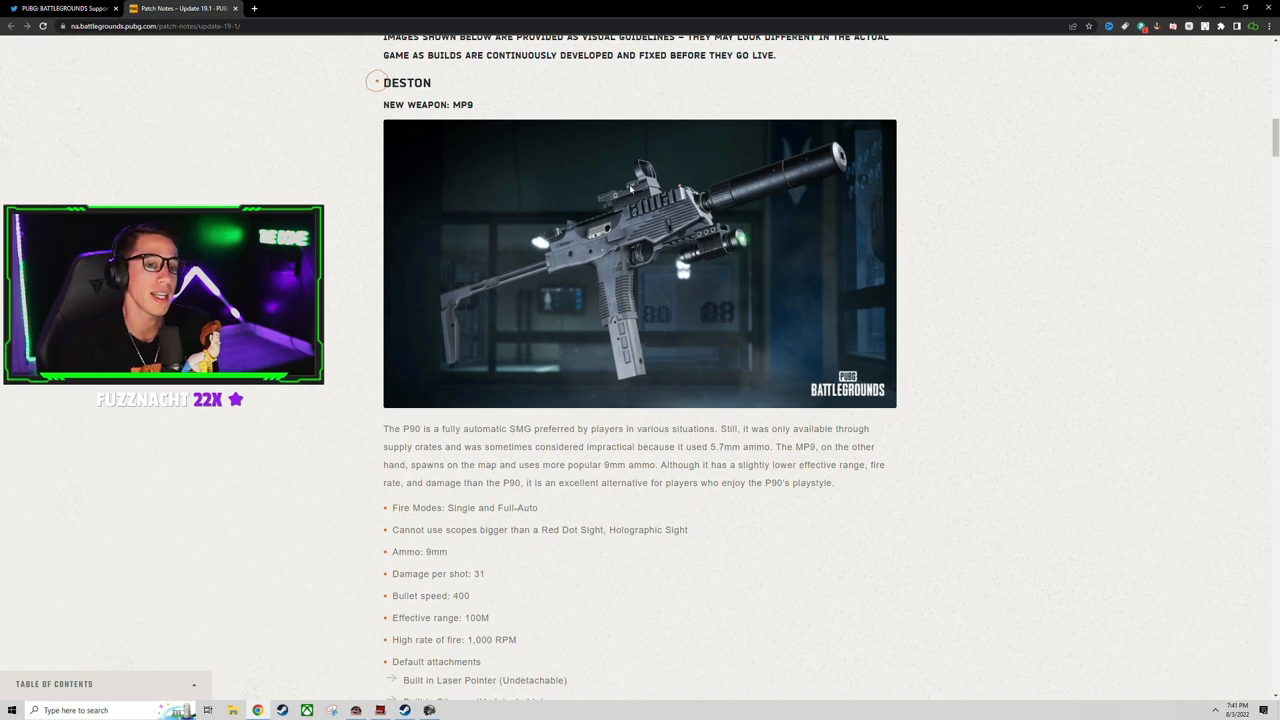
mouse_move(740, 240)
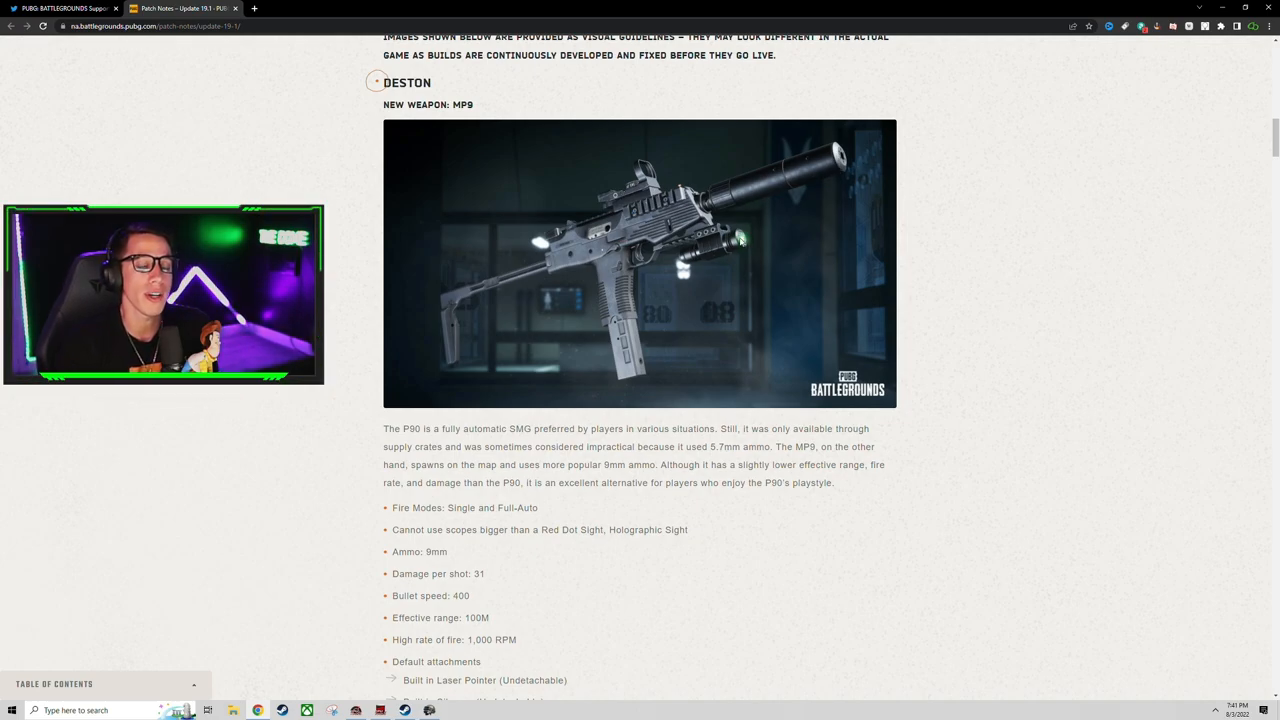
mouse_move(718, 248)
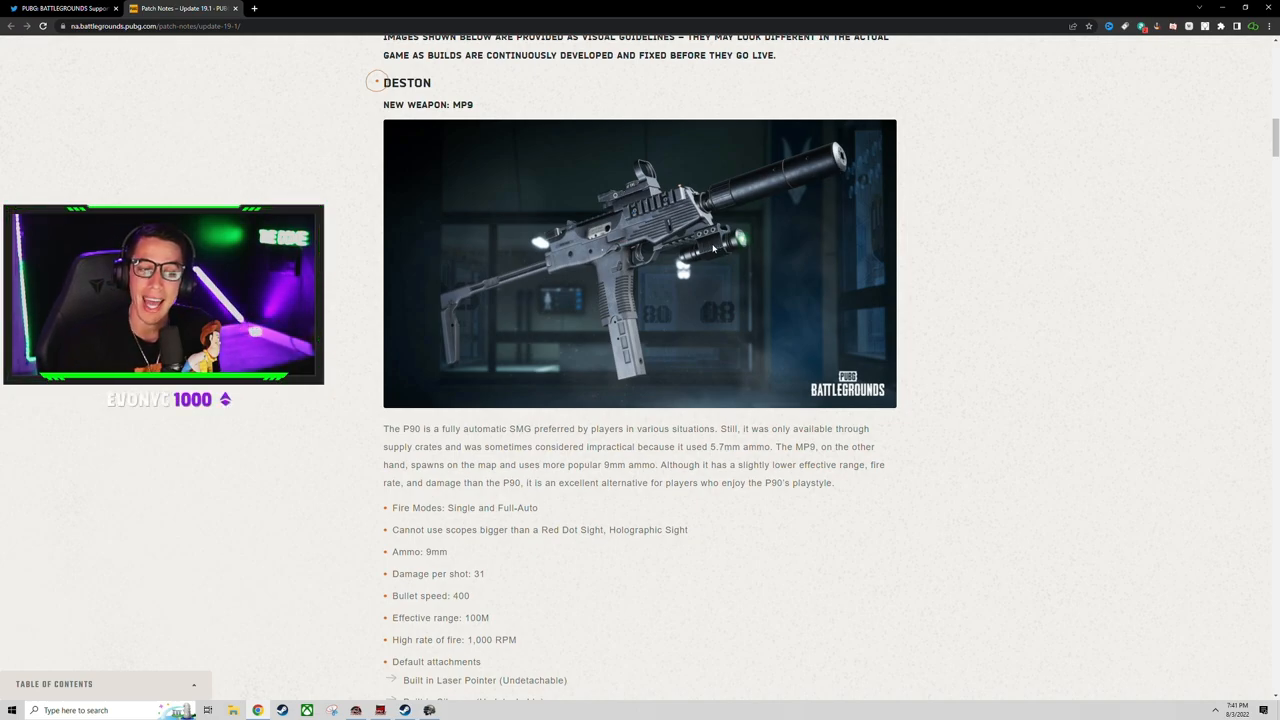
mouse_move(488, 296)
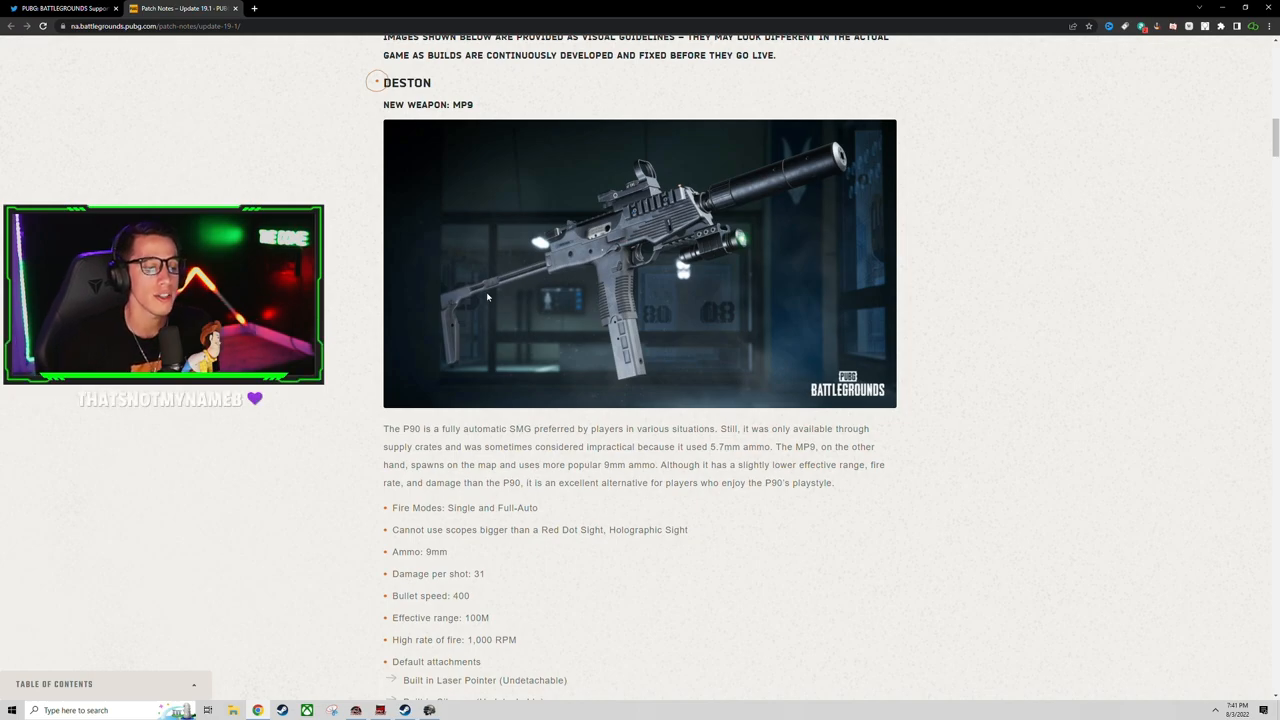
scroll("down", 3)
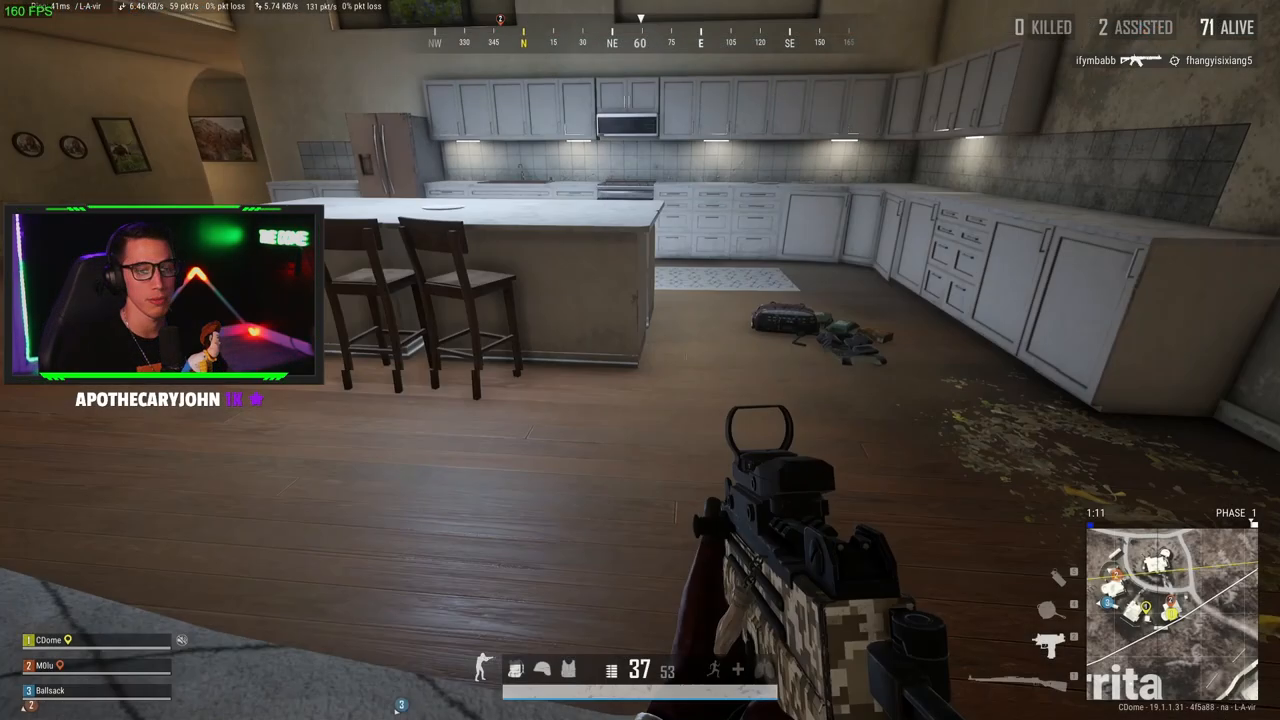
Equip the suppressed MP9 and fire two bursts at the living room wall.
key("tab")
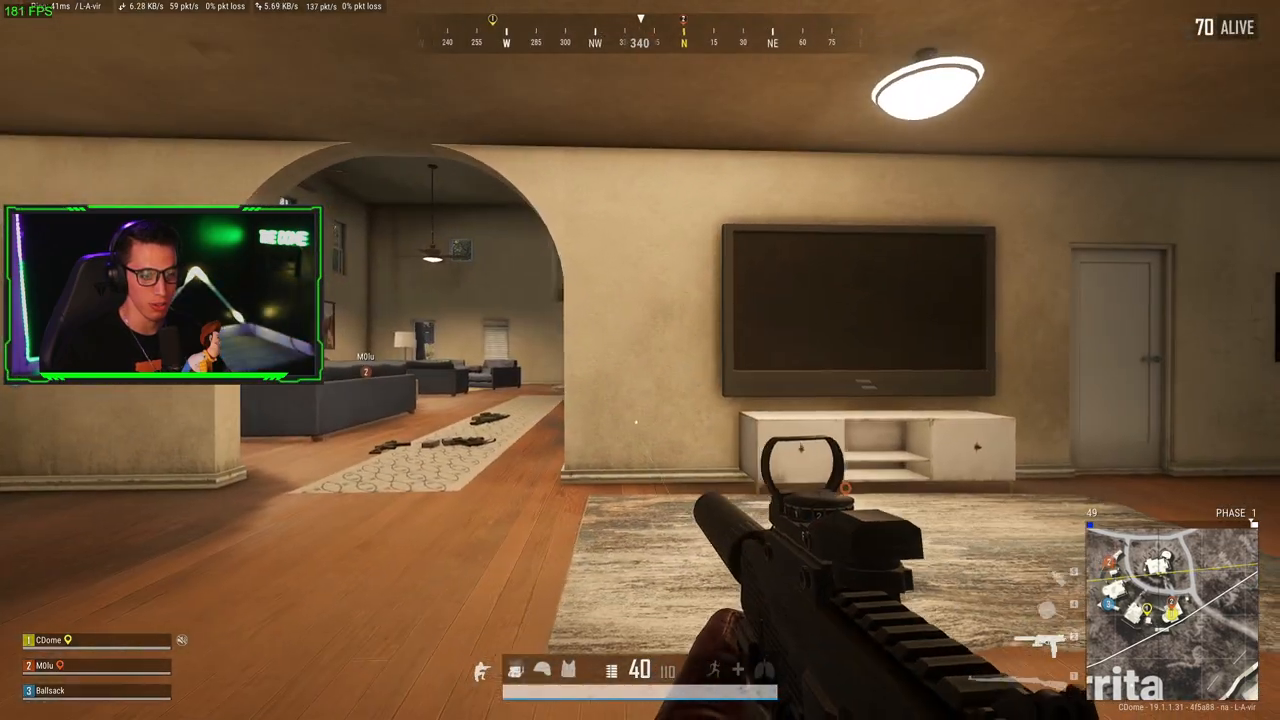
left_click(640, 360)
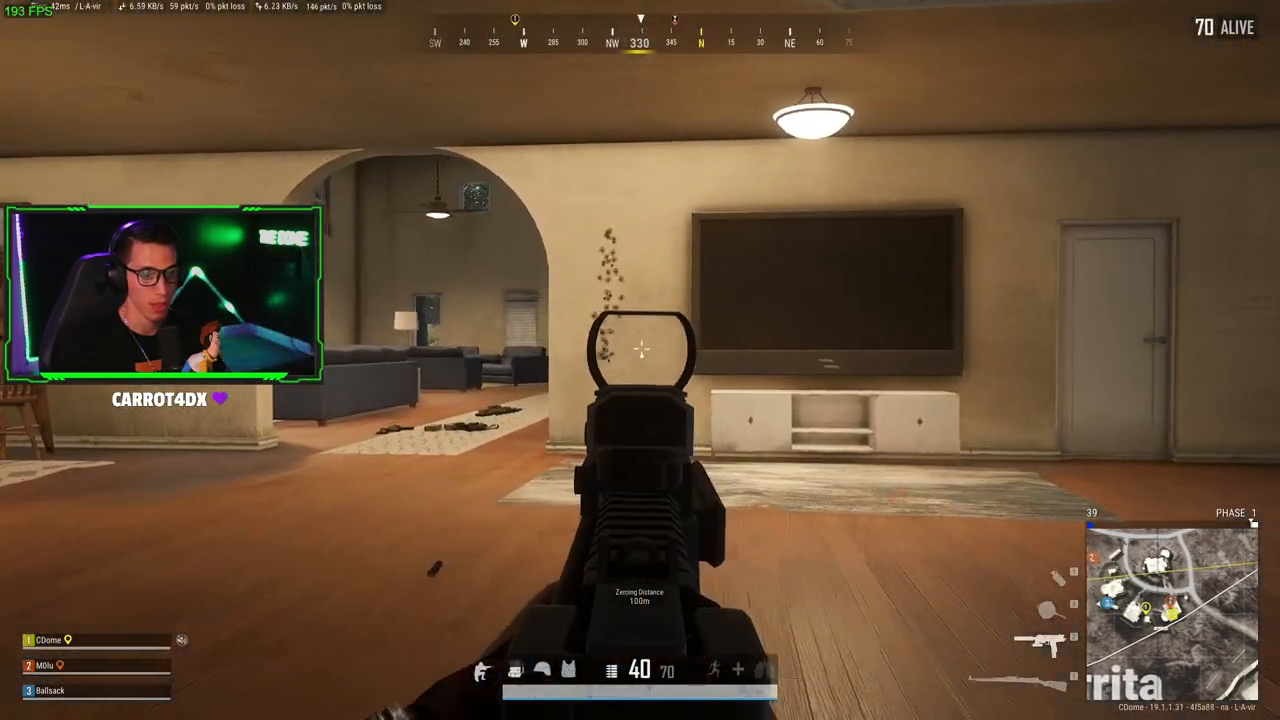
left_click(640, 350)
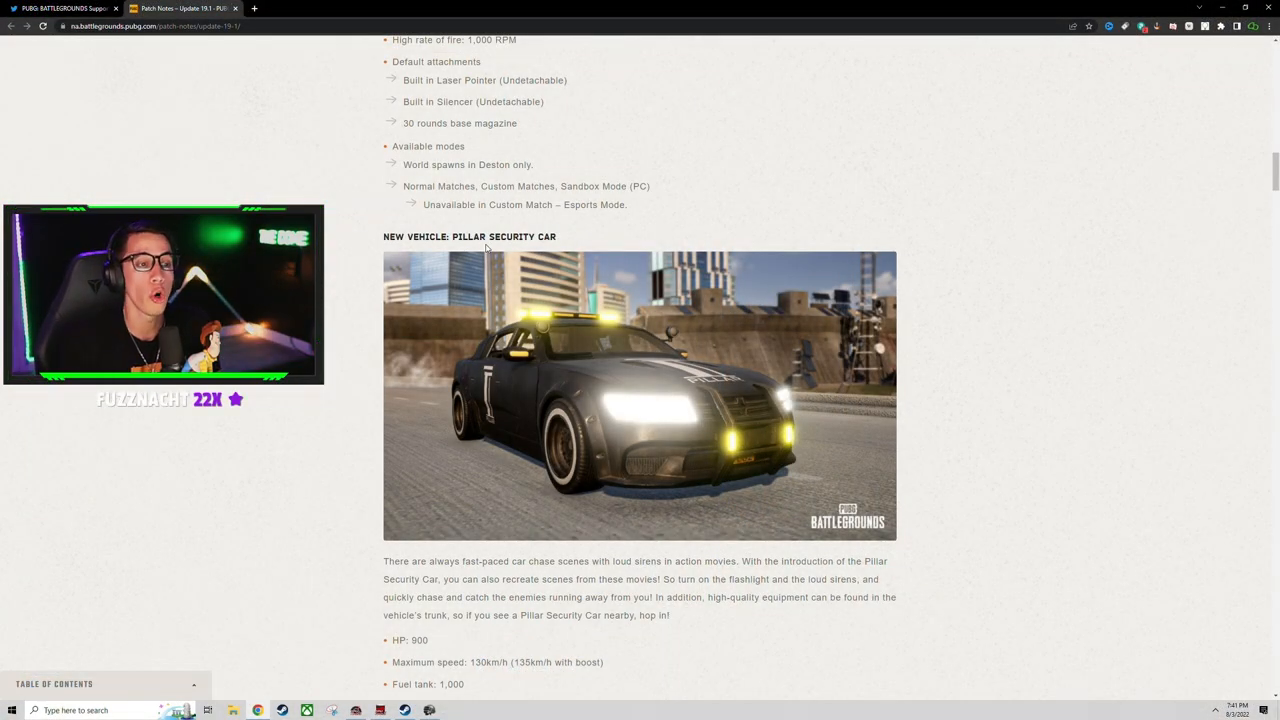
Read through the Pillar Security Car description and its stats list.
scroll("up", 3)
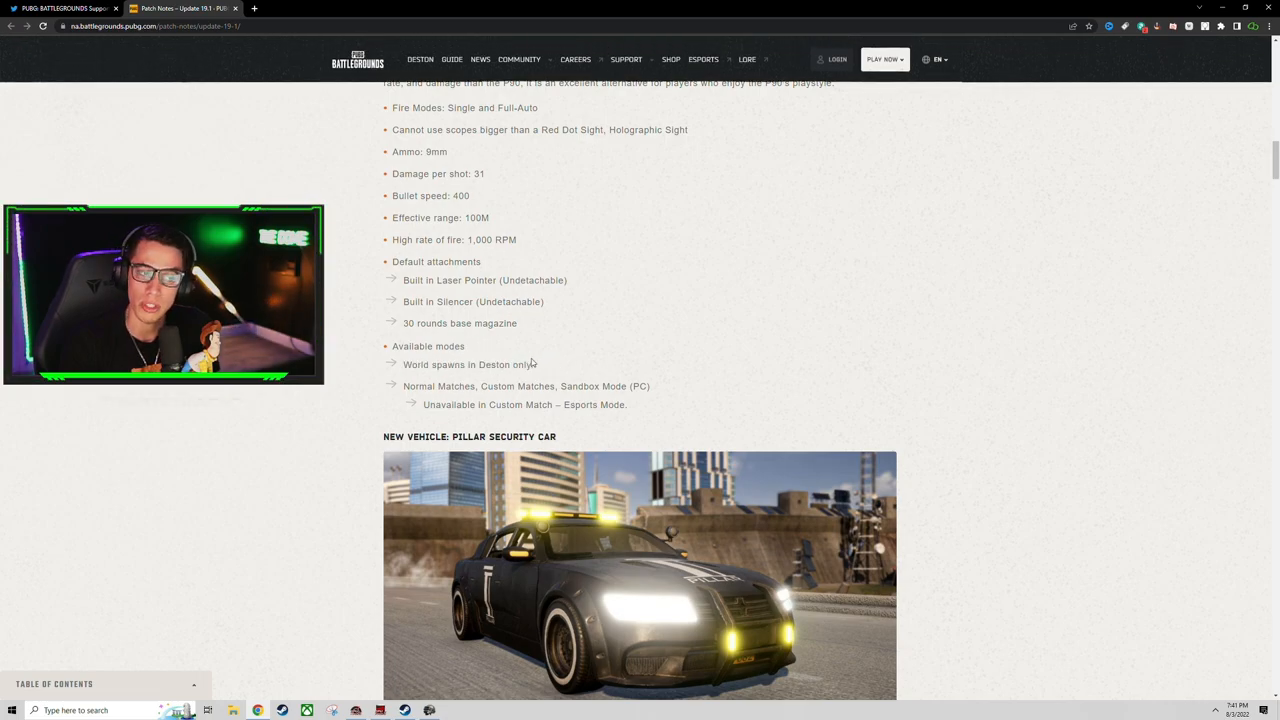
scroll("down", 3)
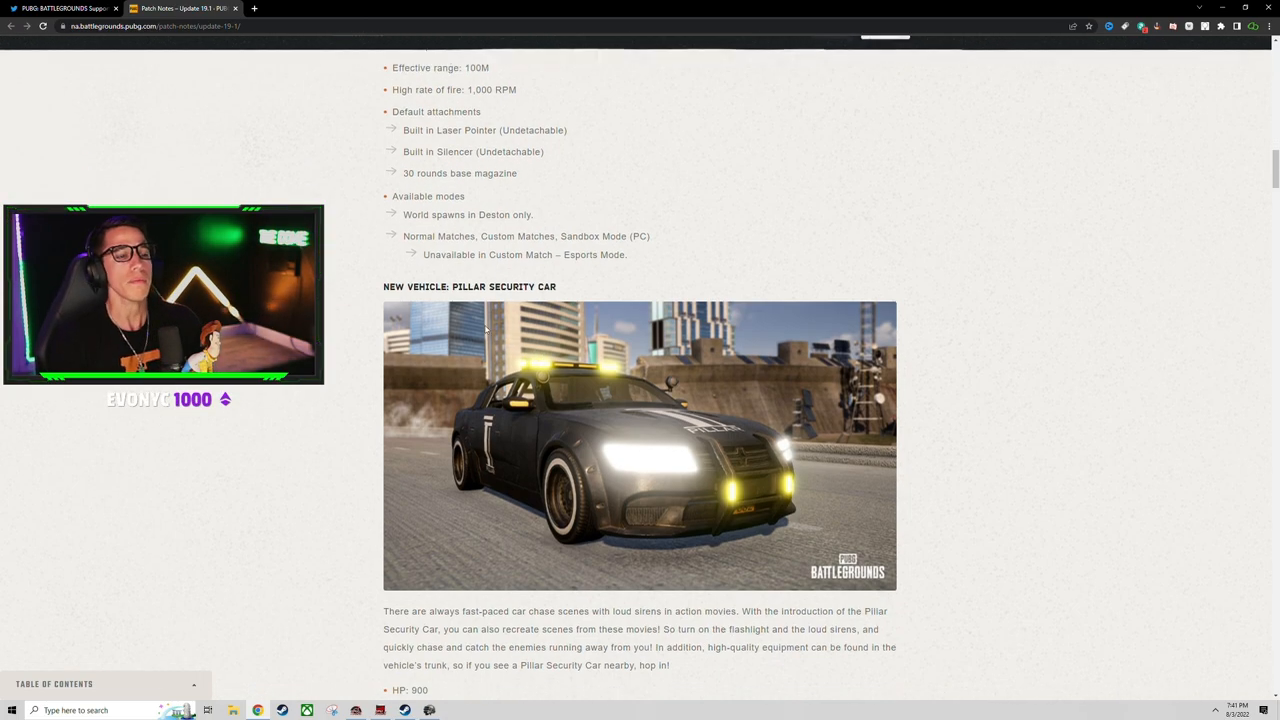
scroll("down", 3)
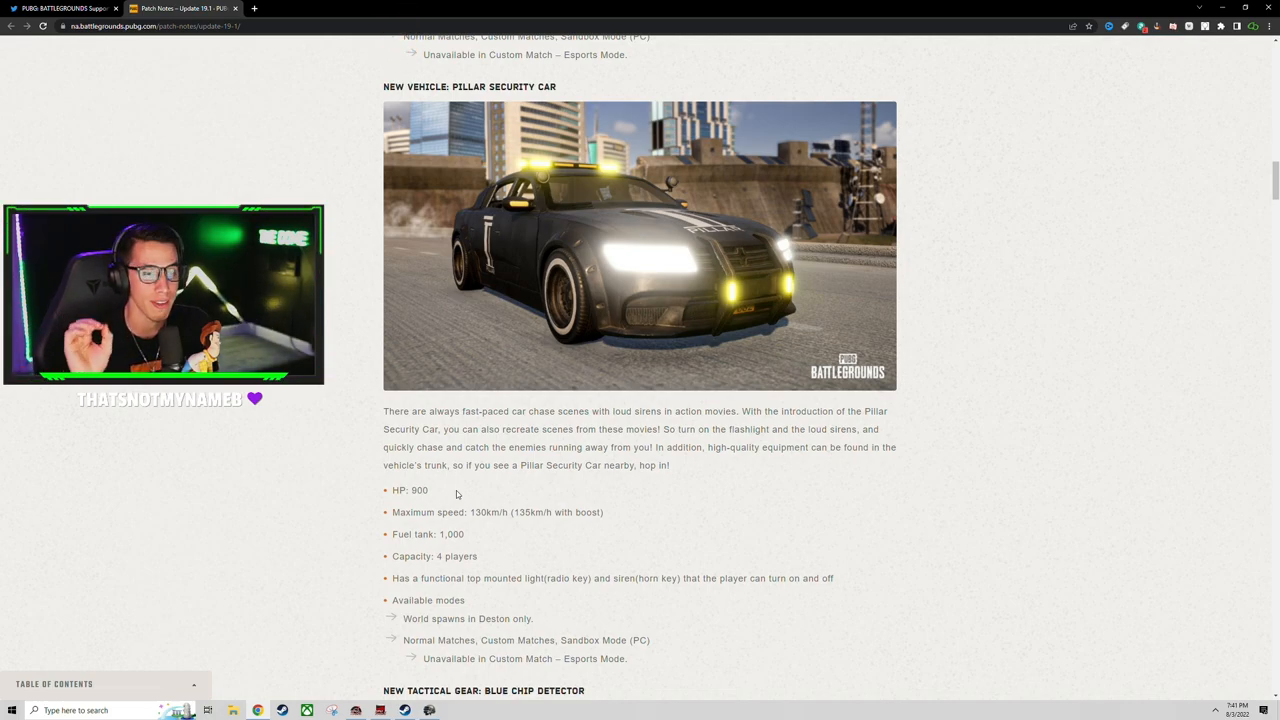
scroll("down", 3)
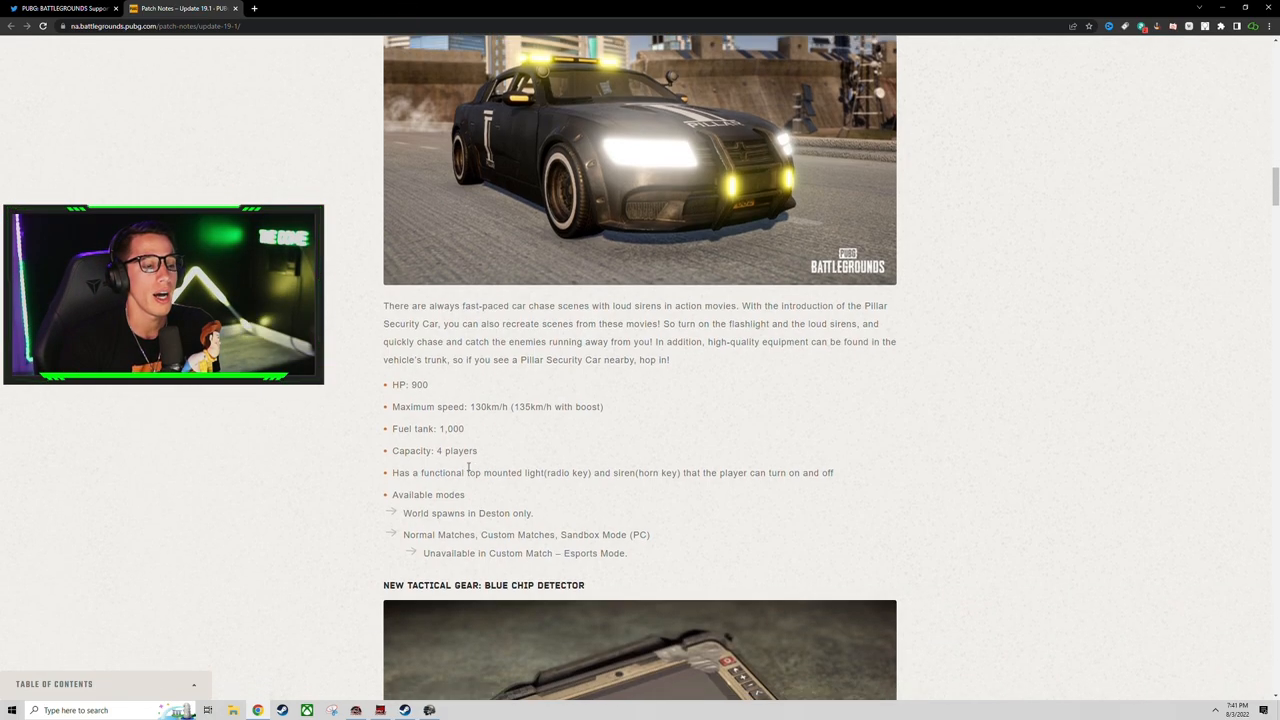
scroll("down", 3)
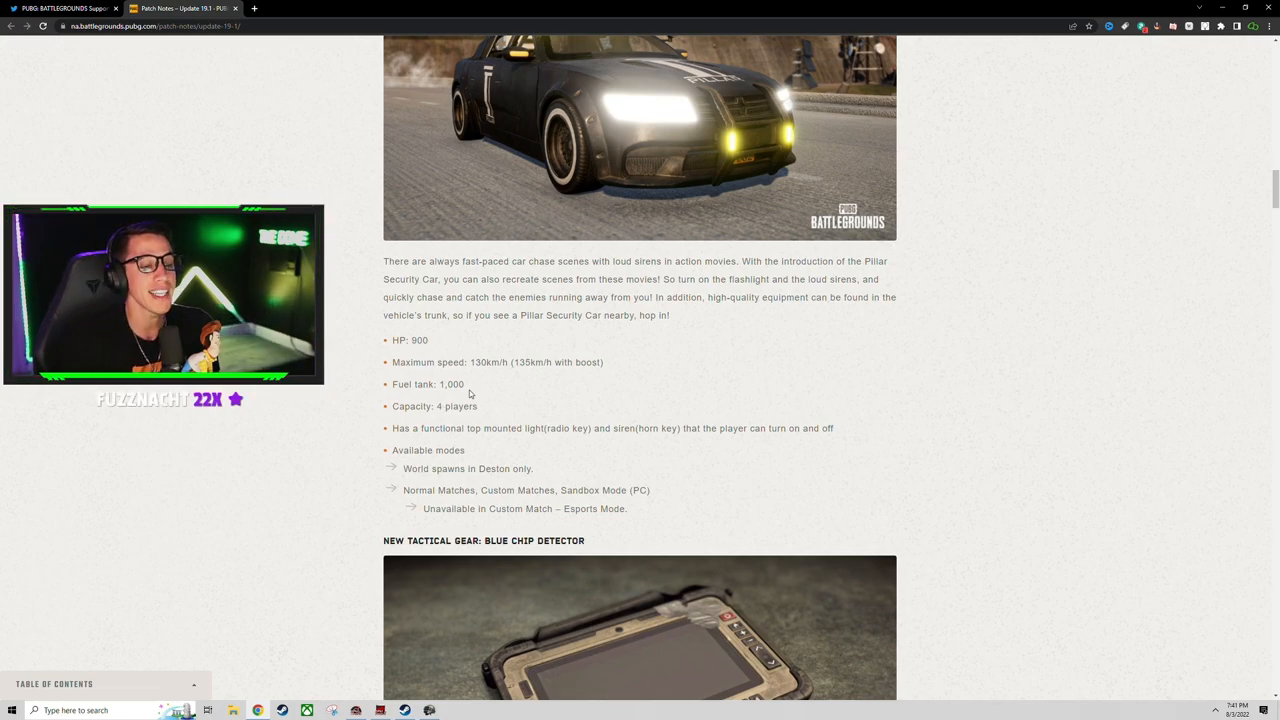
scroll("up", 3)
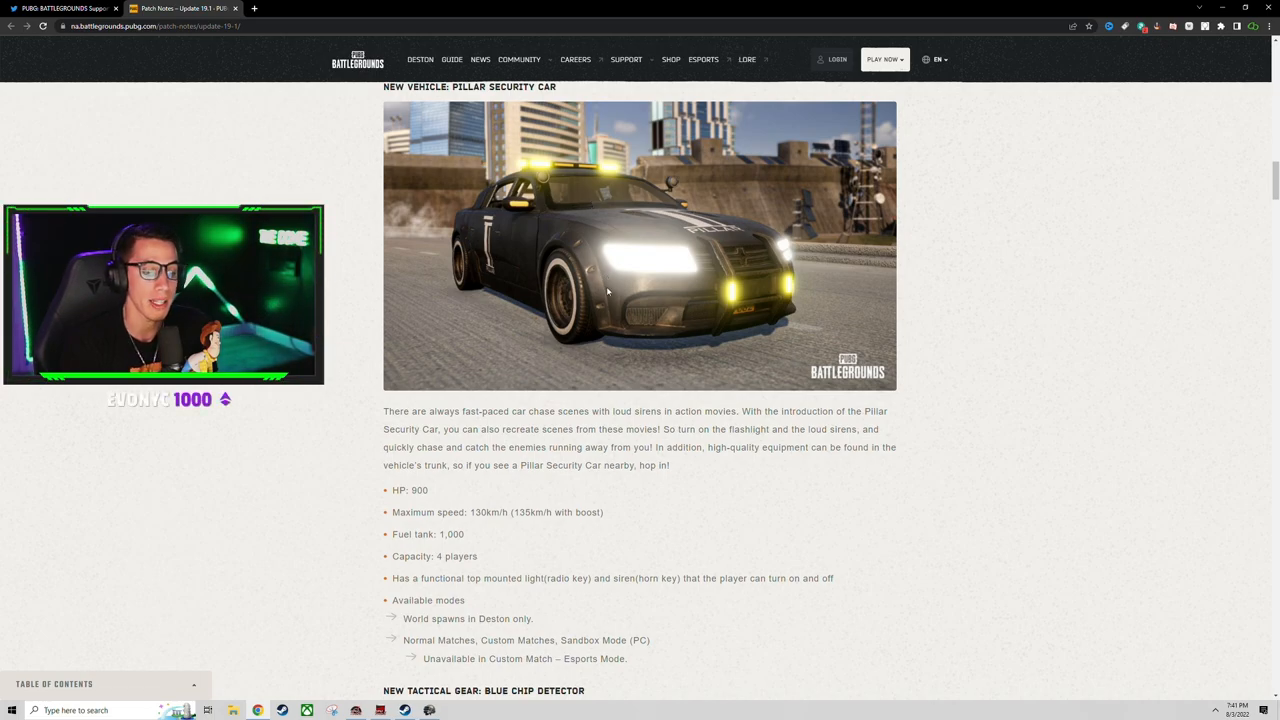
scroll("down", 3)
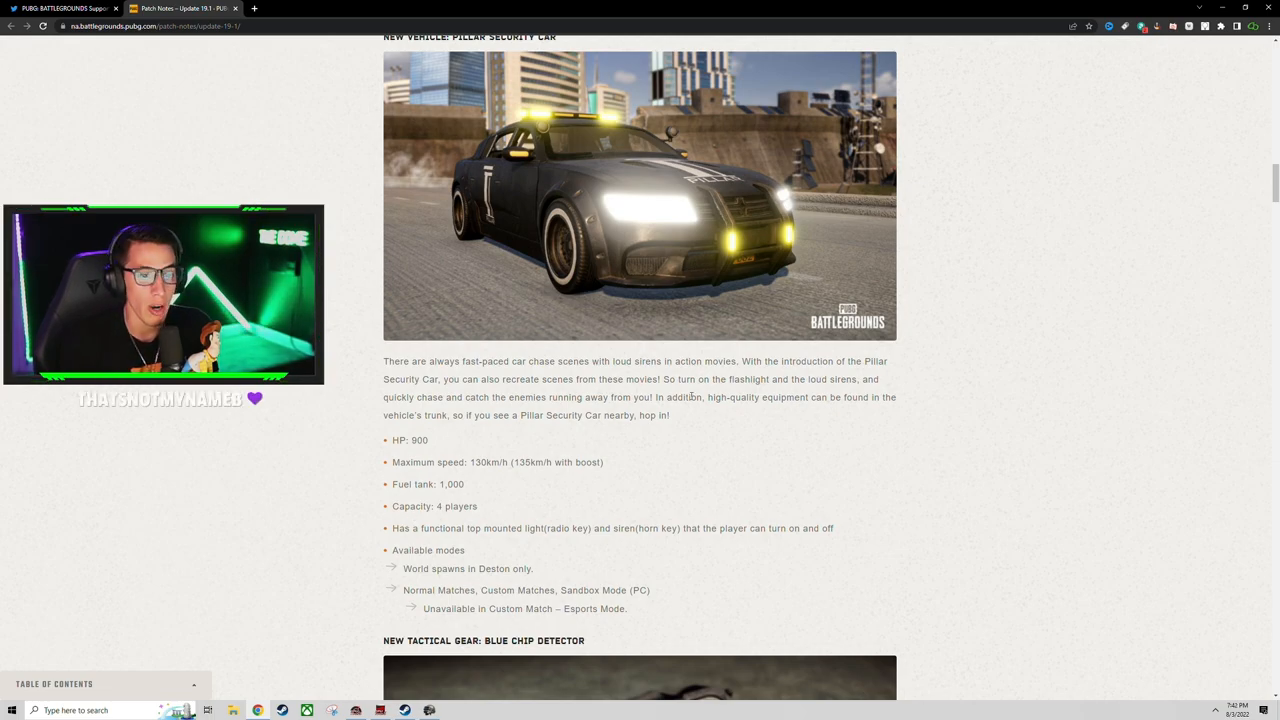
Highlight the sentence about high-quality equipment in the car's trunk.
left_click_drag(712, 396, 836, 396)
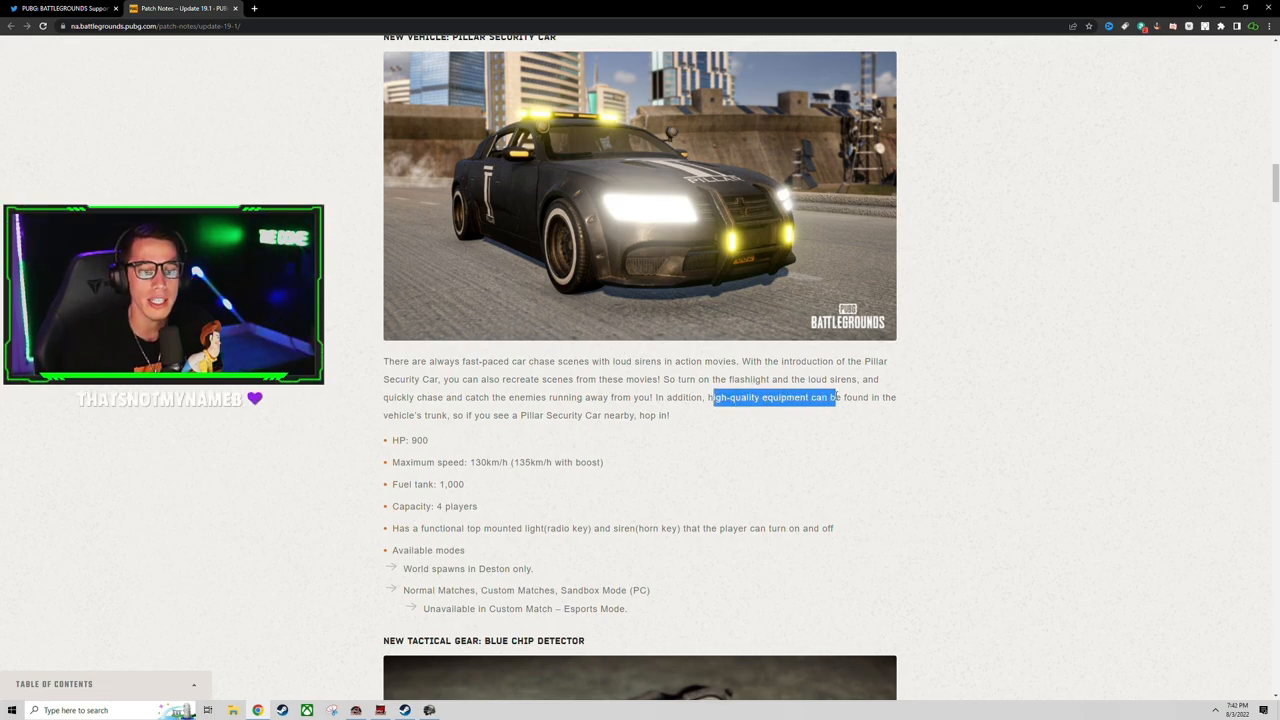
left_click_drag(820, 396, 670, 414)
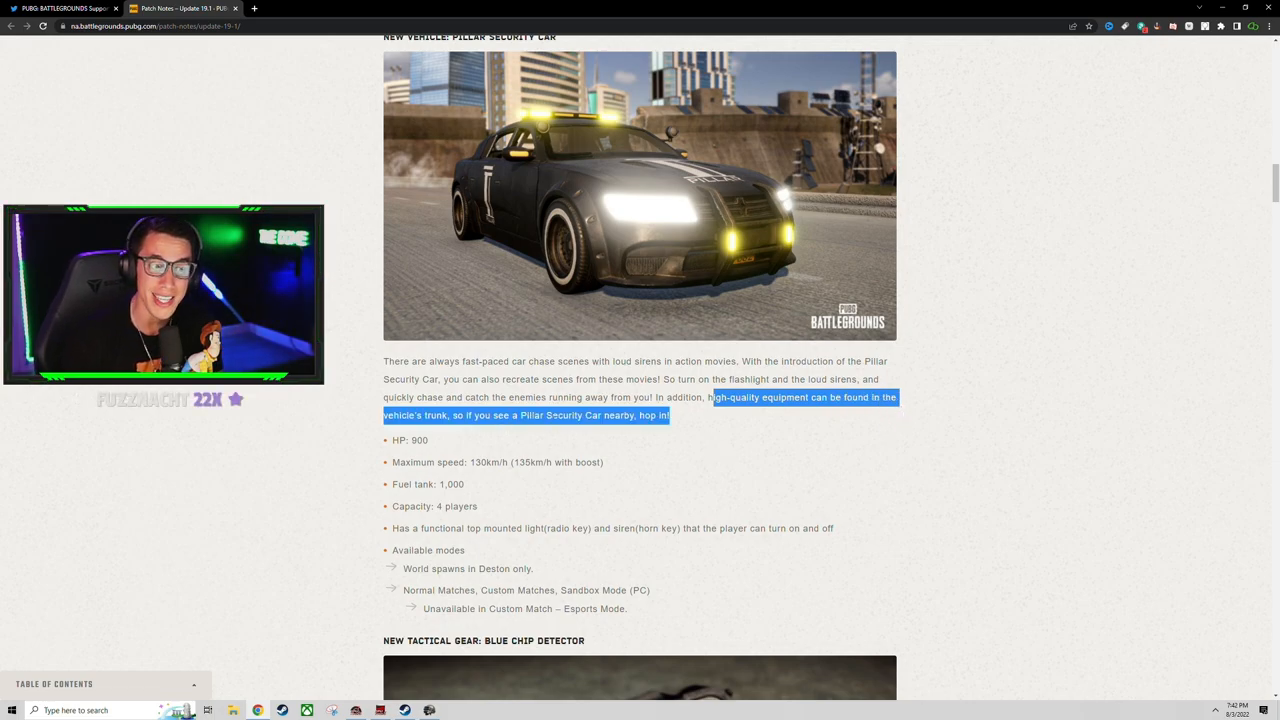
mouse_move(644, 440)
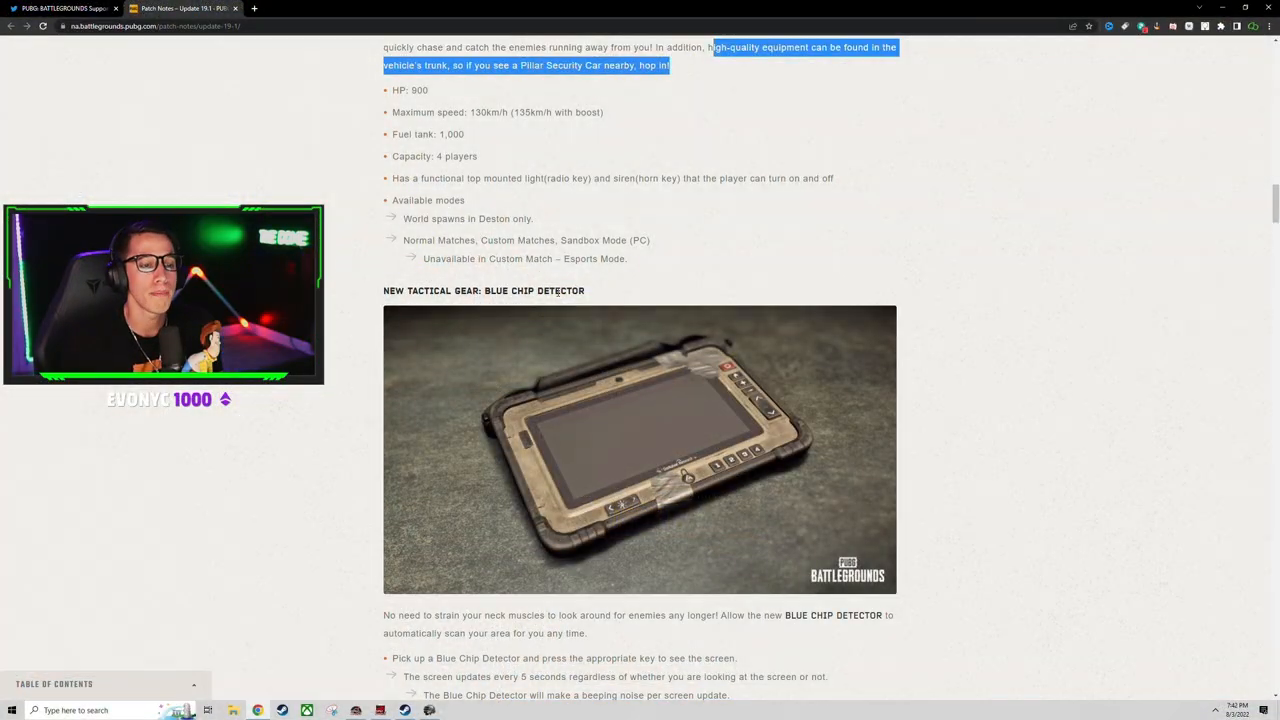
Read the Blue Chip Detector scanning rules down to its in-game screen image.
scroll("down", 3)
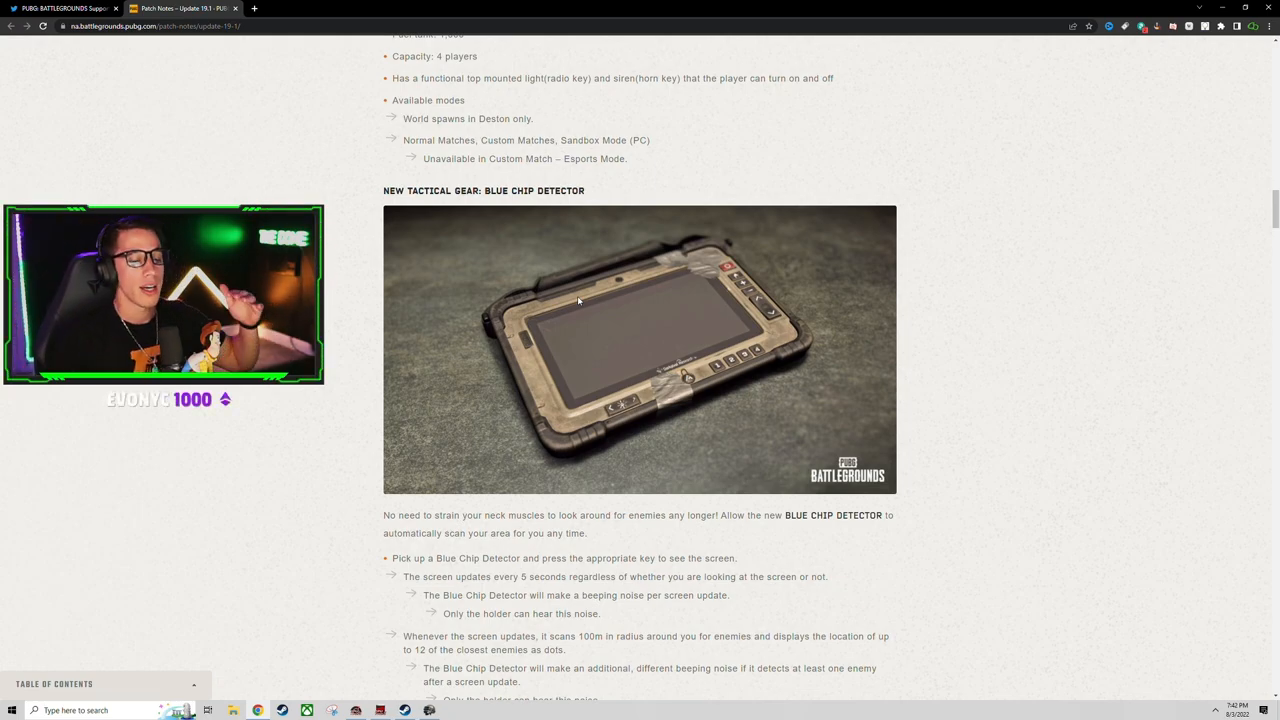
scroll("down", 3)
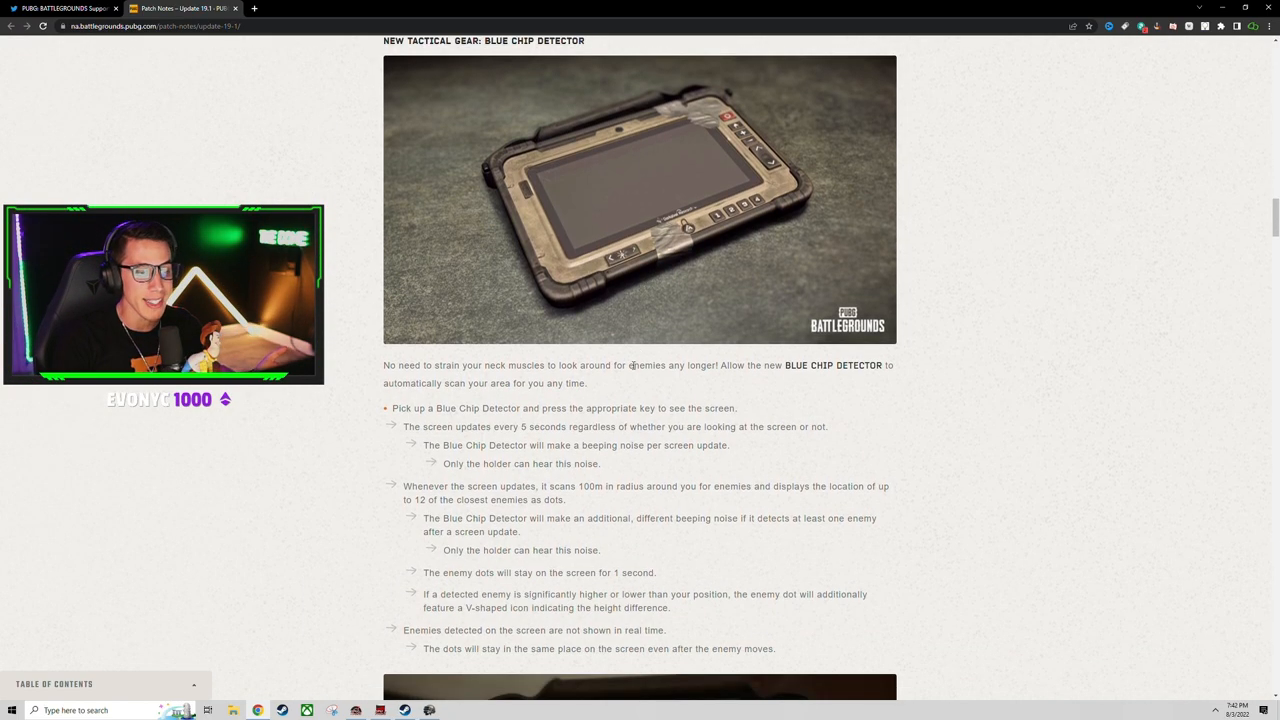
scroll("down", 3)
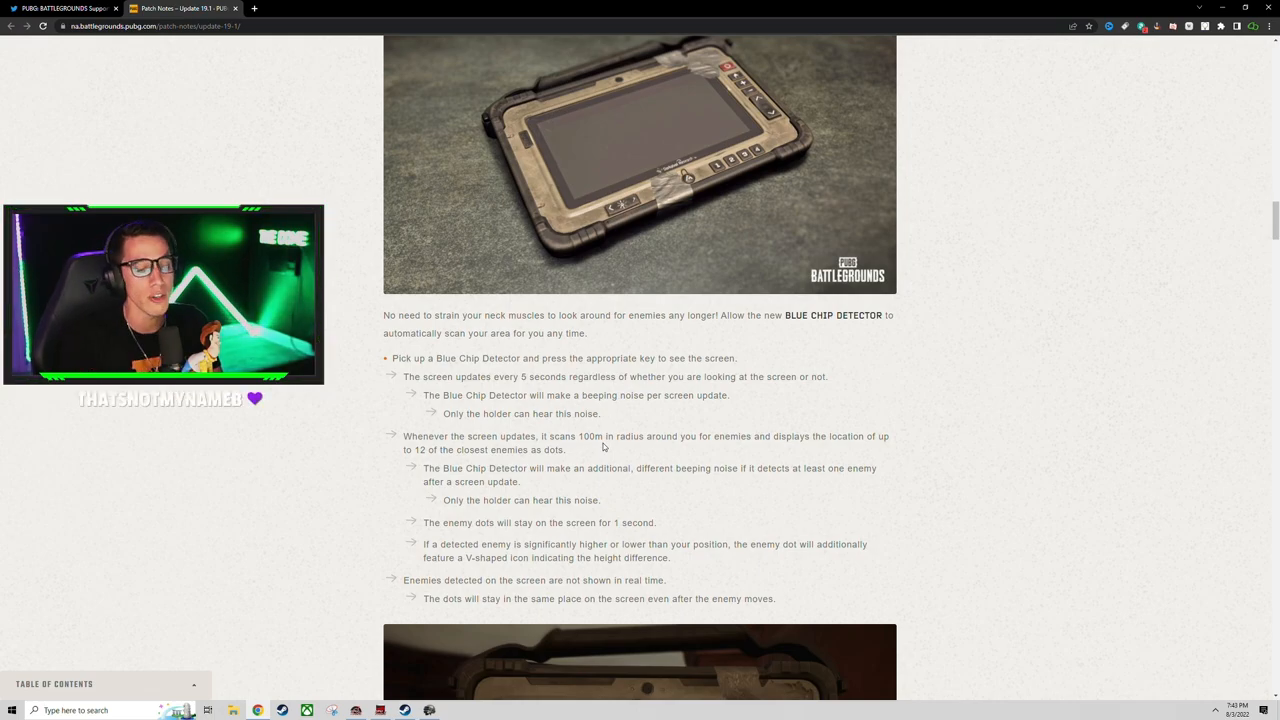
scroll("down", 3)
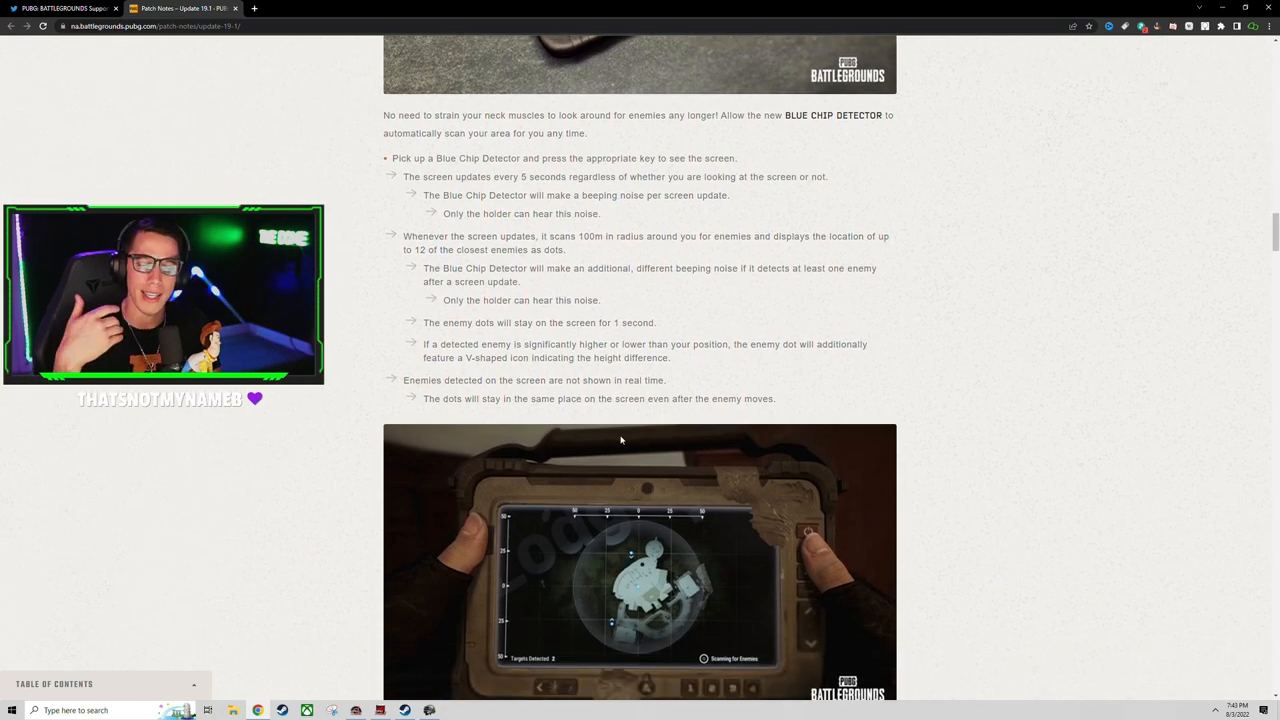
scroll("down", 3)
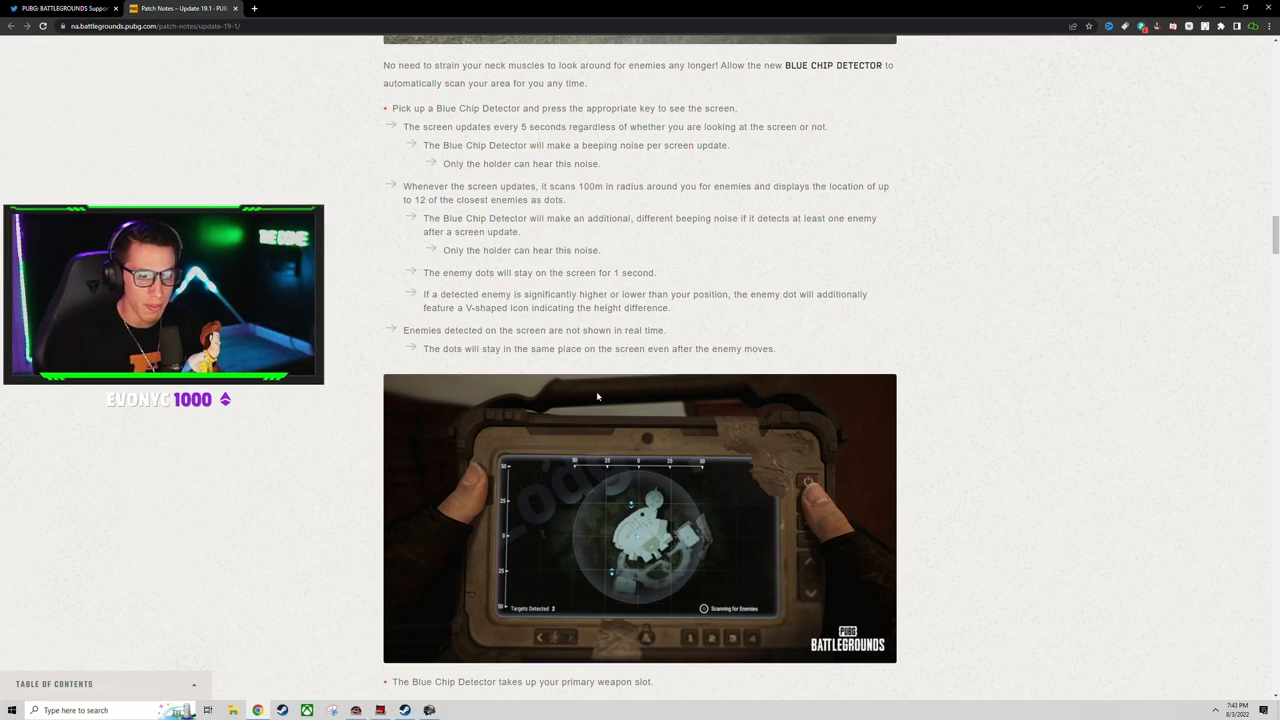
scroll("down", 3)
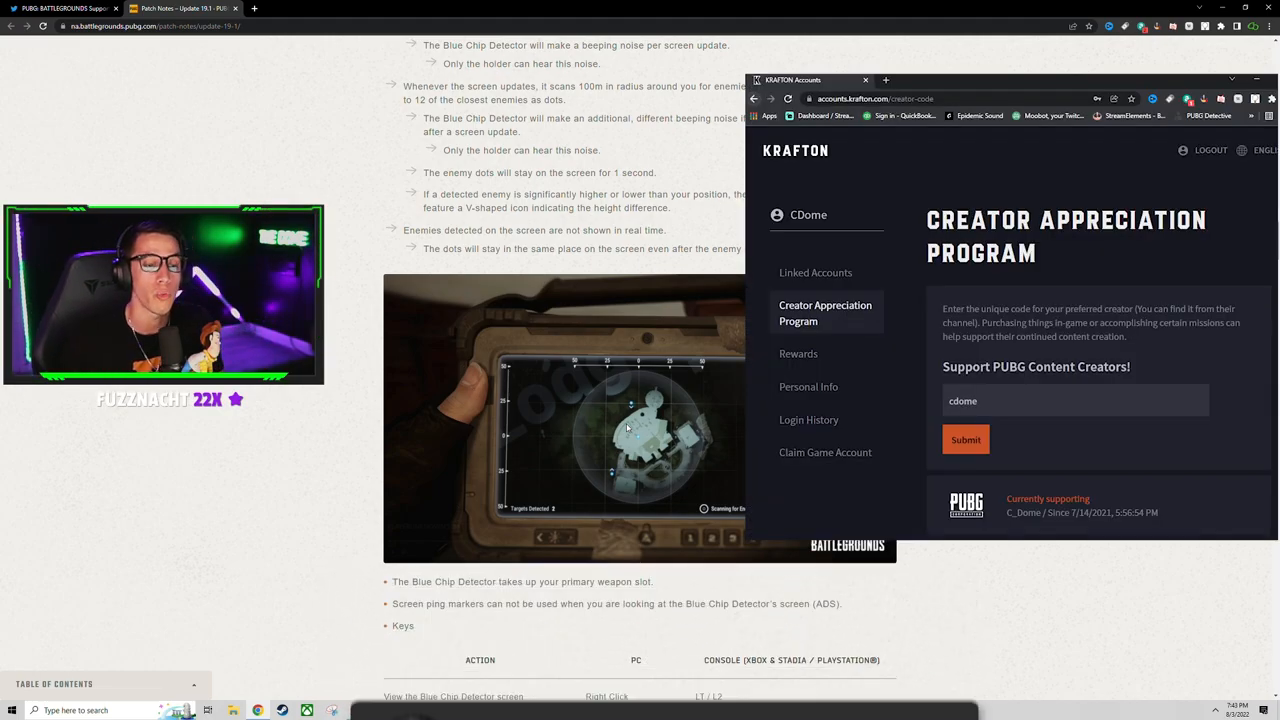
Leave the Krafton Creator Appreciation Program page and continue to the Folded Shield section.
scroll("down", 3)
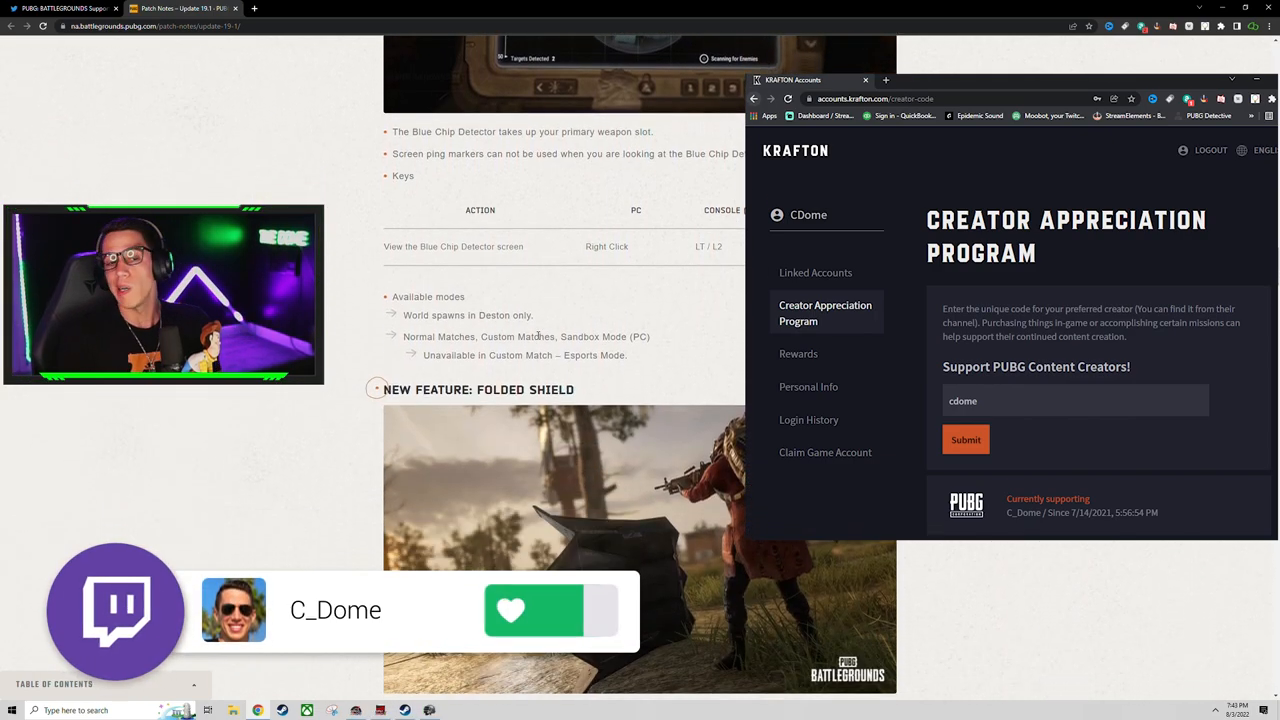
left_click(864, 80)
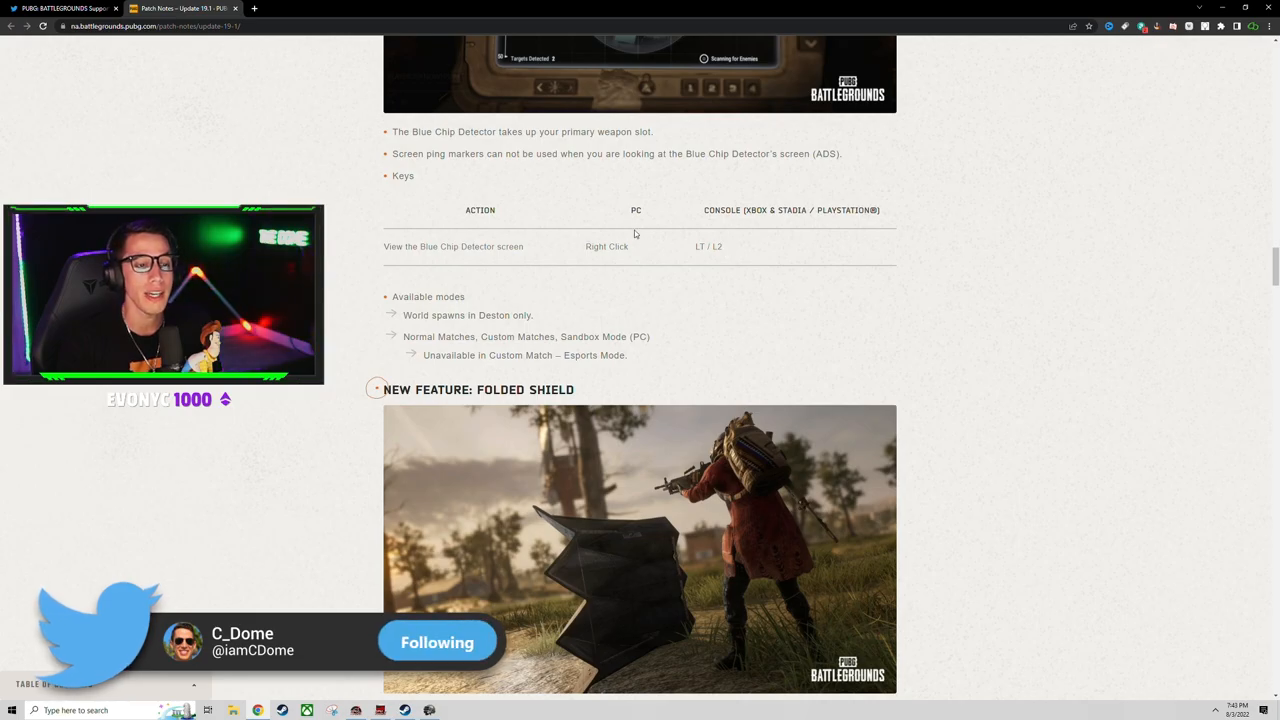
scroll("down", 3)
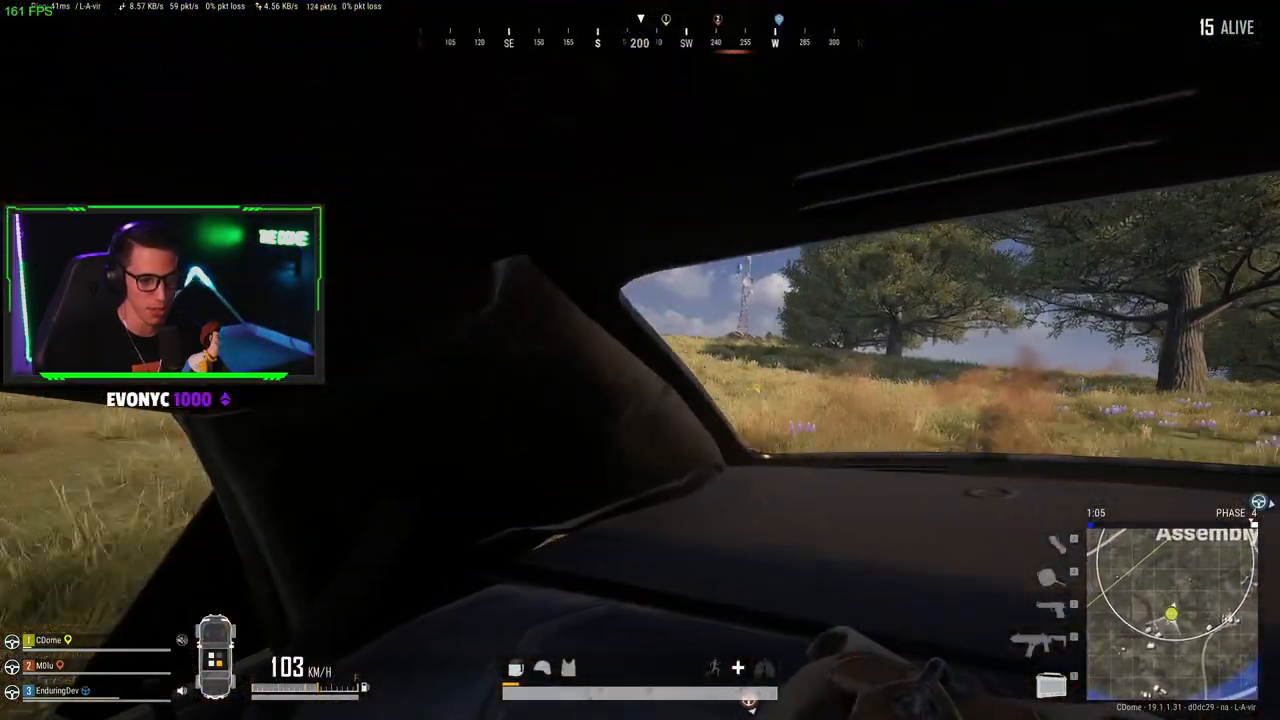
Briefly show the world map while driving to check the Buxley and Arena route.
key("m")
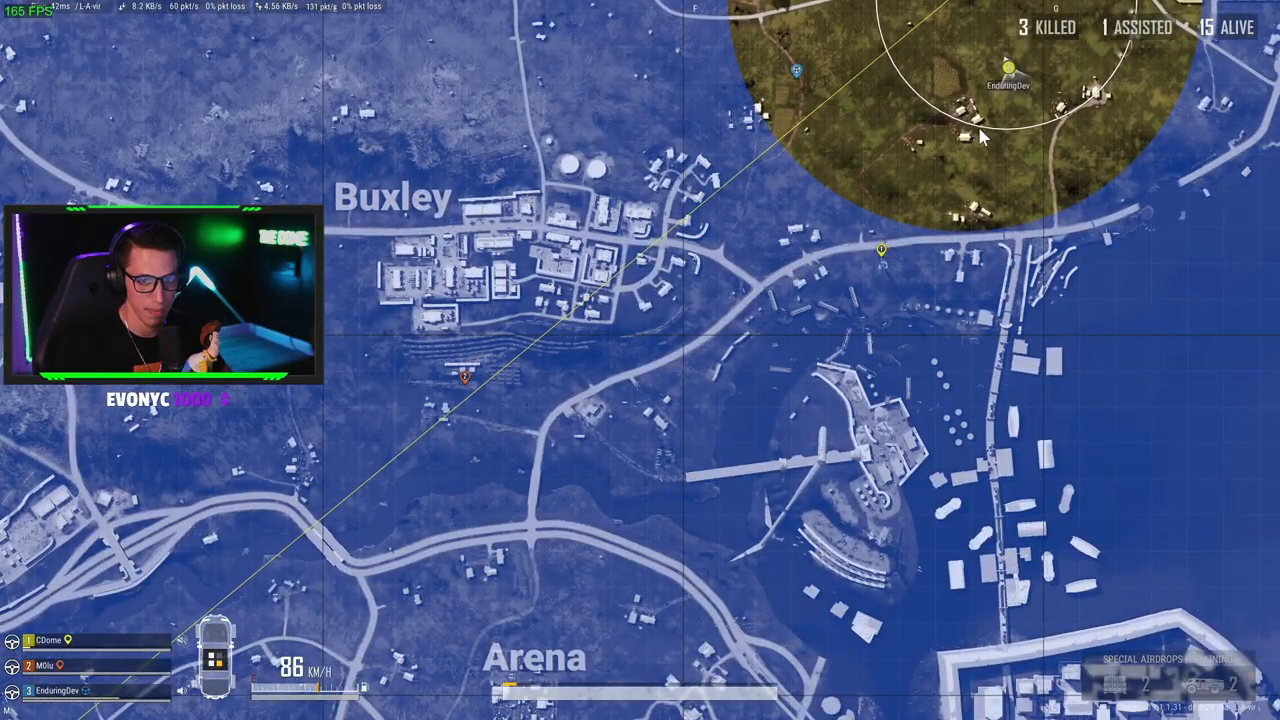
key("m")
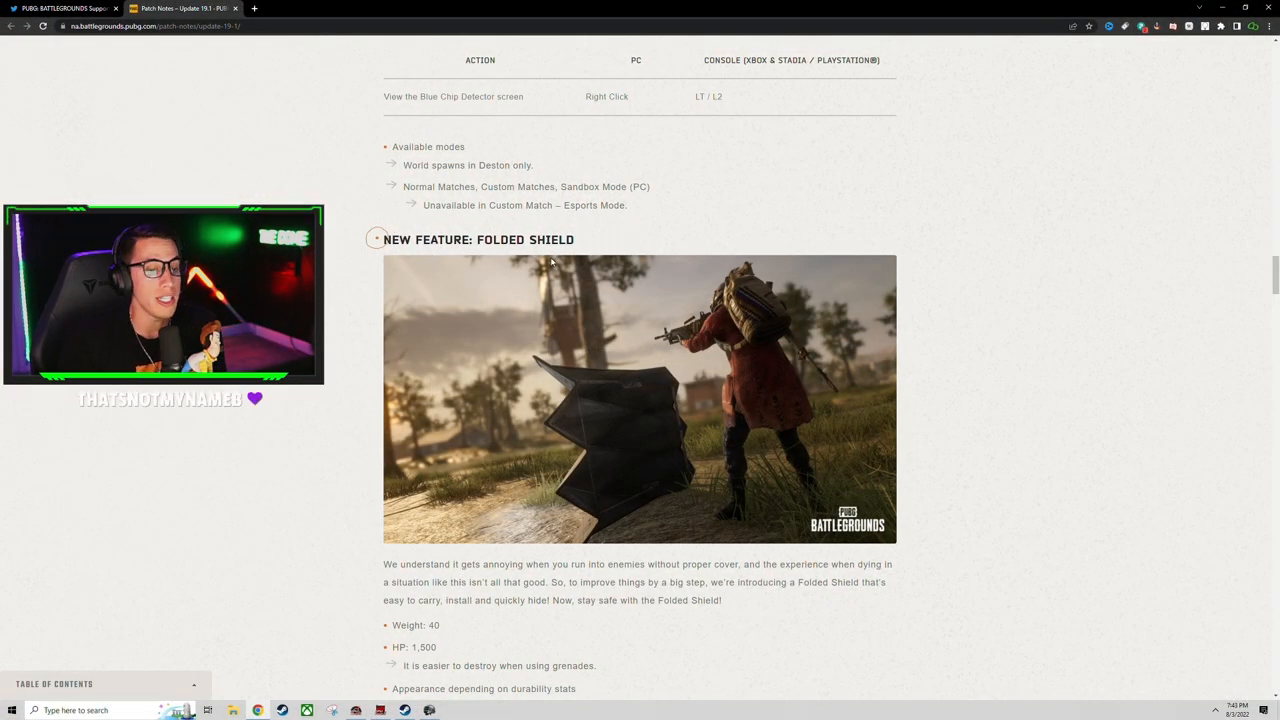
Read the Folded Shield introduction and its weight, HP and durability stats.
scroll("down", 3)
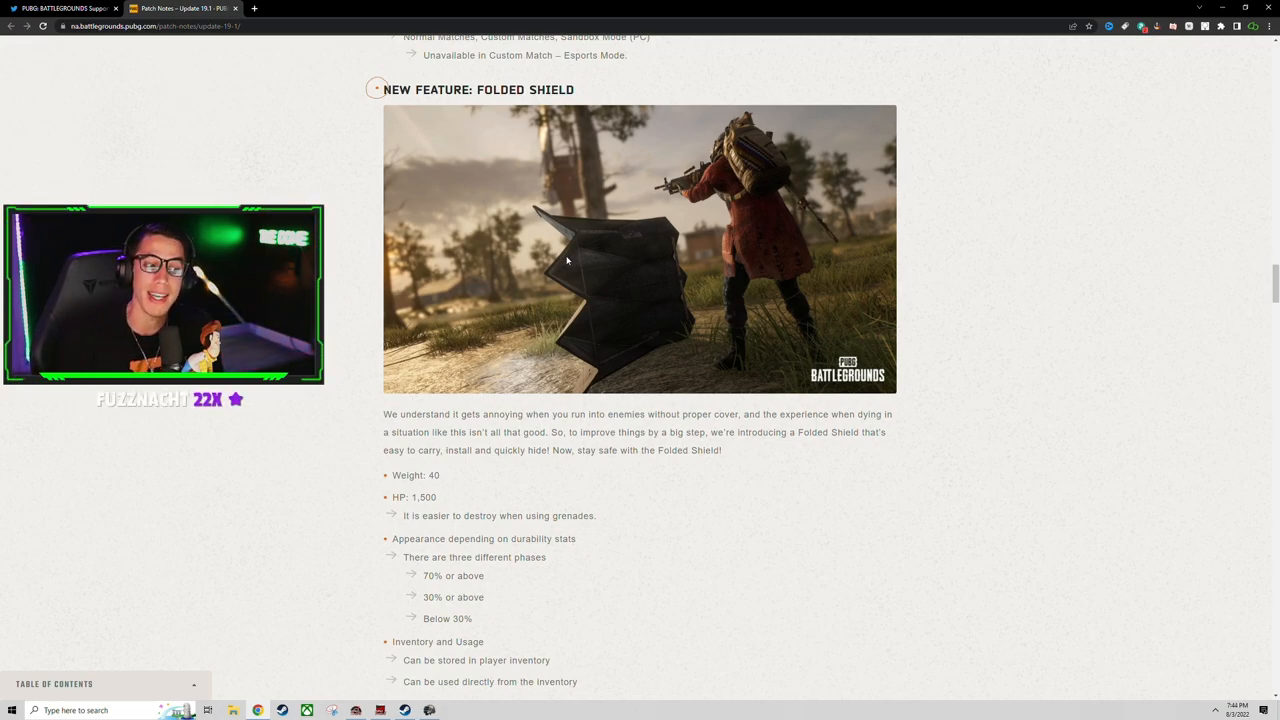
mouse_move(630, 400)
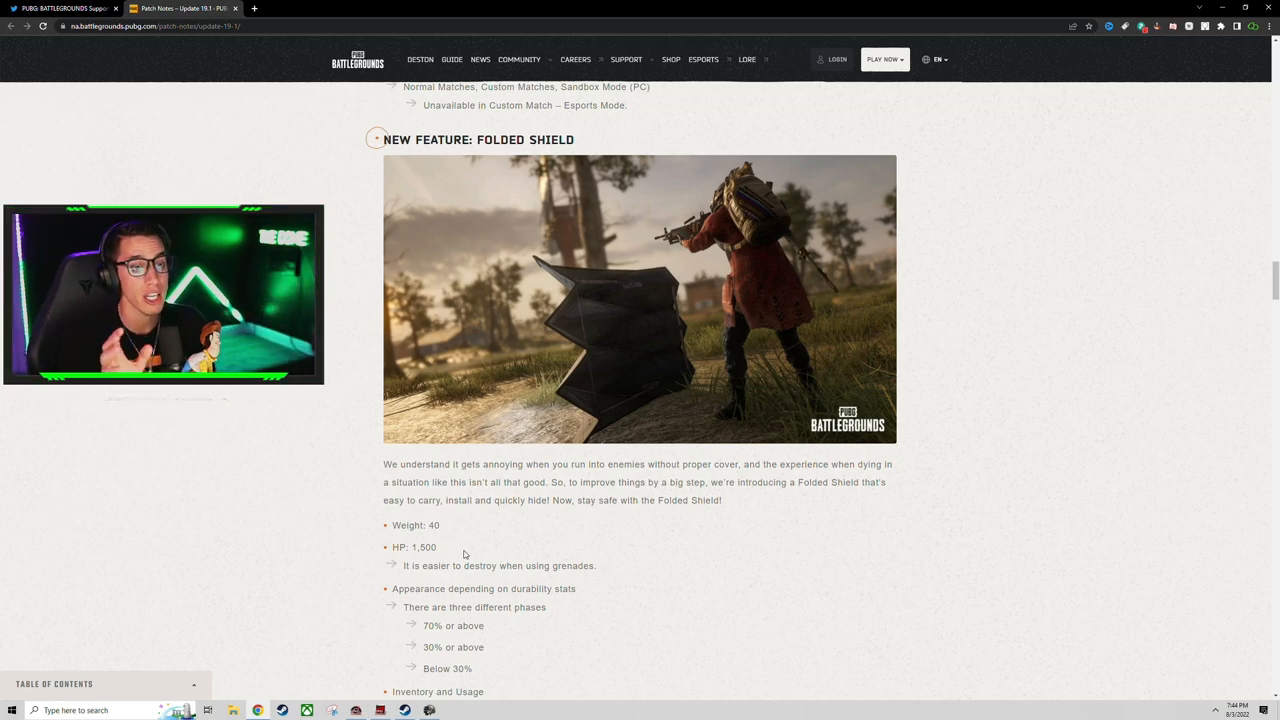
mouse_move(444, 528)
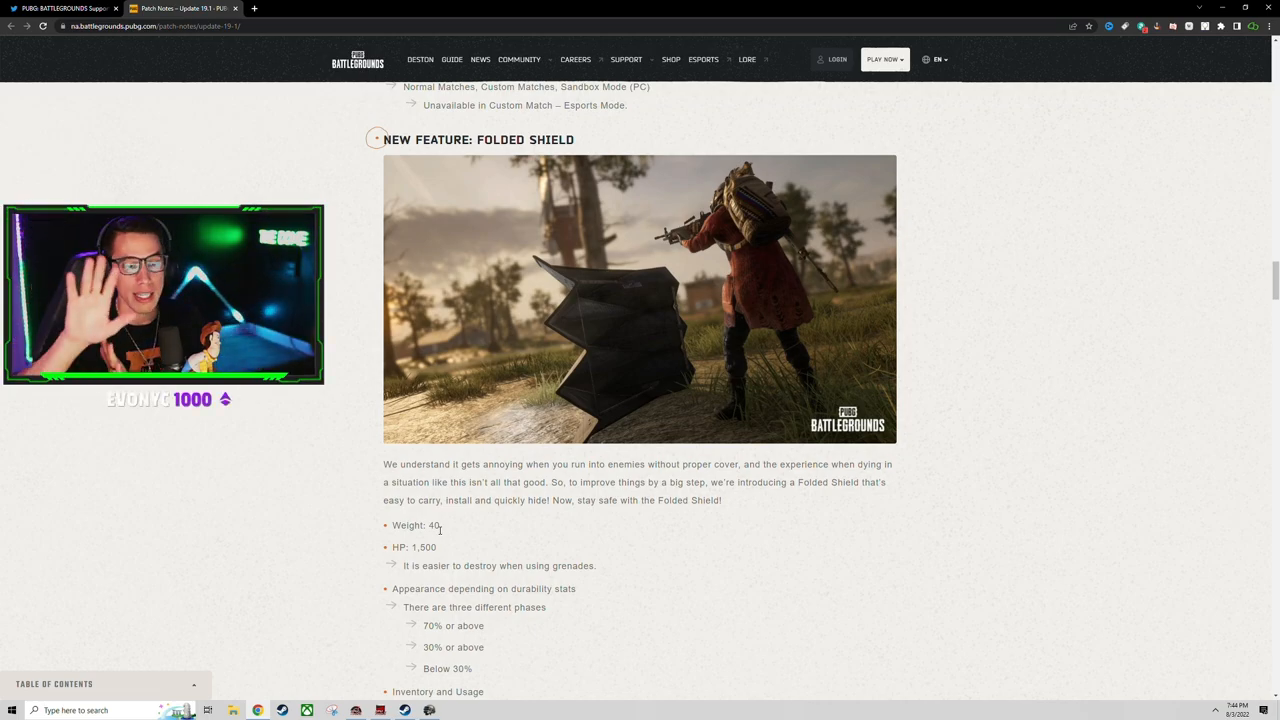
scroll("down", 3)
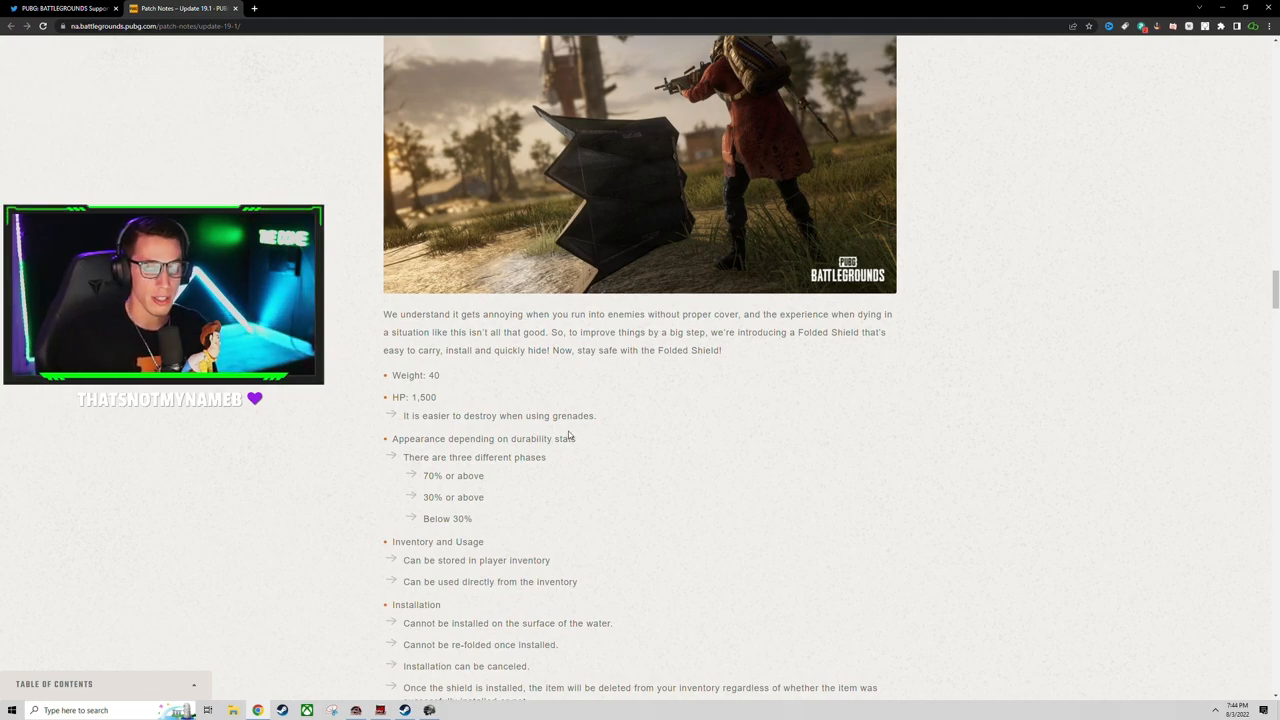
Highlight the 70% and 30% durability phase lines of the Folded Shield.
double_click(452, 476)
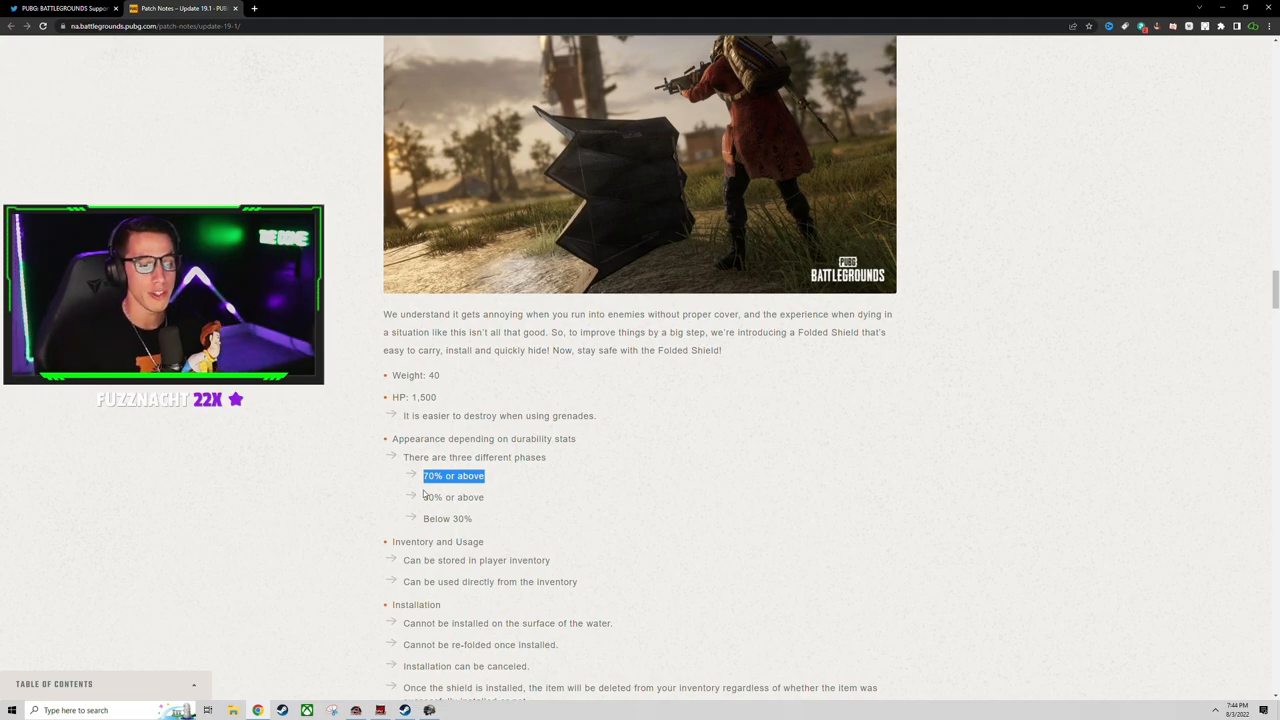
double_click(452, 496)
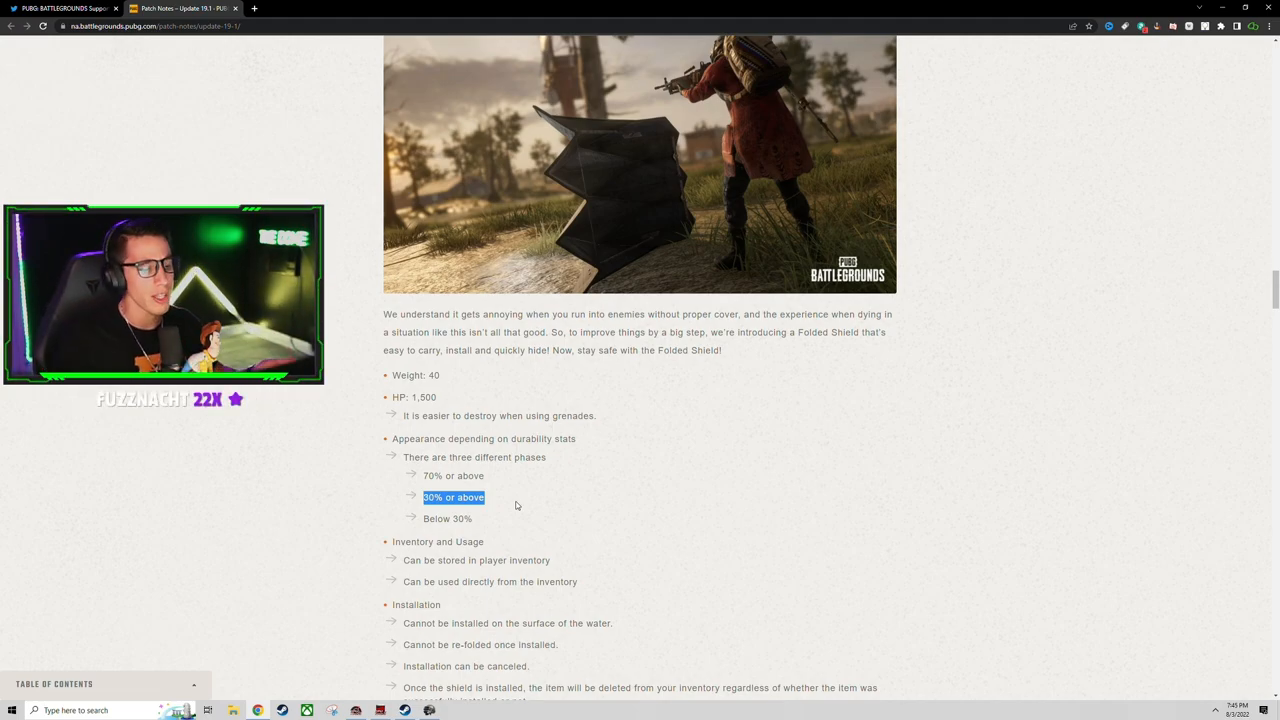
Continue through the installation rules and available modes toward the World section.
scroll("down", 3)
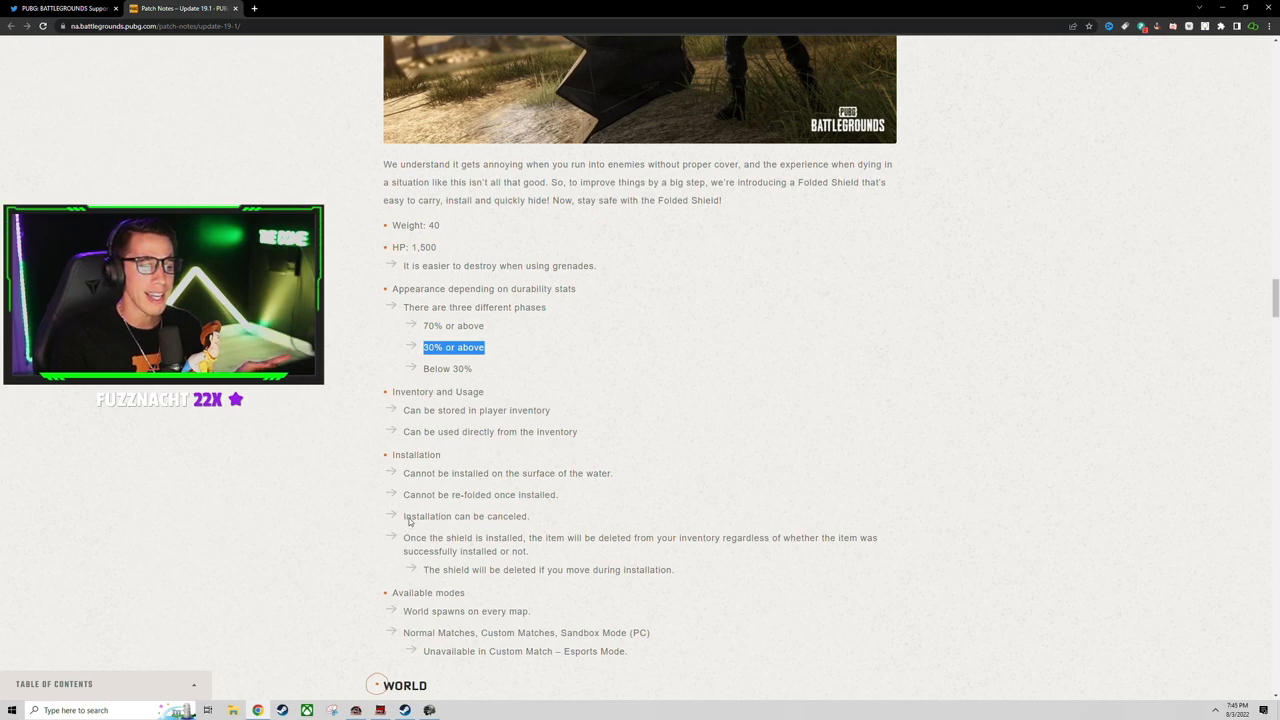
scroll("down", 3)
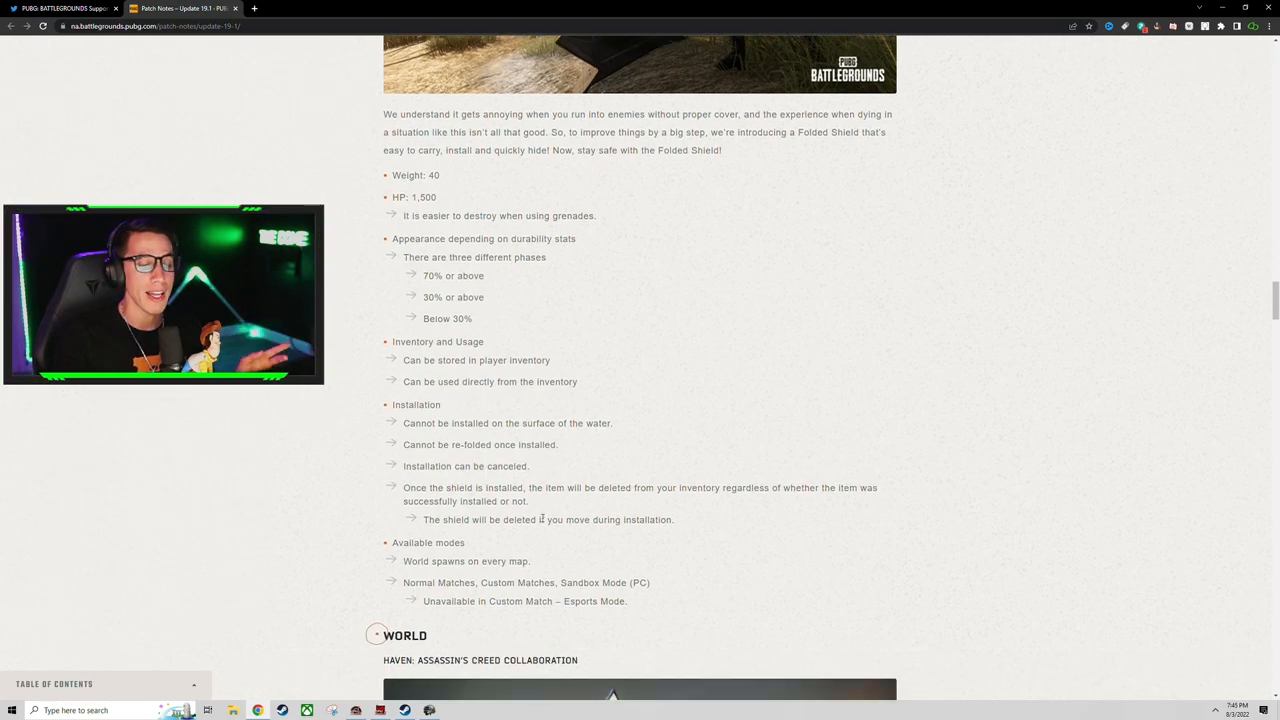
scroll("down", 3)
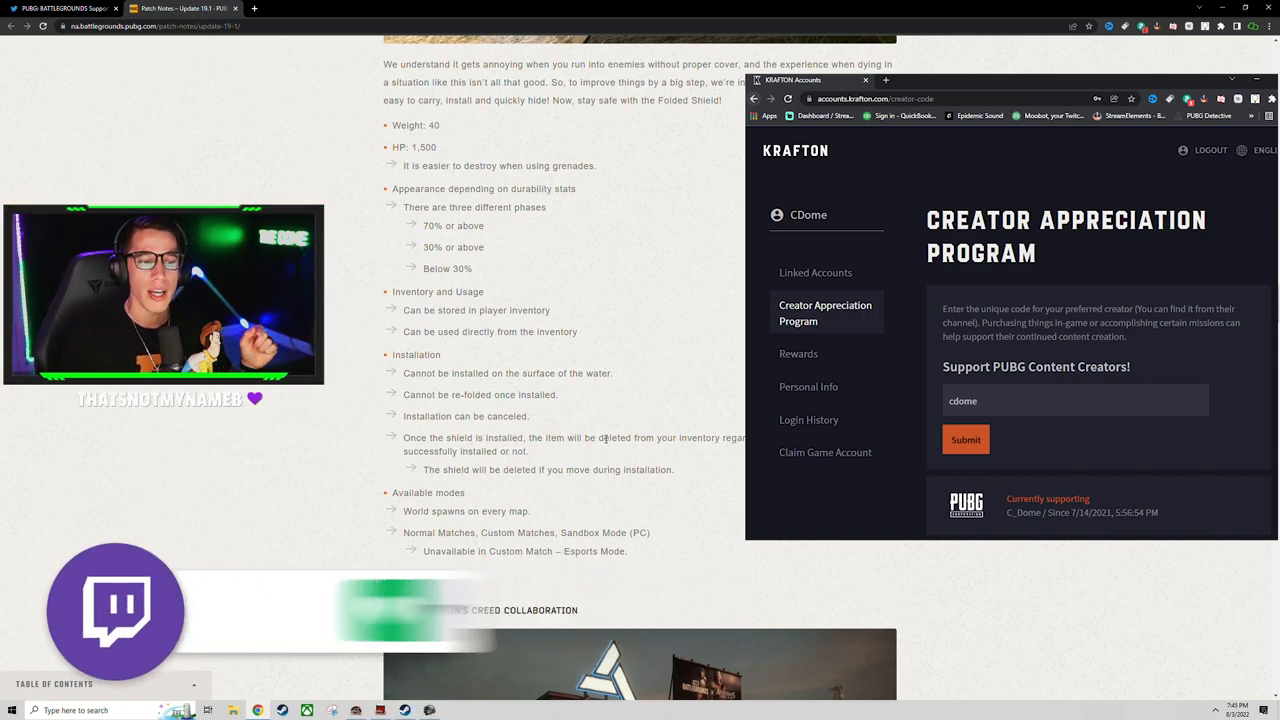
Return to the patch notes page and scroll down to the World heading's Assassin's Creed collaboration.
left_click(864, 80)
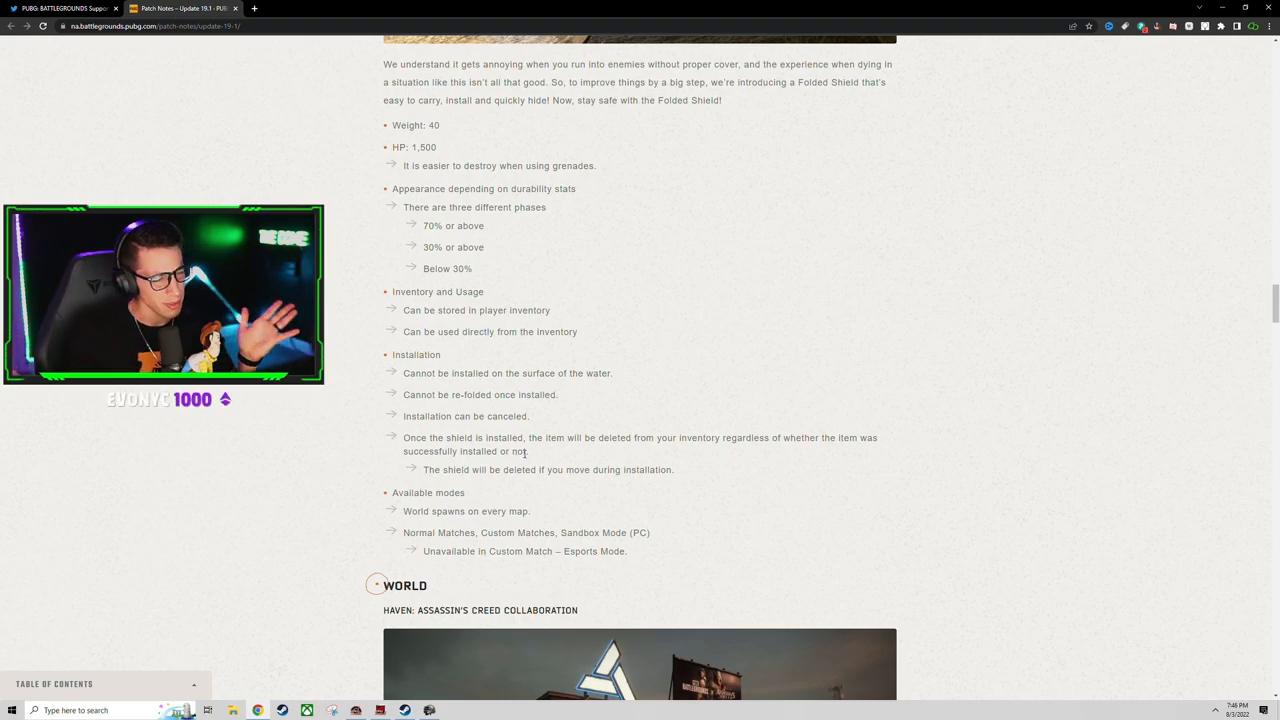
scroll("down", 3)
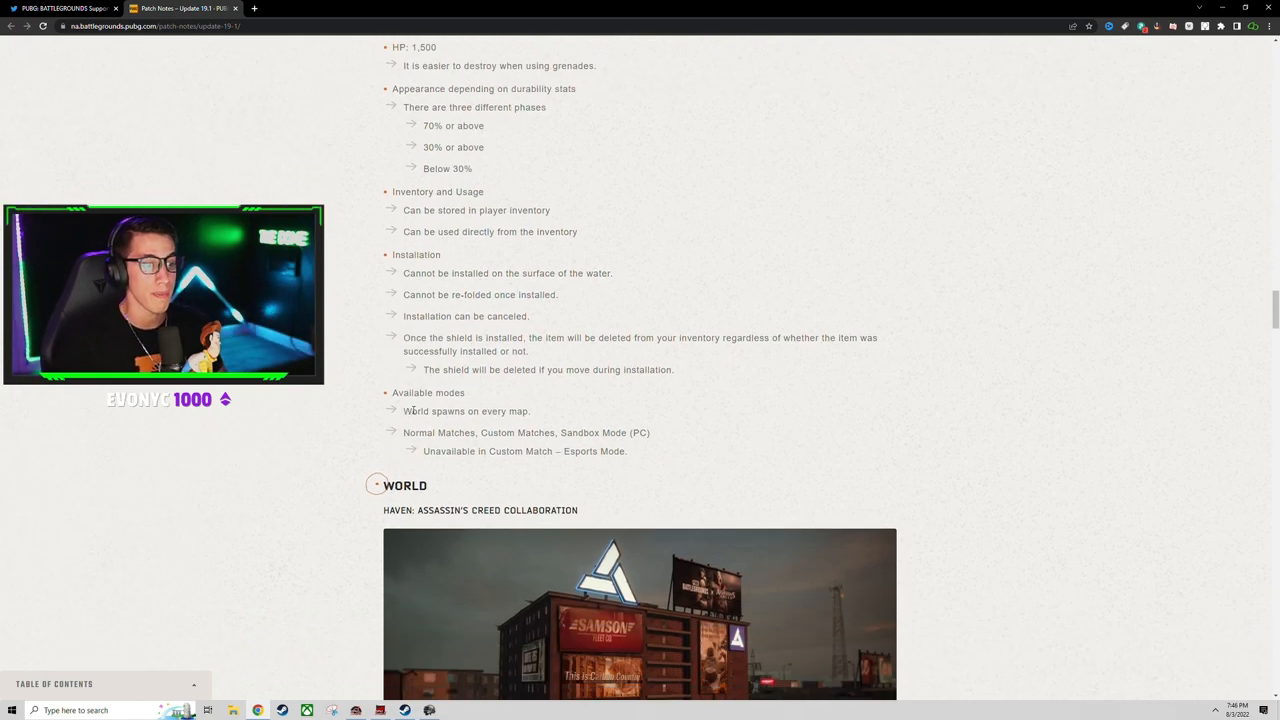
mouse_move(548, 418)
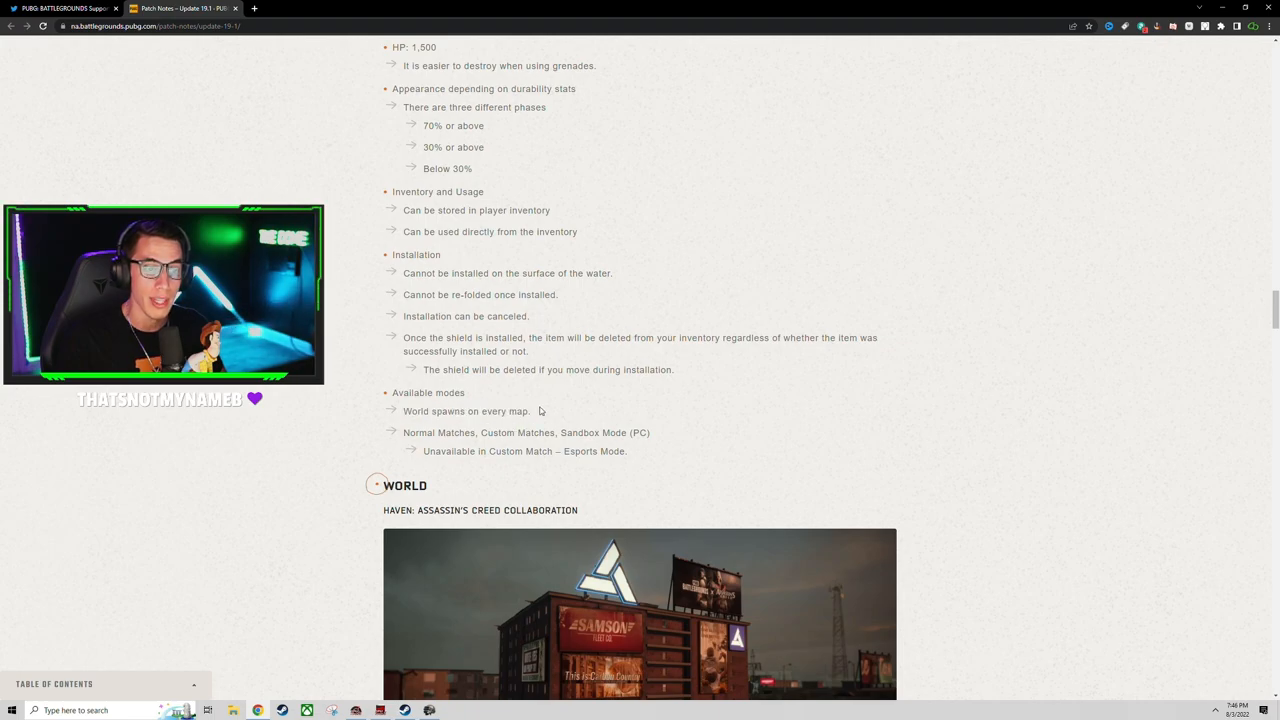
scroll("down", 3)
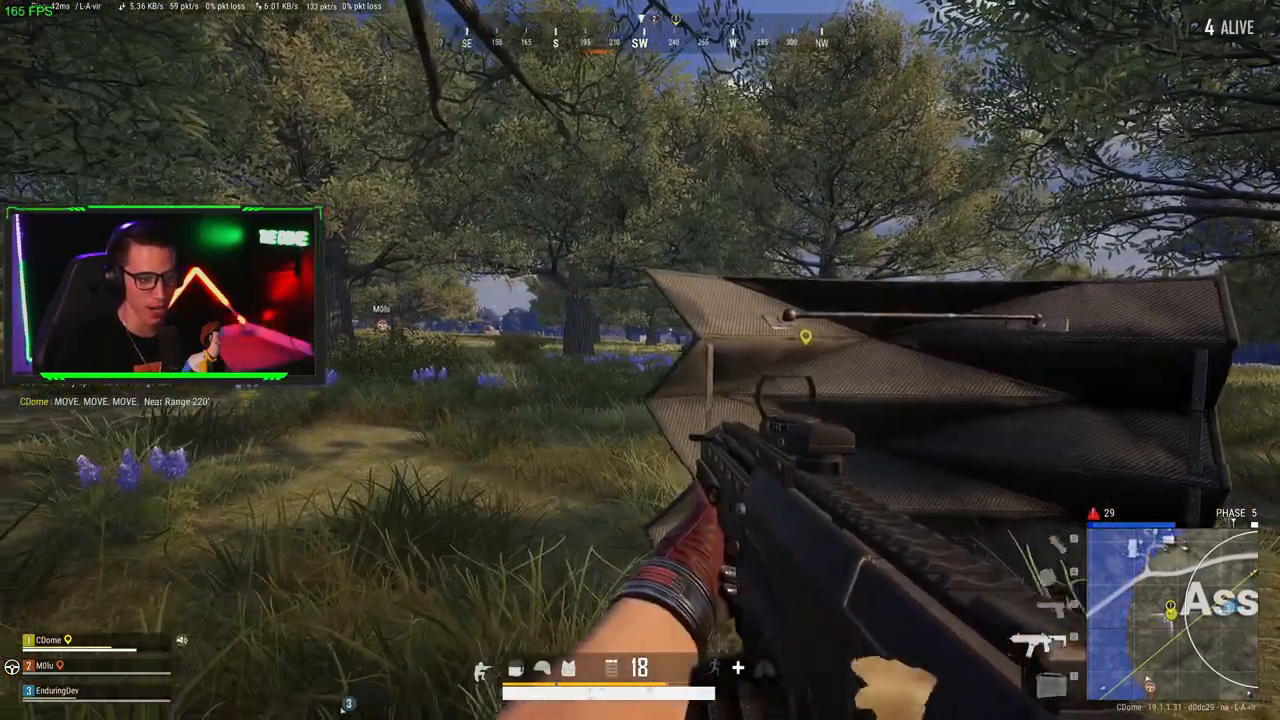
Switch from the gameplay clip back to the patch notes at the Haven Assassin's Creed collaboration.
right_click(640, 360)
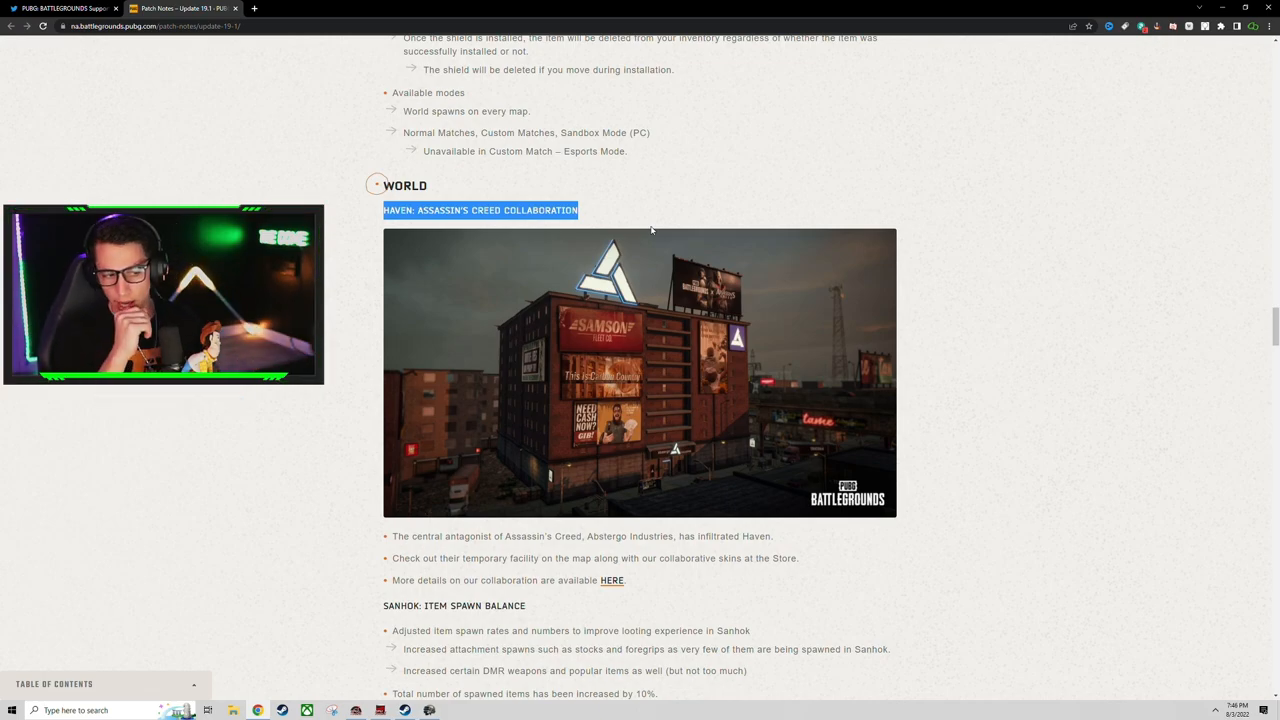
Scroll through the Sanhok item spawn balance list down to the Bot movement-fix note.
scroll("down", 3)
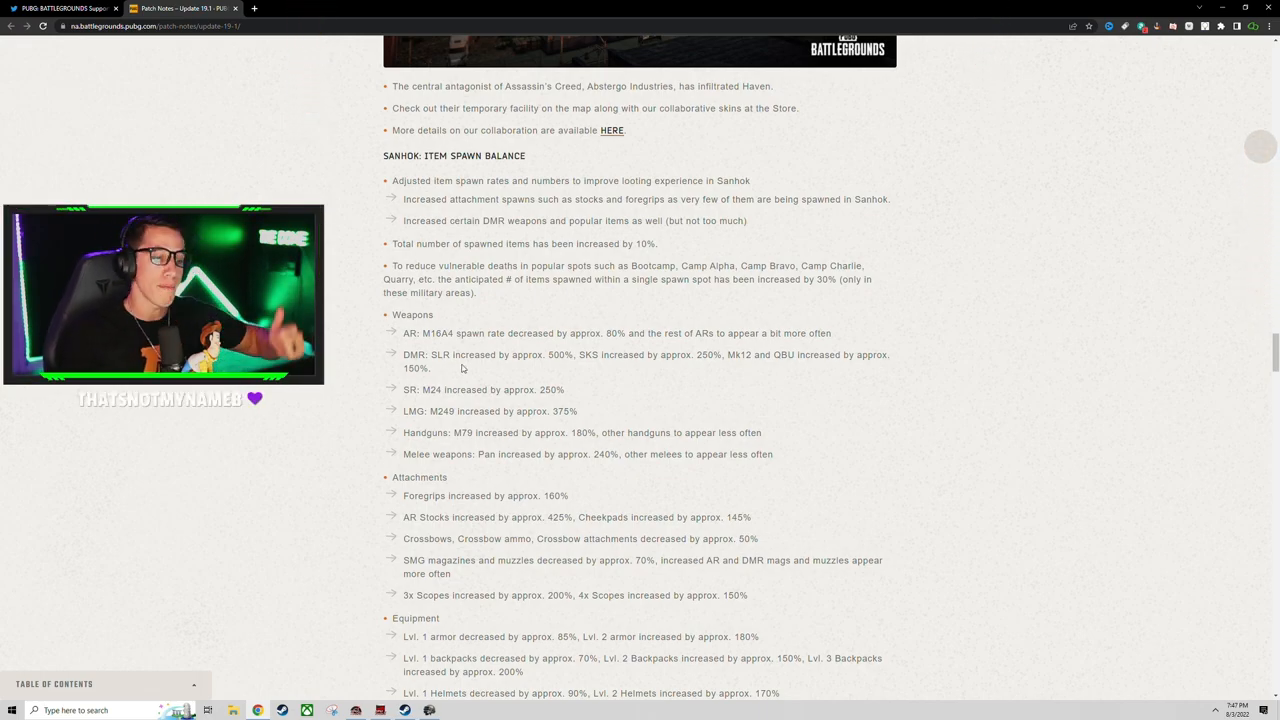
scroll("down", 3)
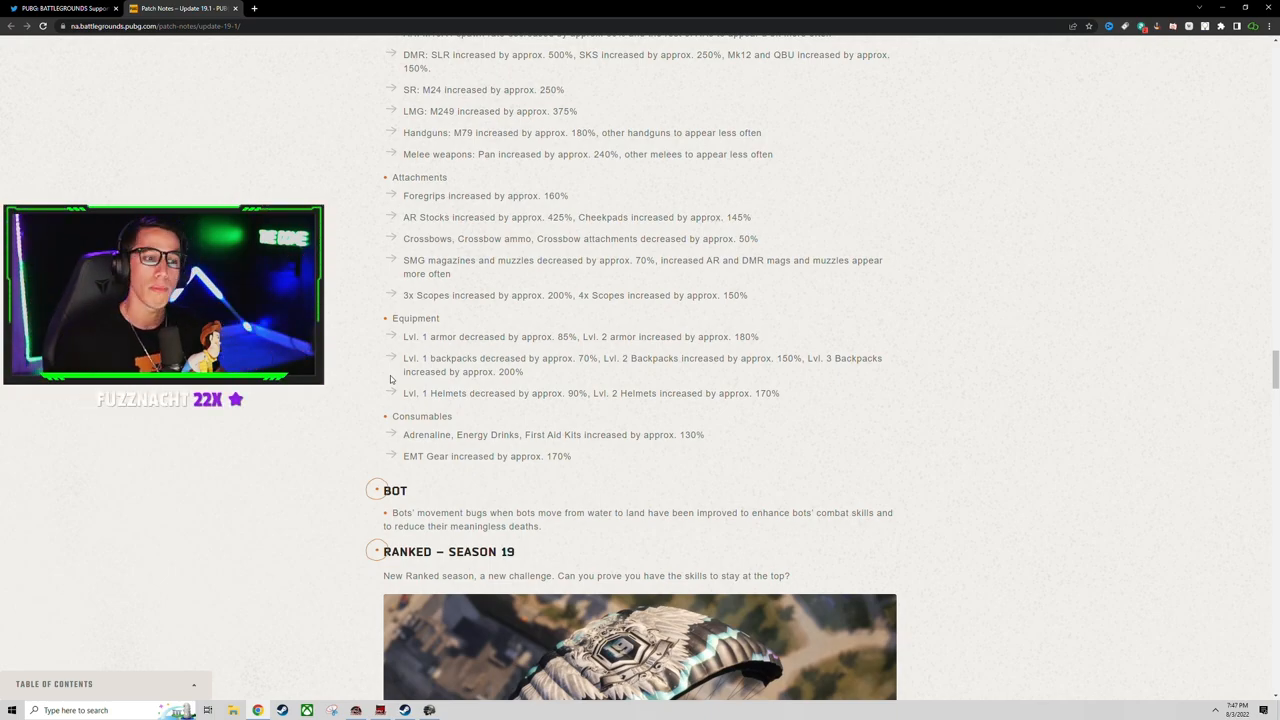
scroll("up", 3)
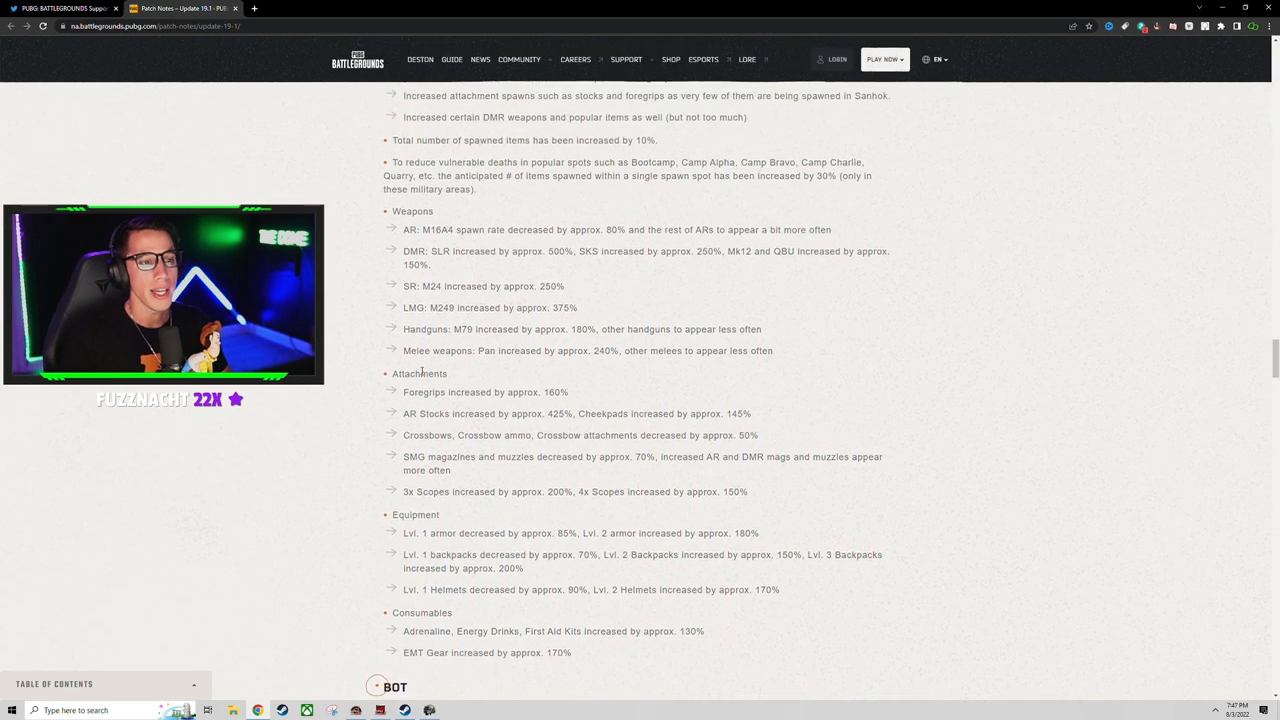
scroll("down", 3)
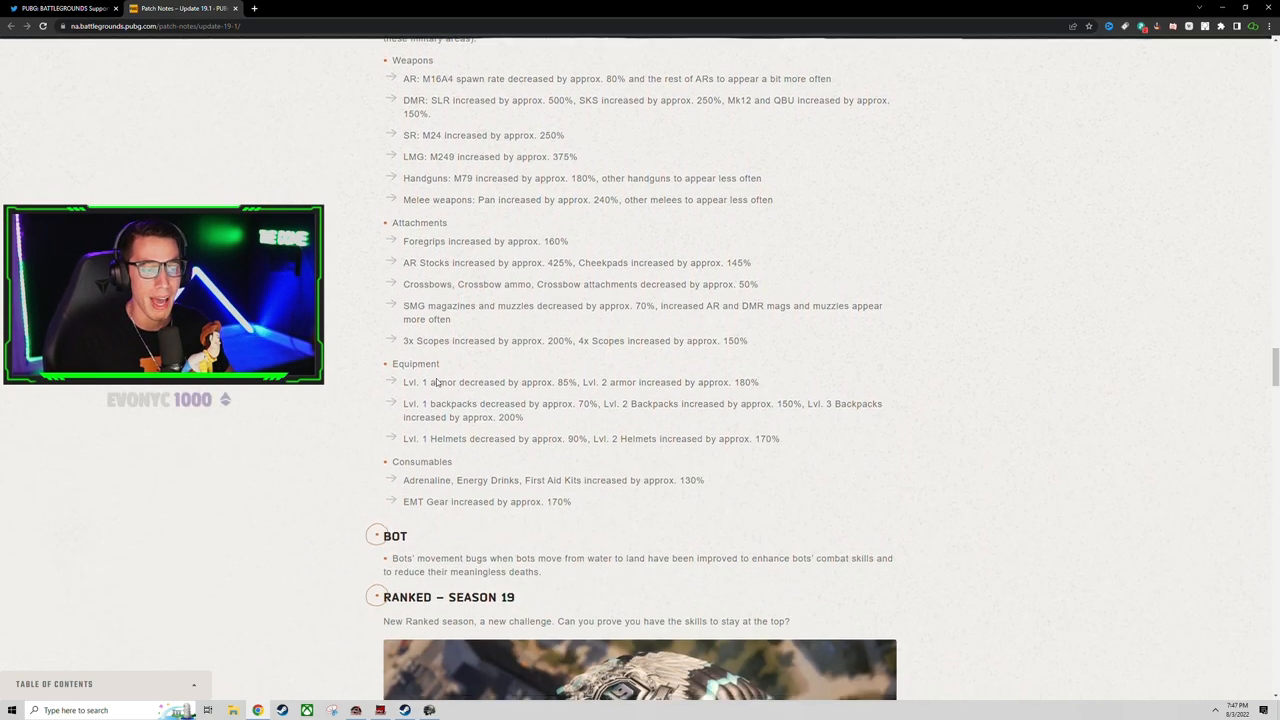
scroll("down", 3)
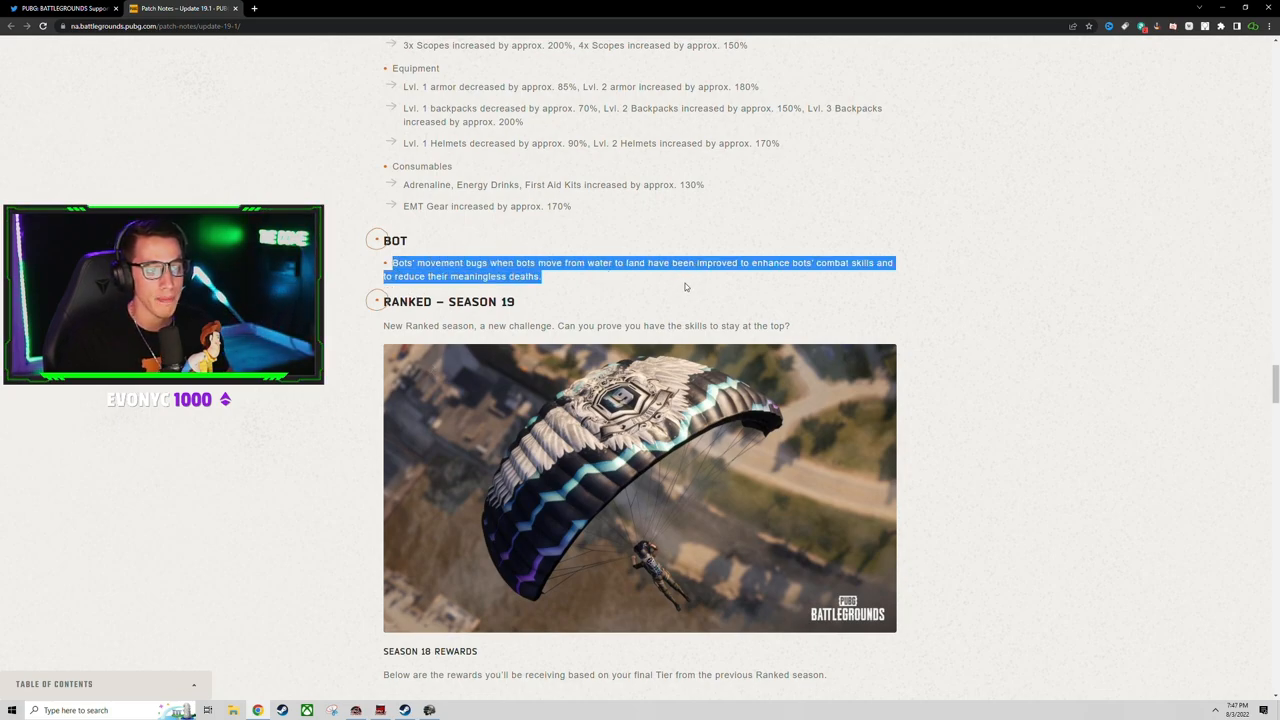
Scroll past the Ranked Season 19 rewards table and Tutorial notes to the Lobby customization section.
scroll("down", 3)
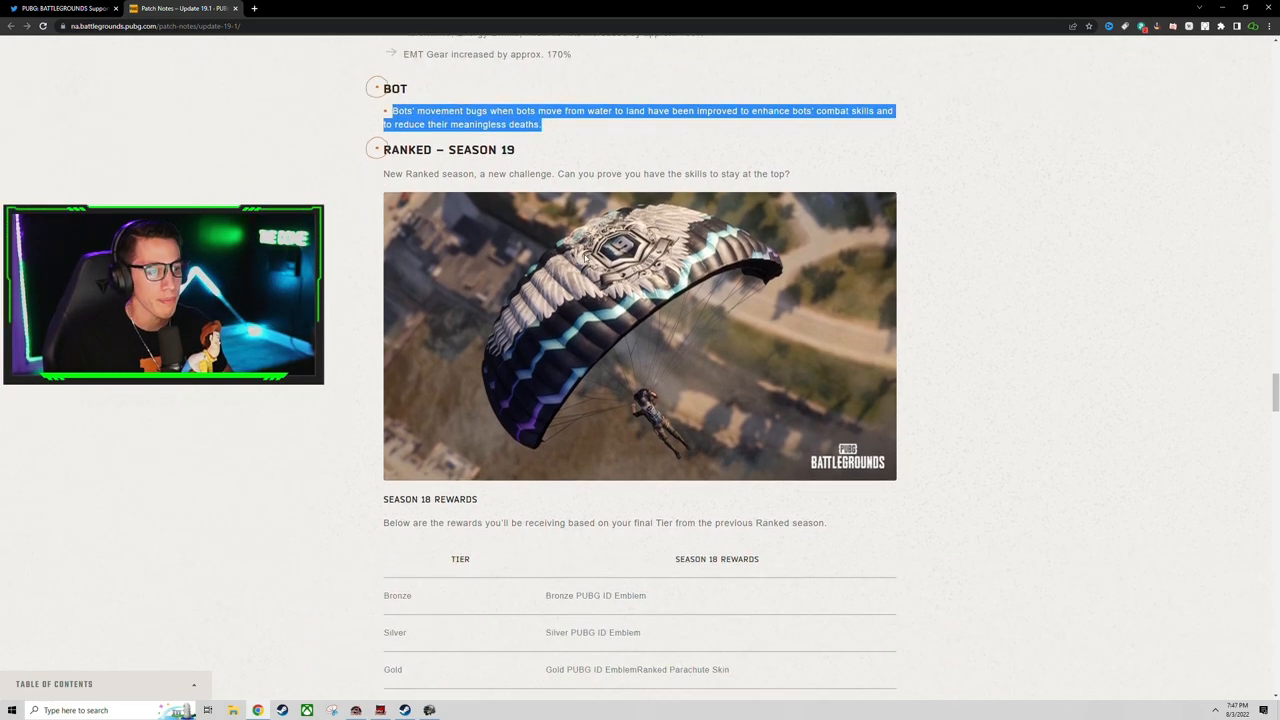
scroll("down", 3)
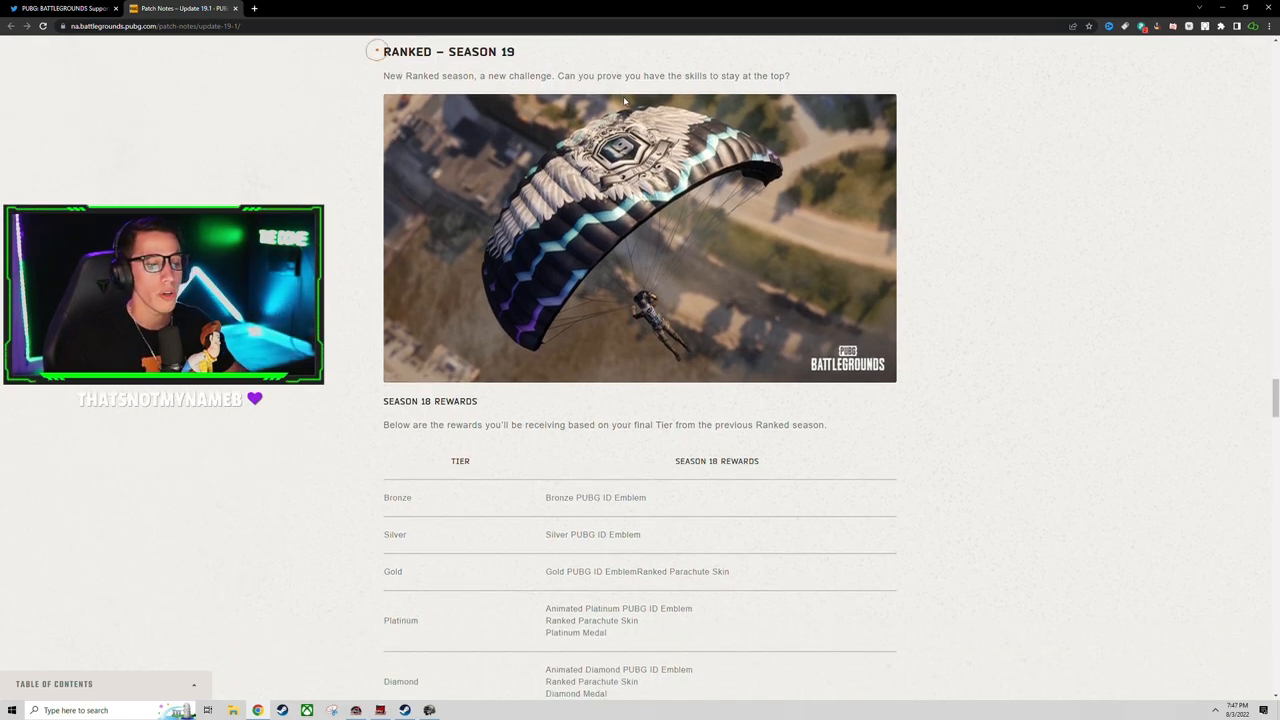
scroll("down", 3)
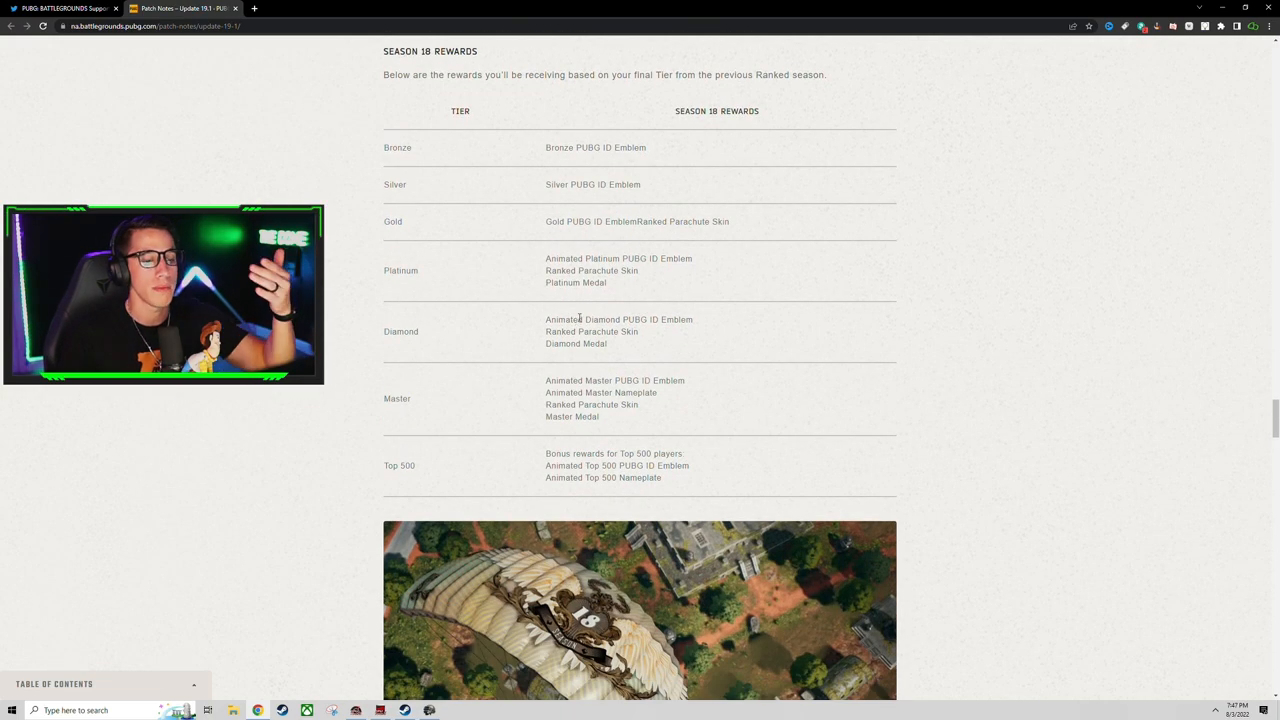
scroll("down", 3)
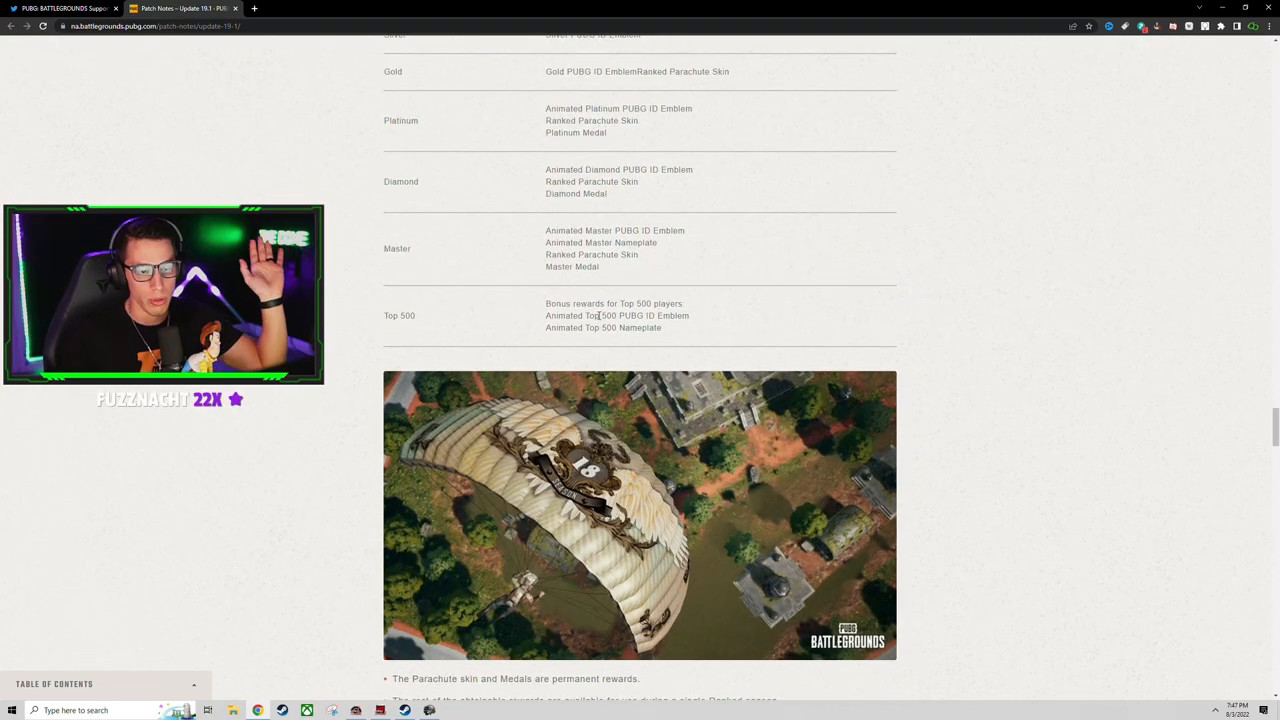
scroll("down", 3)
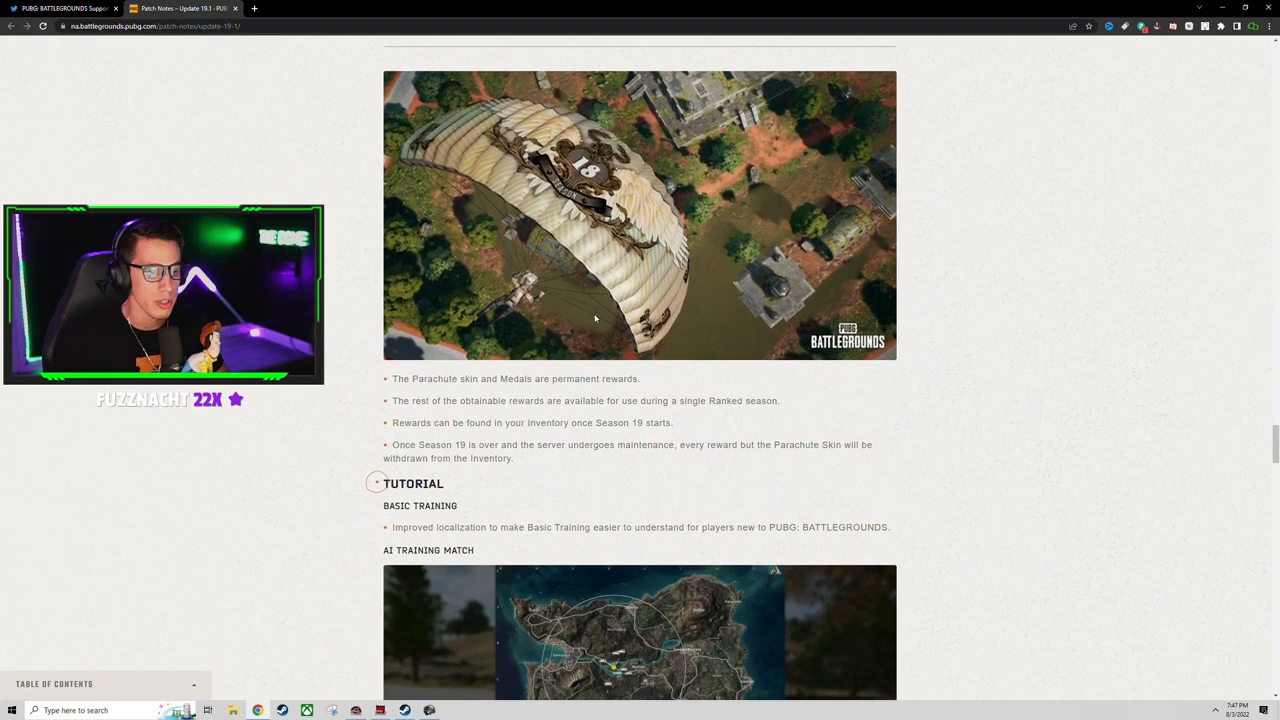
scroll("down", 3)
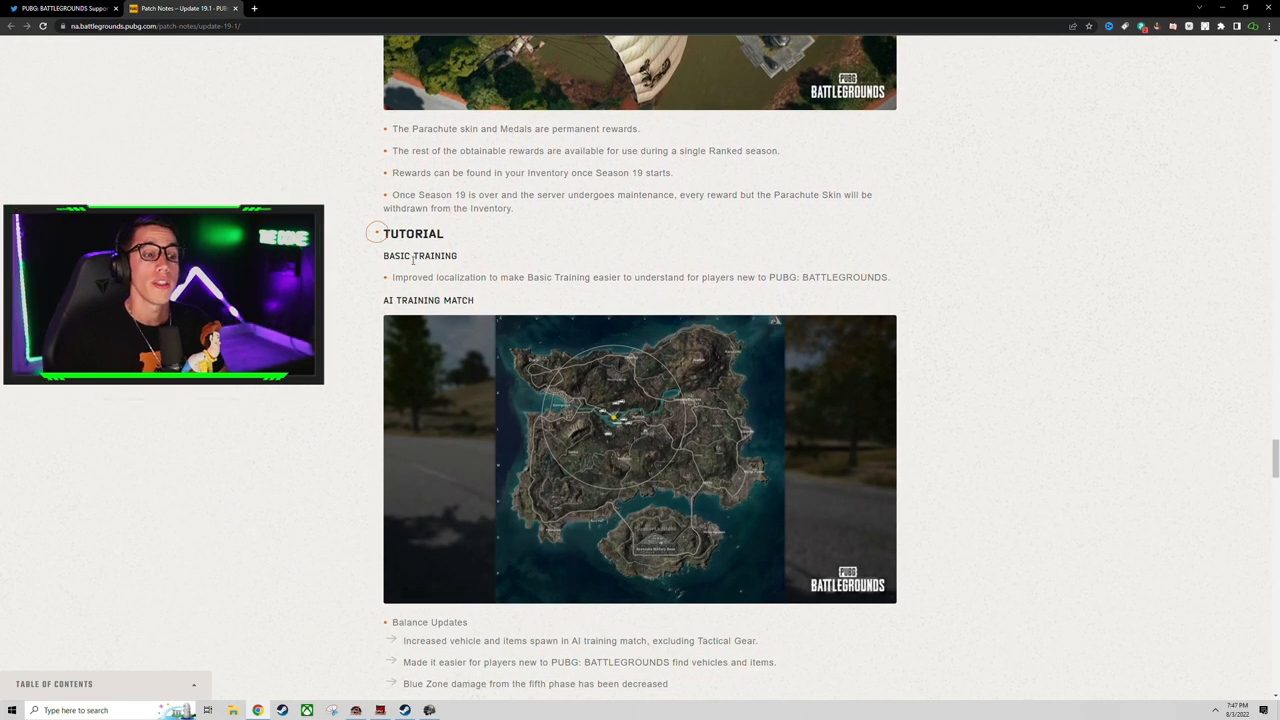
scroll("down", 3)
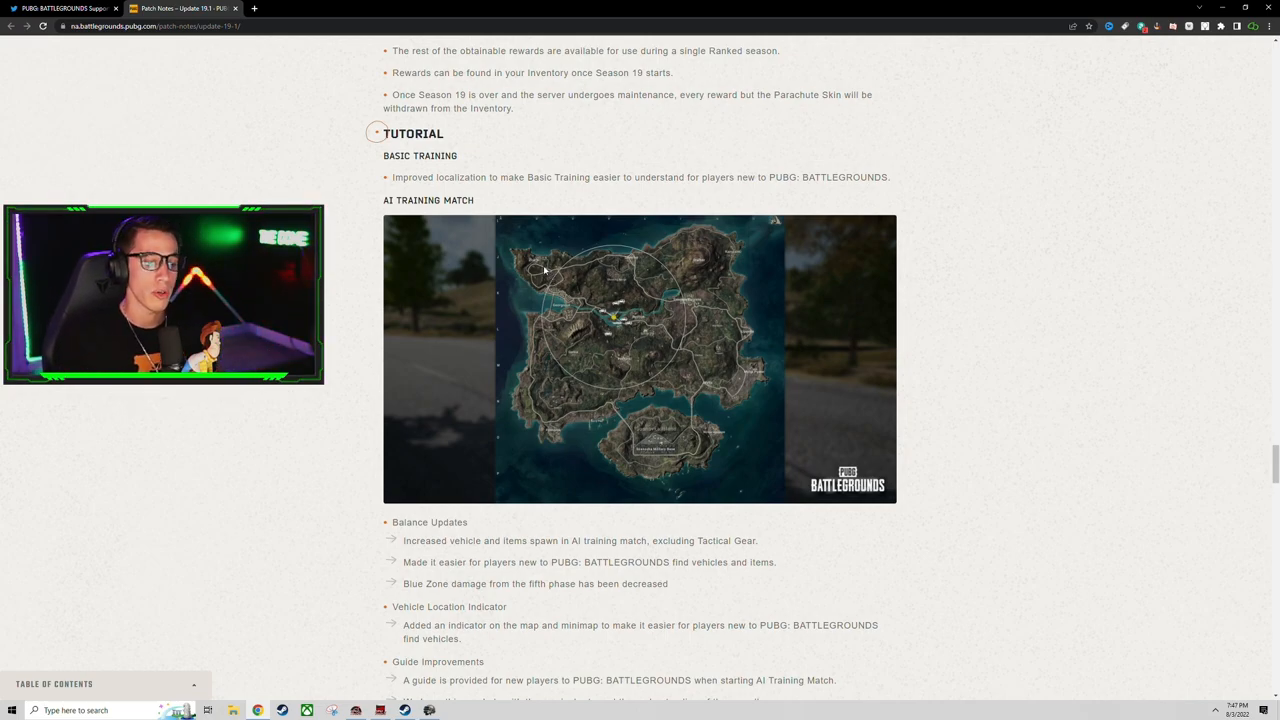
scroll("down", 3)
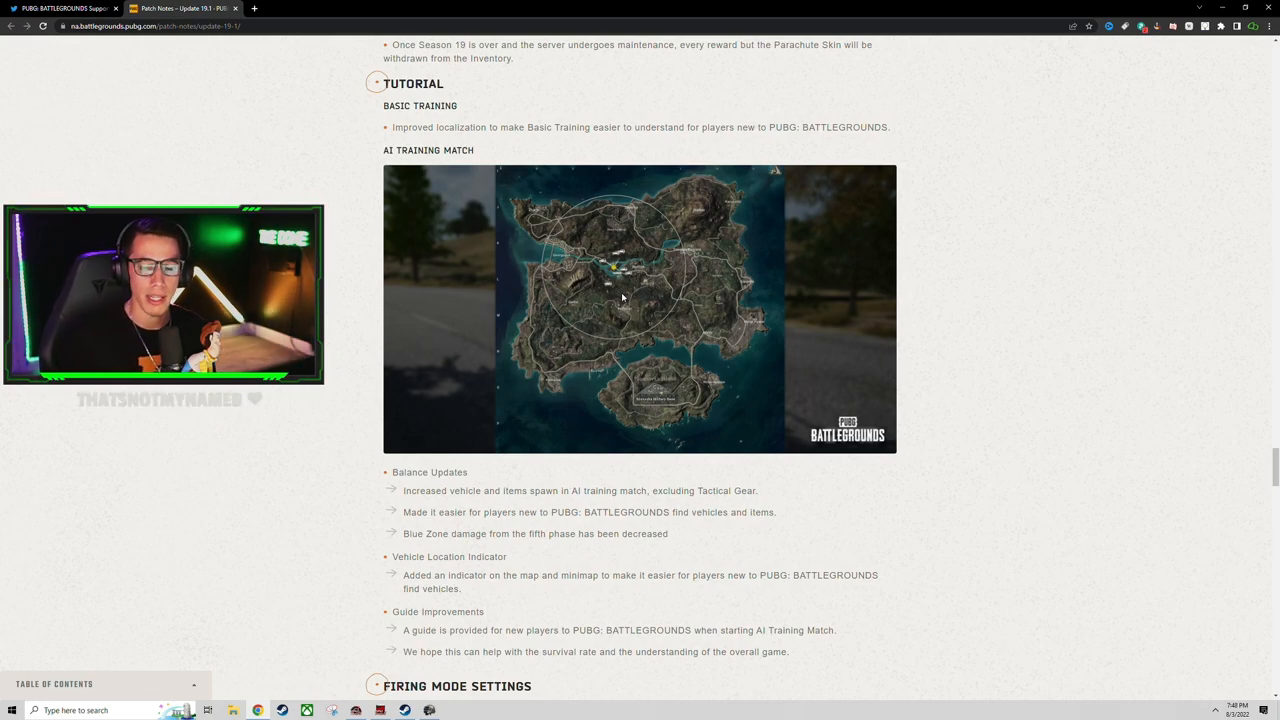
scroll("down", 3)
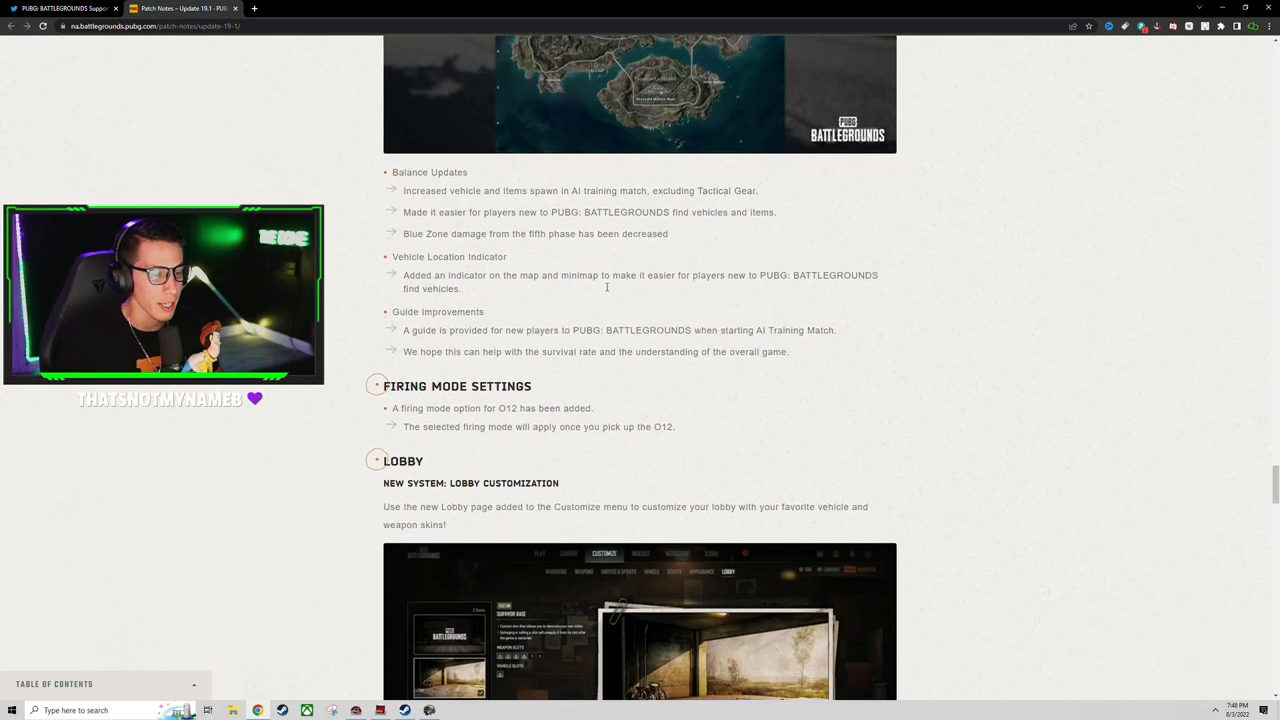
Highlight the O12 firing mode bullet text, then move on toward the in-game Workshop page.
scroll("down", 3)
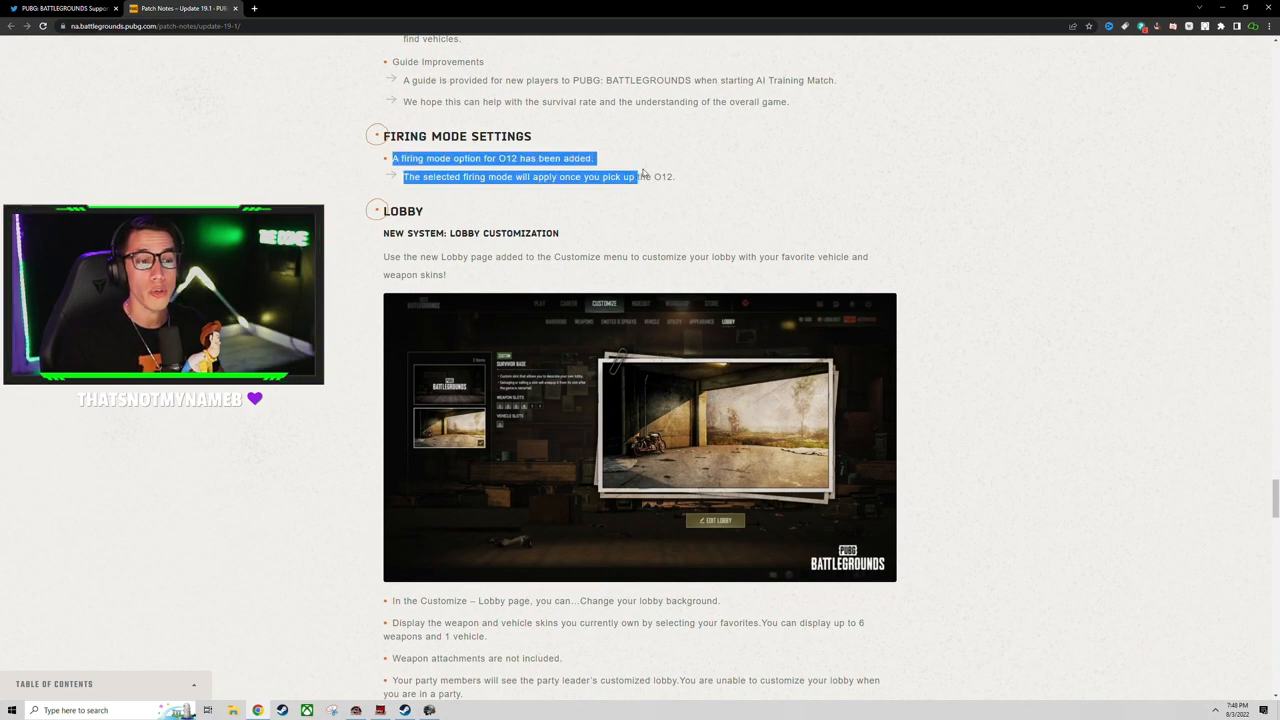
left_click_drag(640, 176, 690, 176)
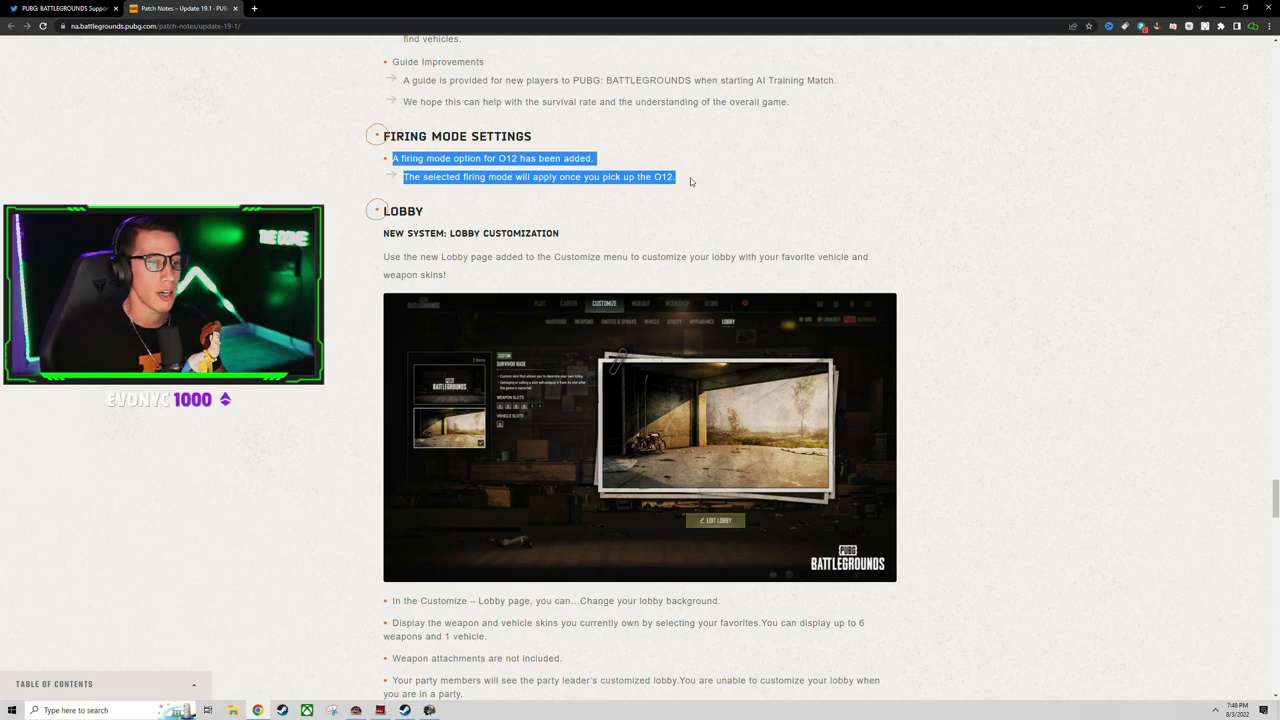
scroll("down", 3)
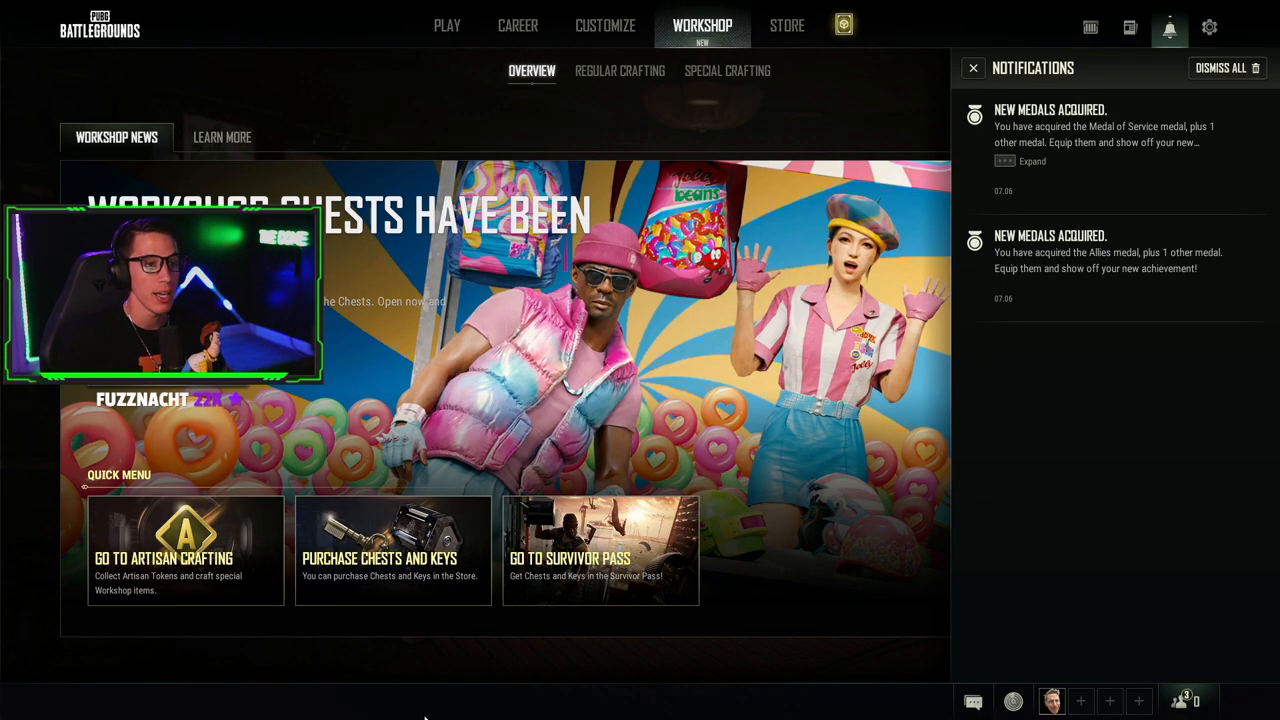
View the Survivor Base lobby background on Customize Lobby, then go back to the Play screen.
left_click(604, 24)
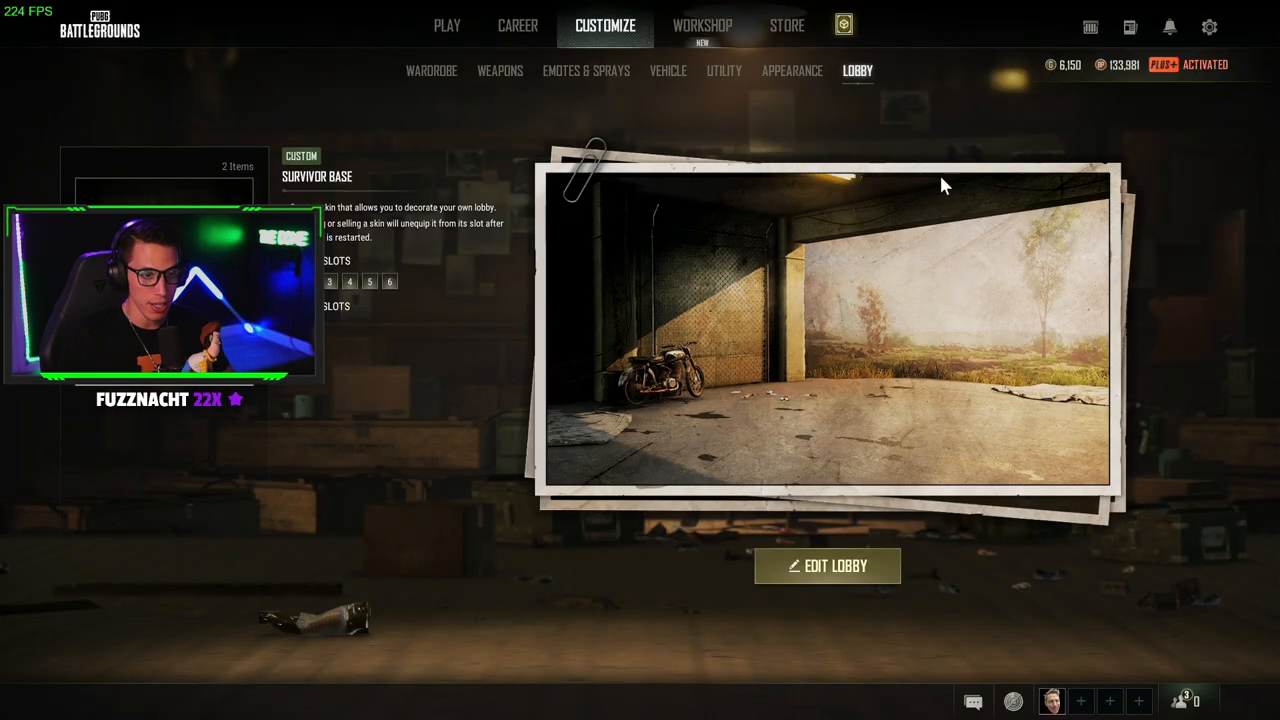
left_click(448, 24)
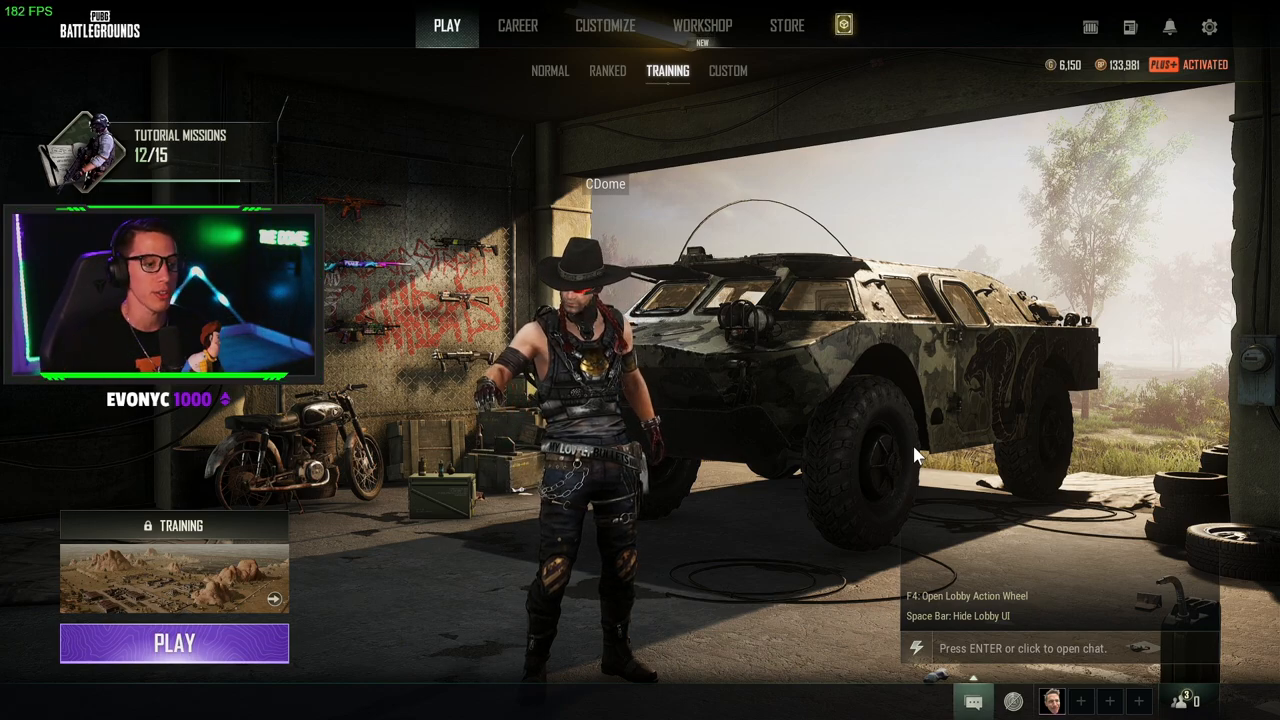
mouse_move(480, 360)
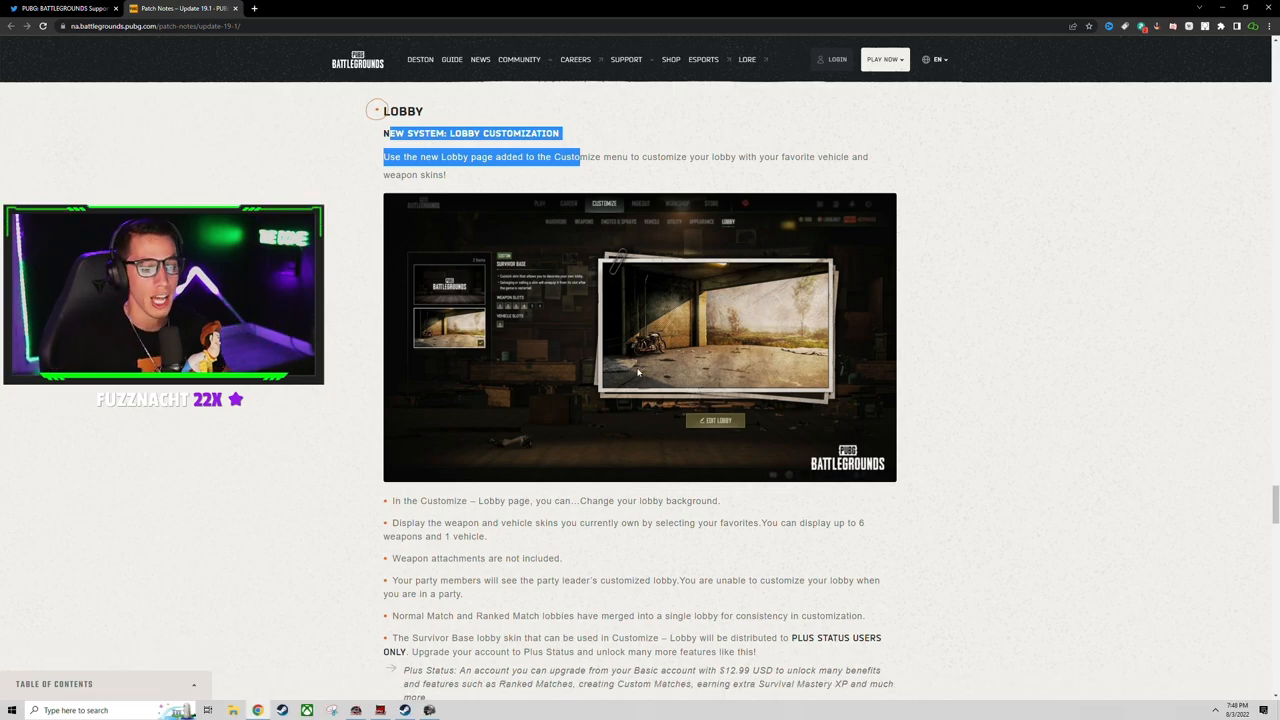
Scroll through the Lobby, Ranked Mode, Workshop, Weapon Mastery and Survival Mastery notes.
scroll("down", 3)
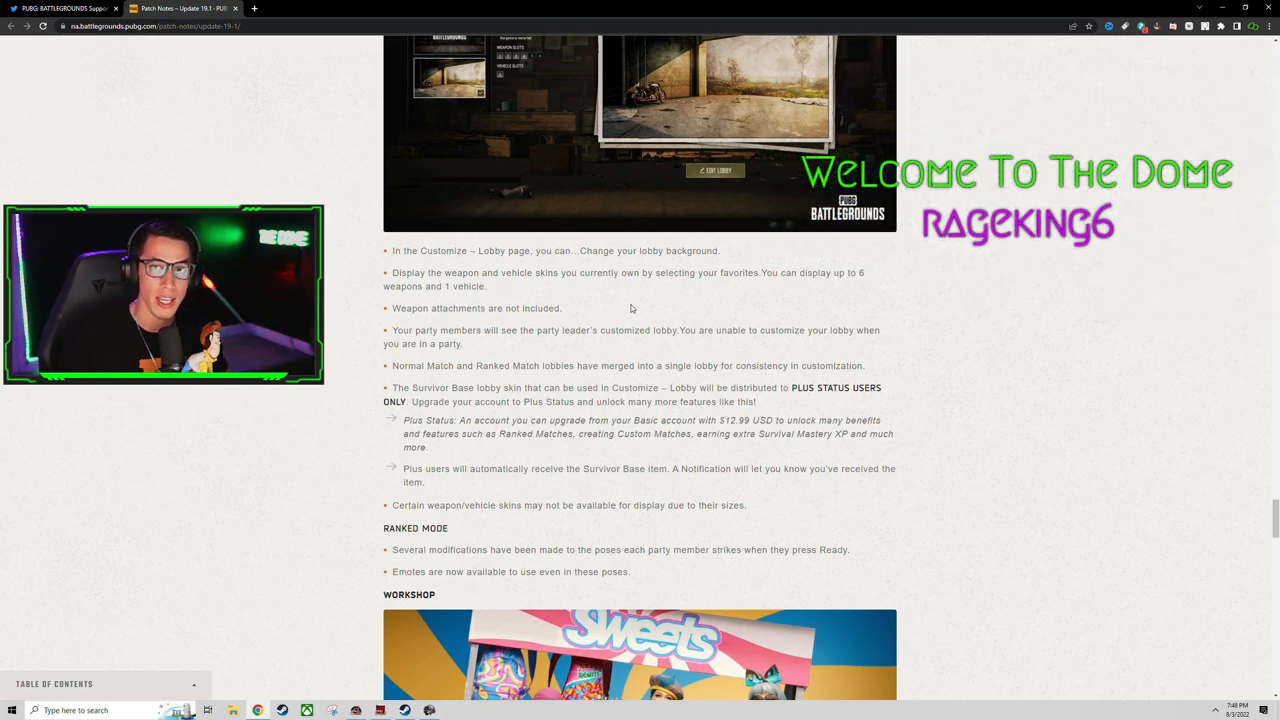
scroll("down", 3)
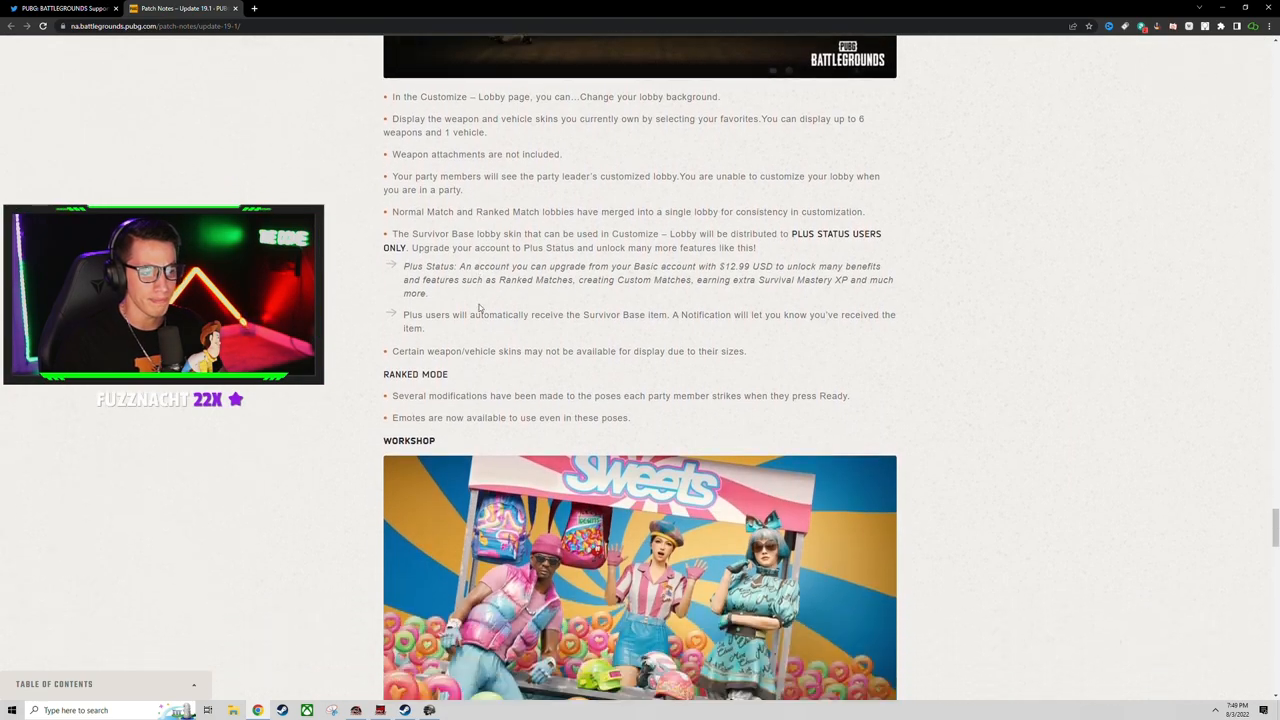
scroll("up", 3)
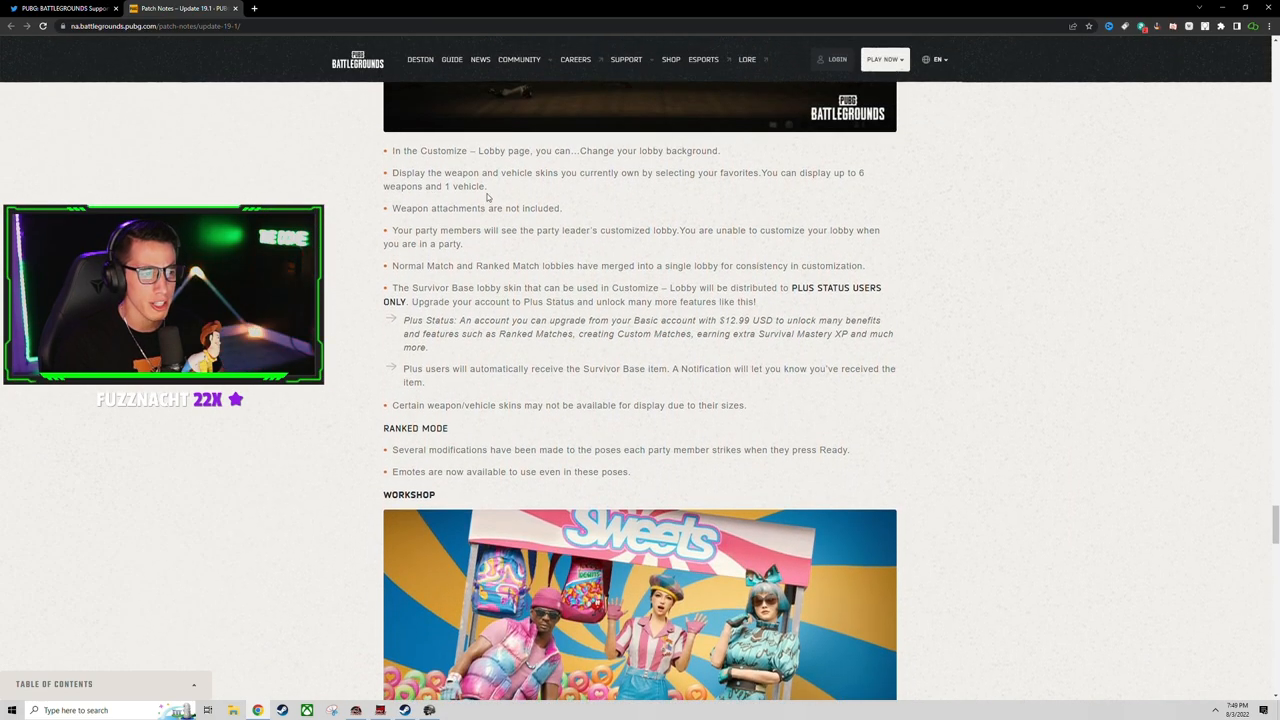
scroll("down", 3)
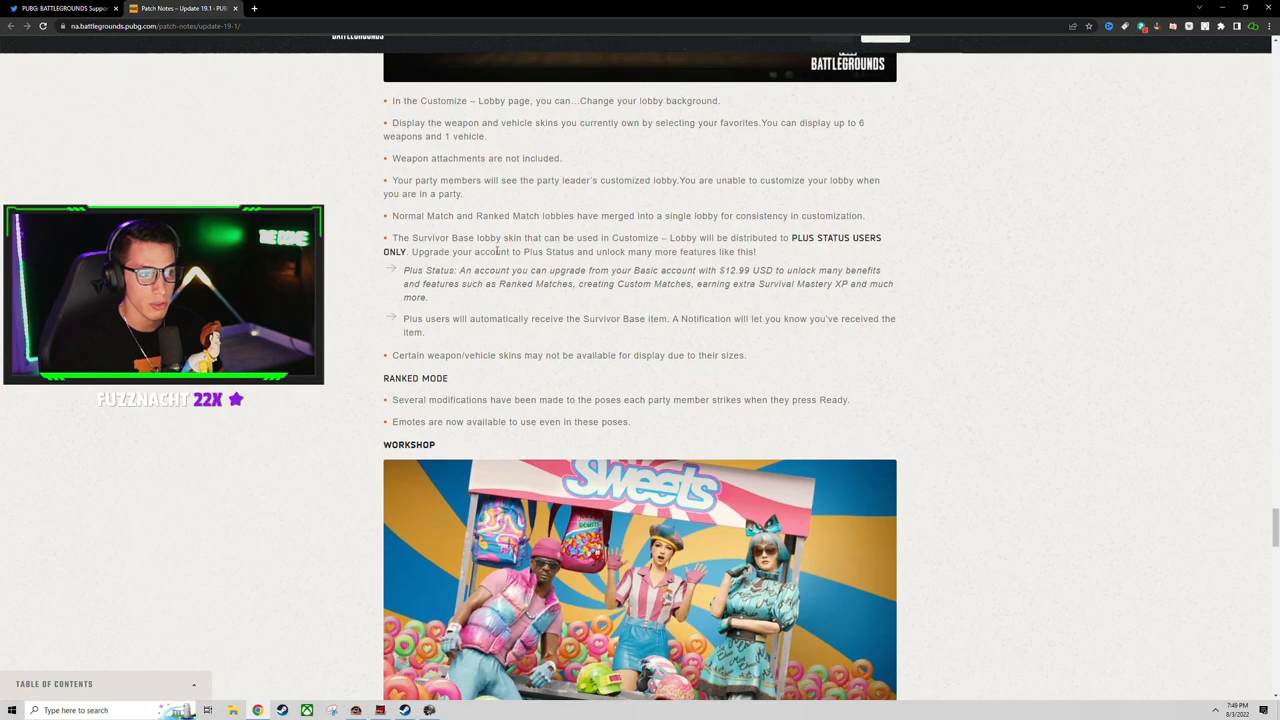
scroll("down", 3)
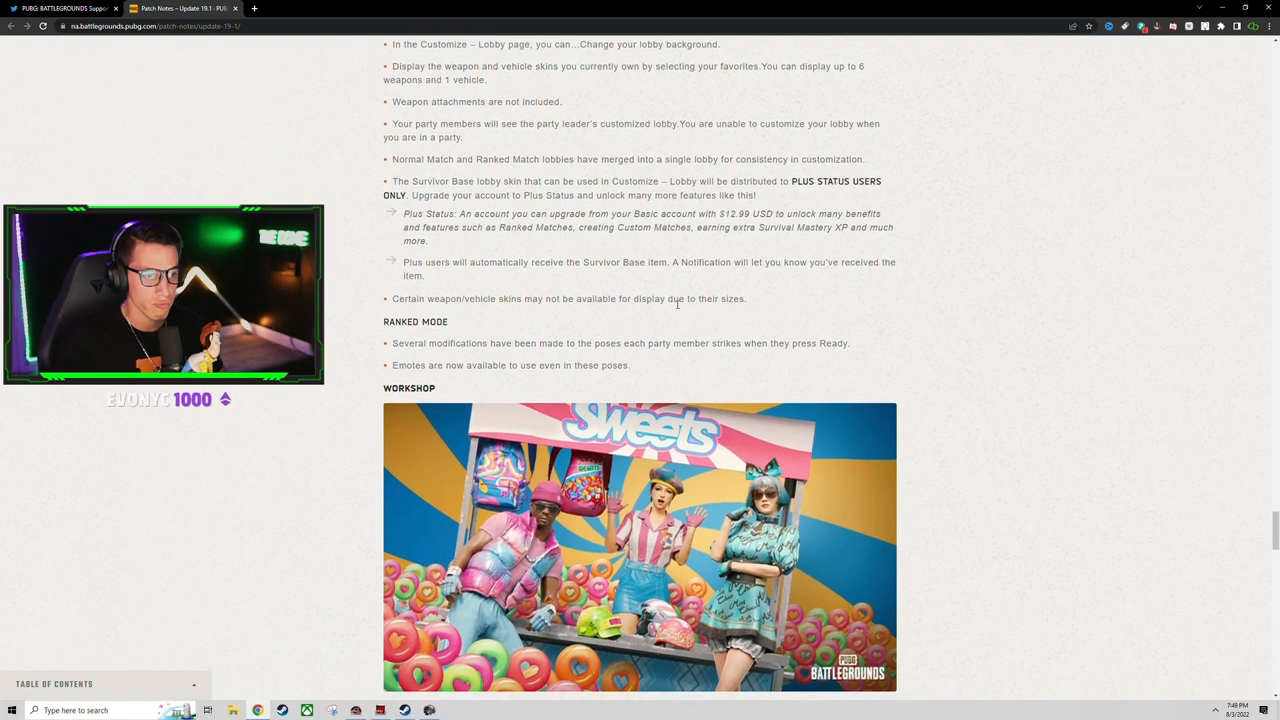
scroll("down", 3)
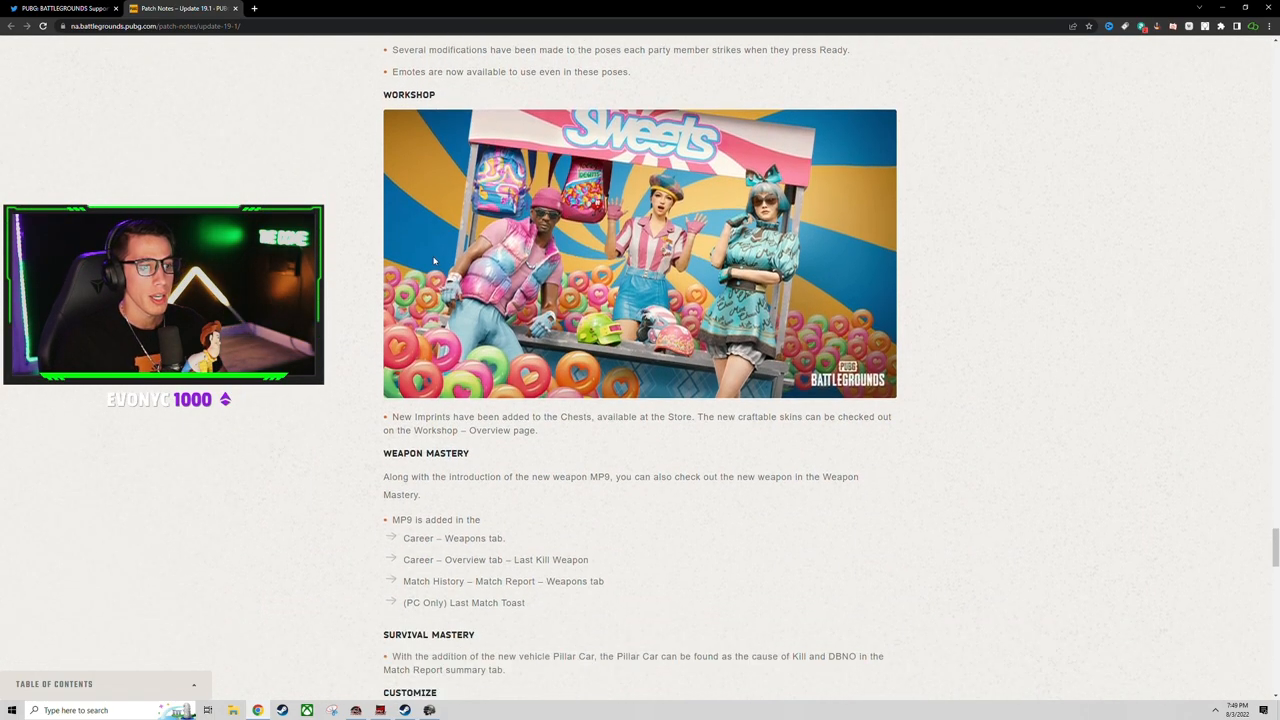
scroll("down", 3)
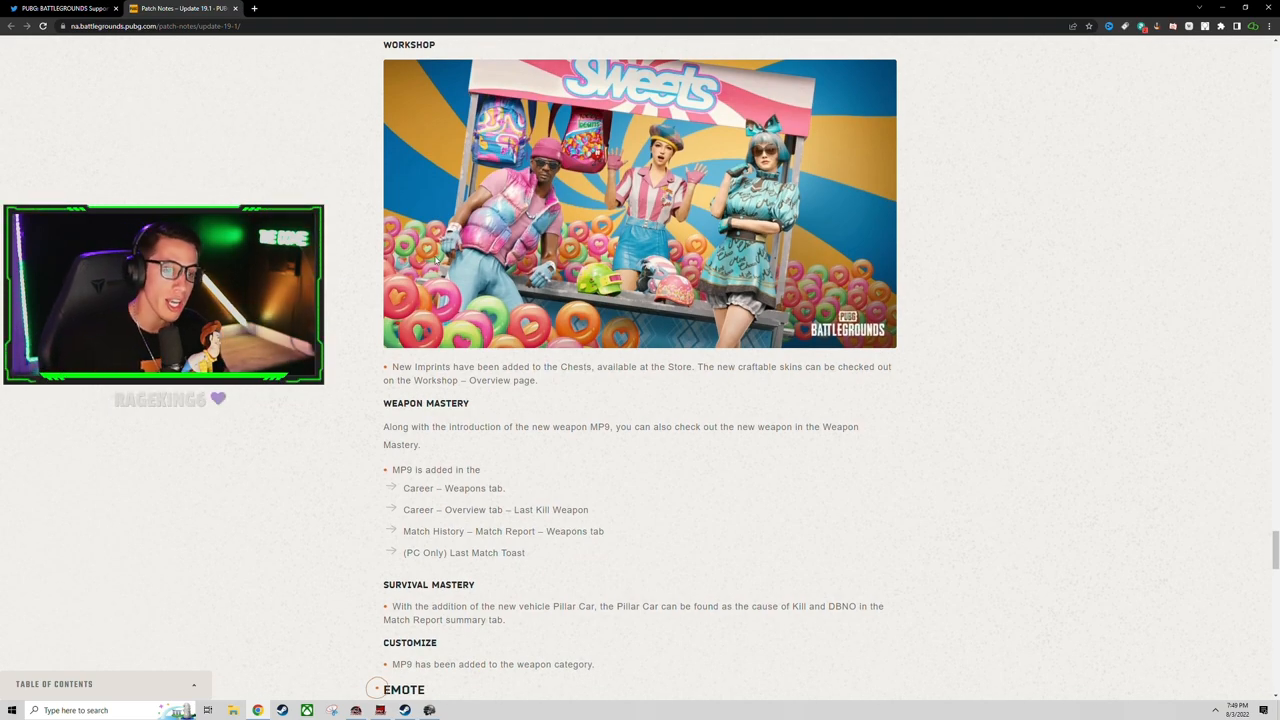
scroll("up", 3)
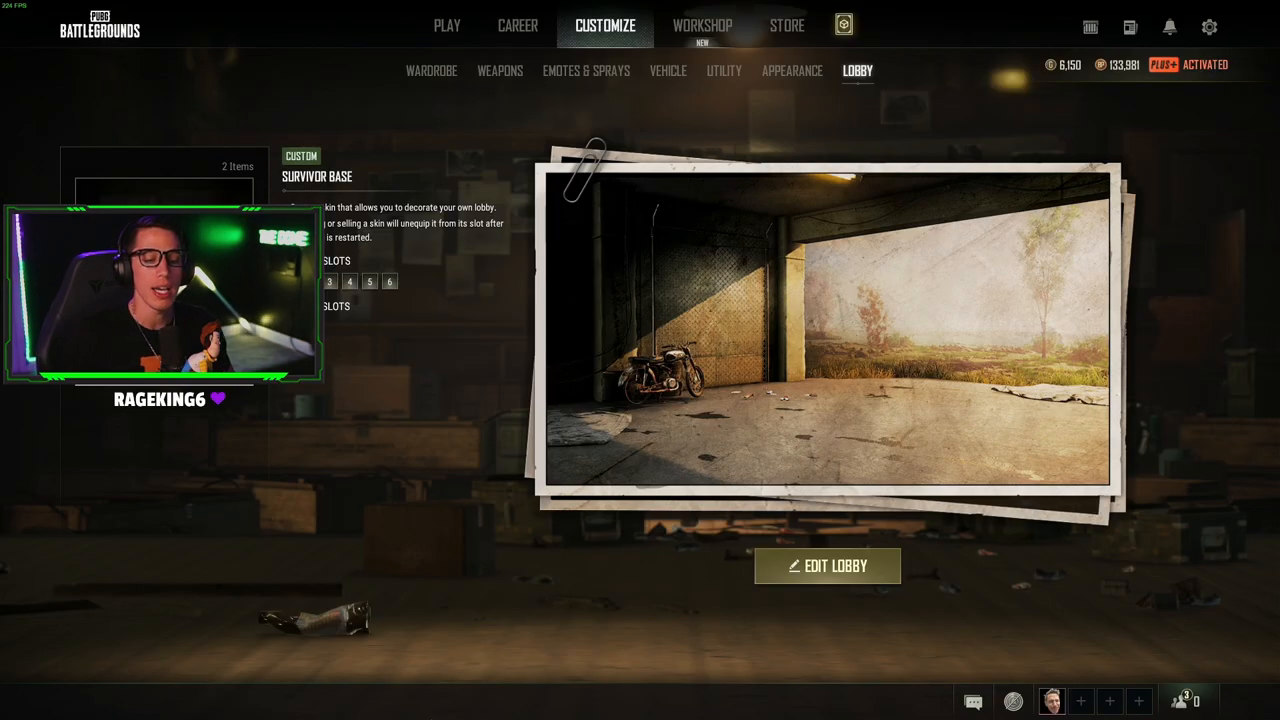
Browse Workshop and Regular Crafting, view the Store's Hunter's Chest item probabilities, and close them.
left_click(700, 24)
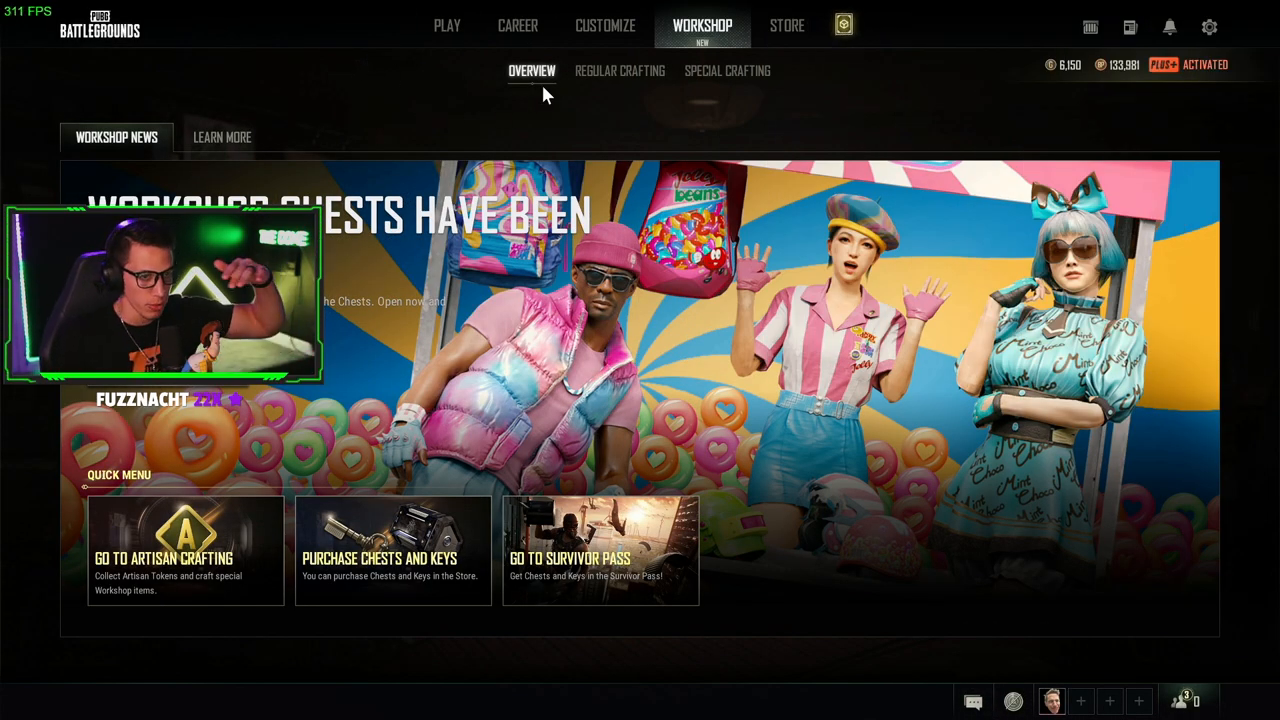
left_click(620, 70)
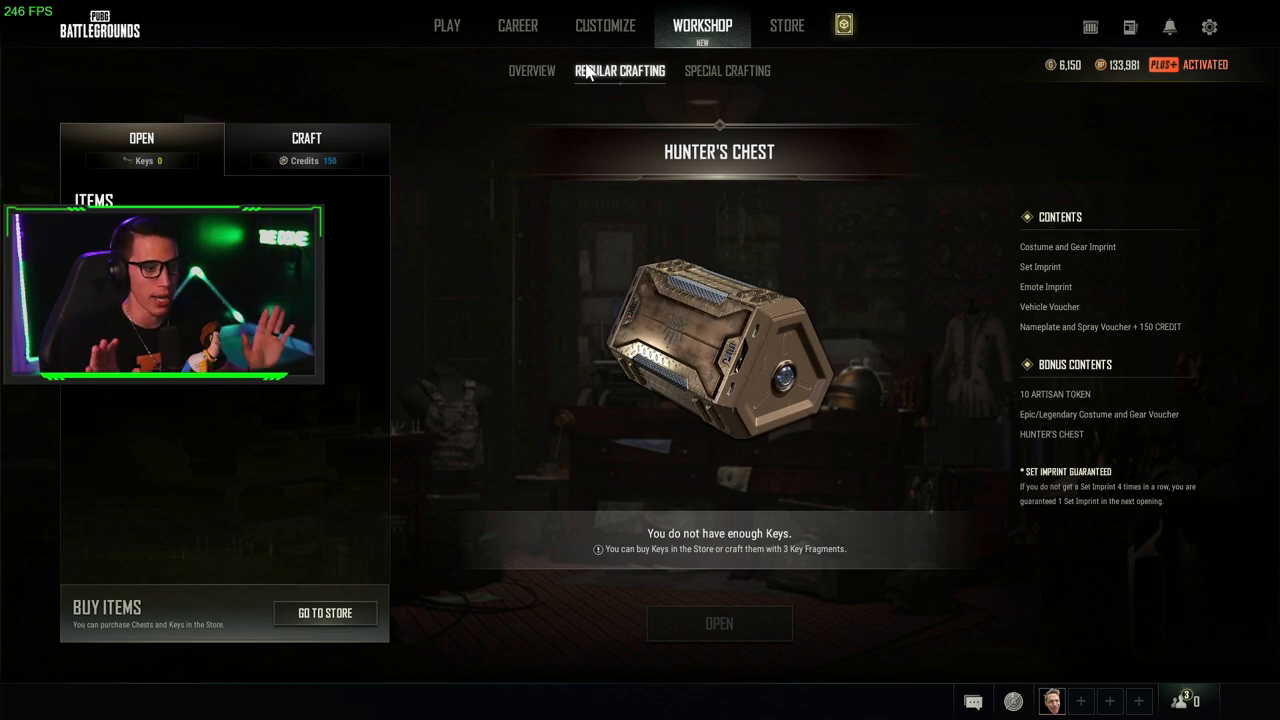
left_click(788, 24)
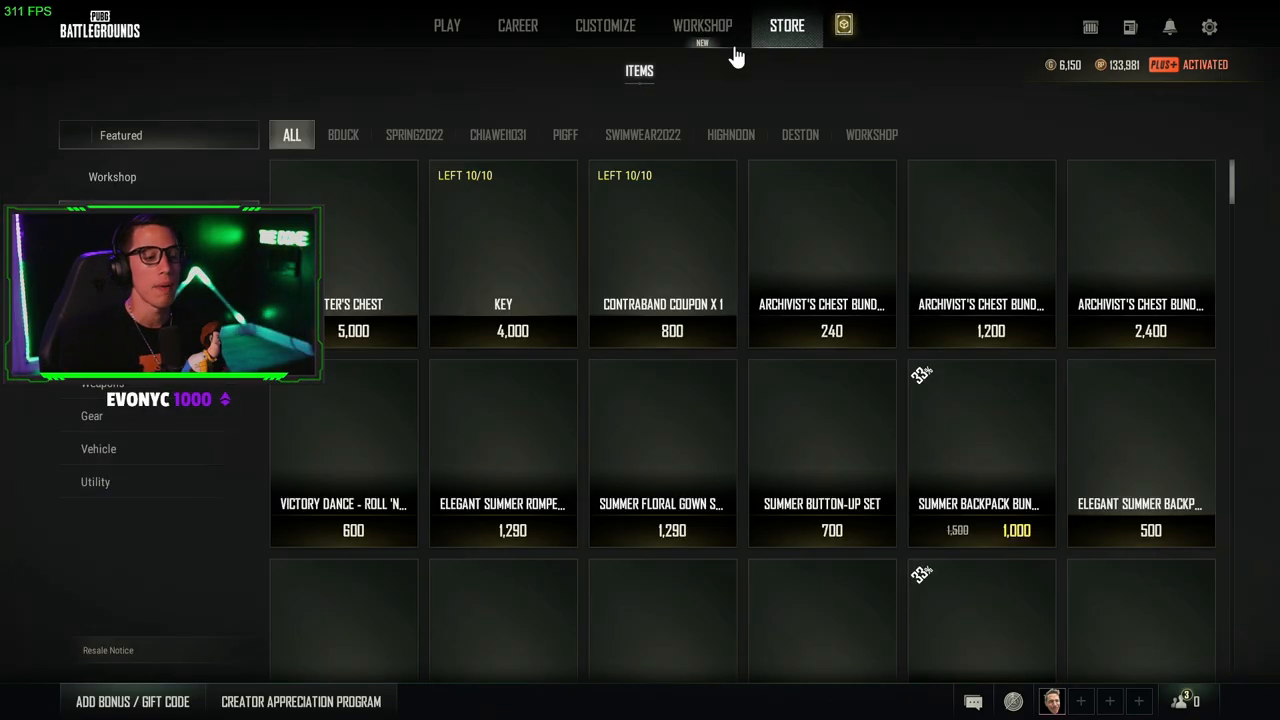
left_click(352, 250)
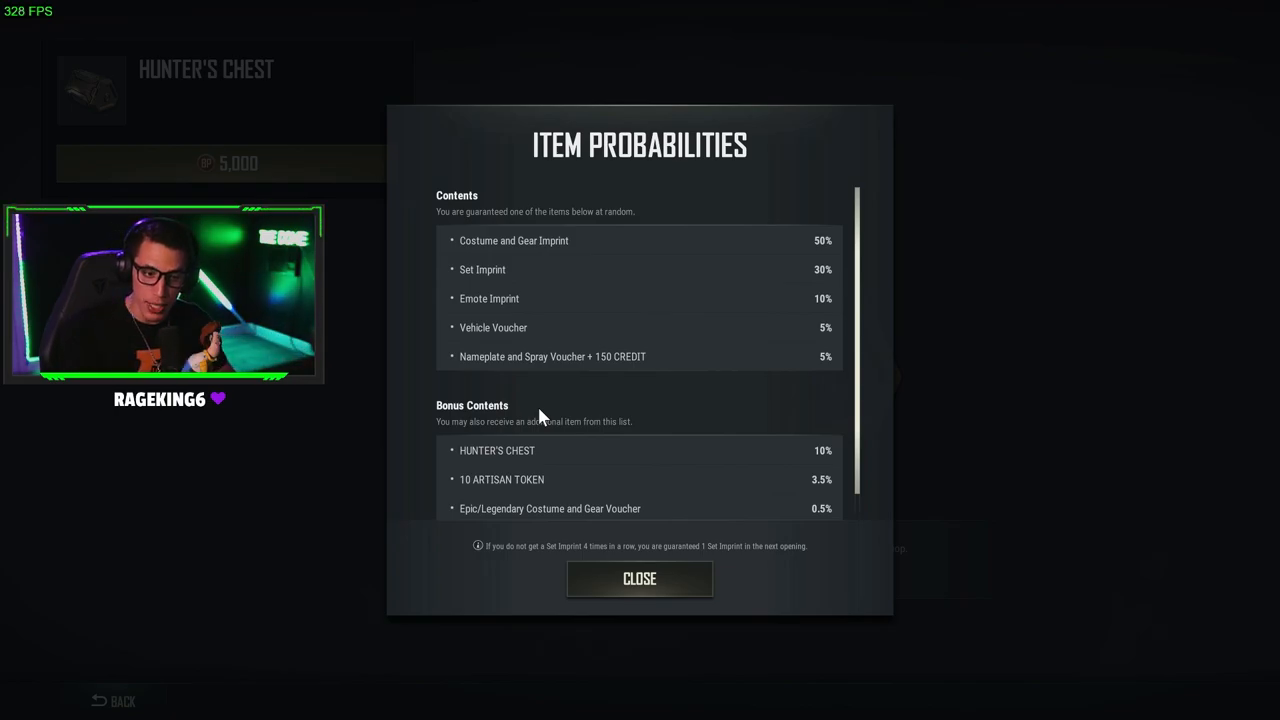
mouse_move(520, 282)
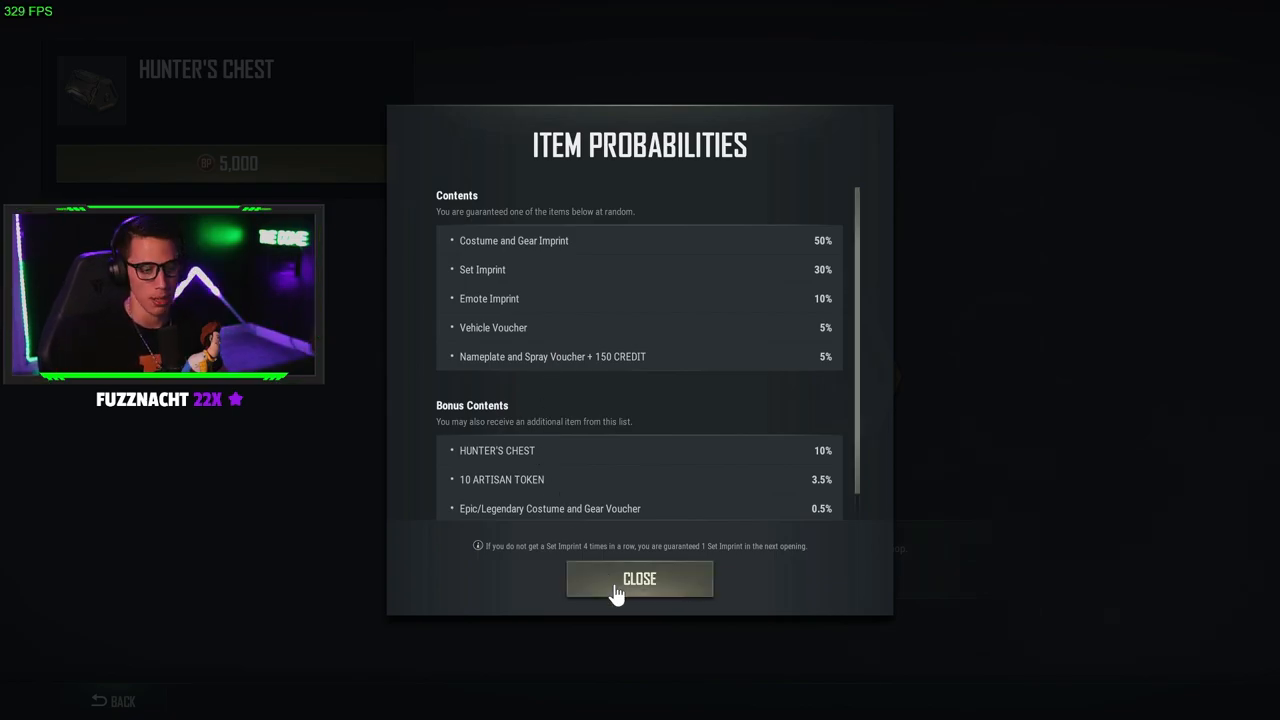
left_click(640, 578)
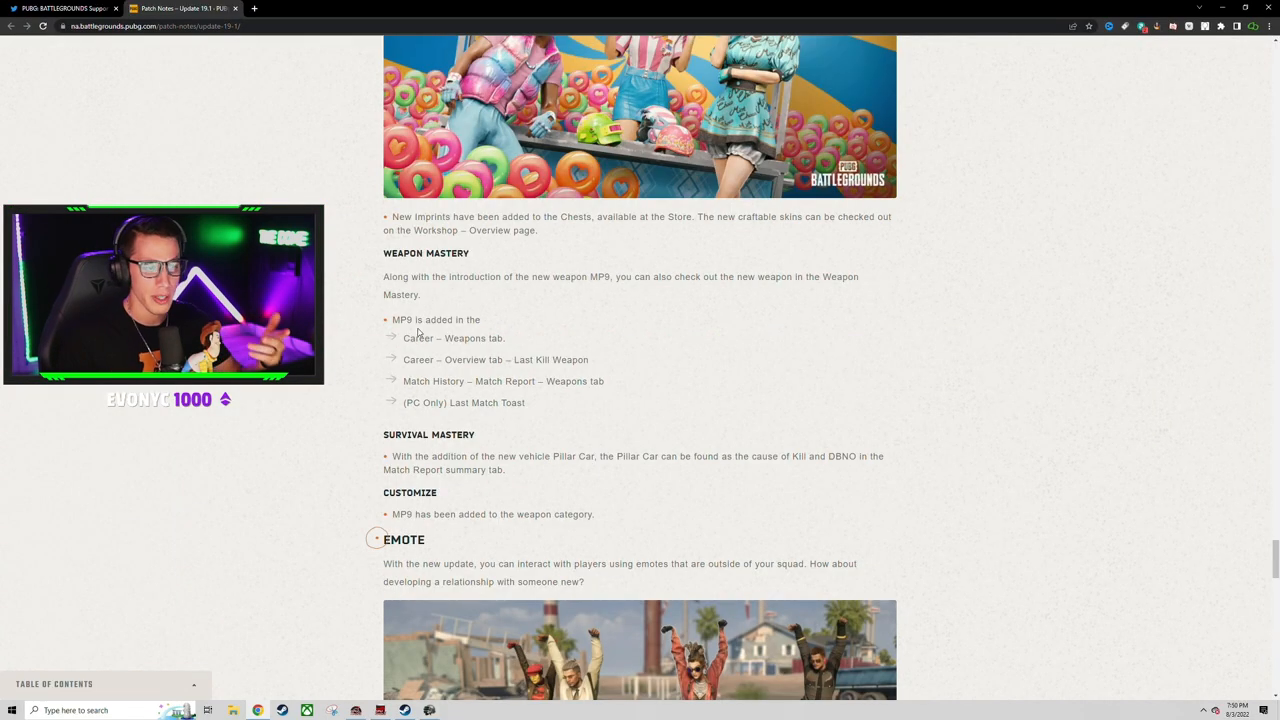
Scroll past the Watch Team Emote notes into QoL, PC Sandbox Mode and Bug Fixes.
scroll("down", 3)
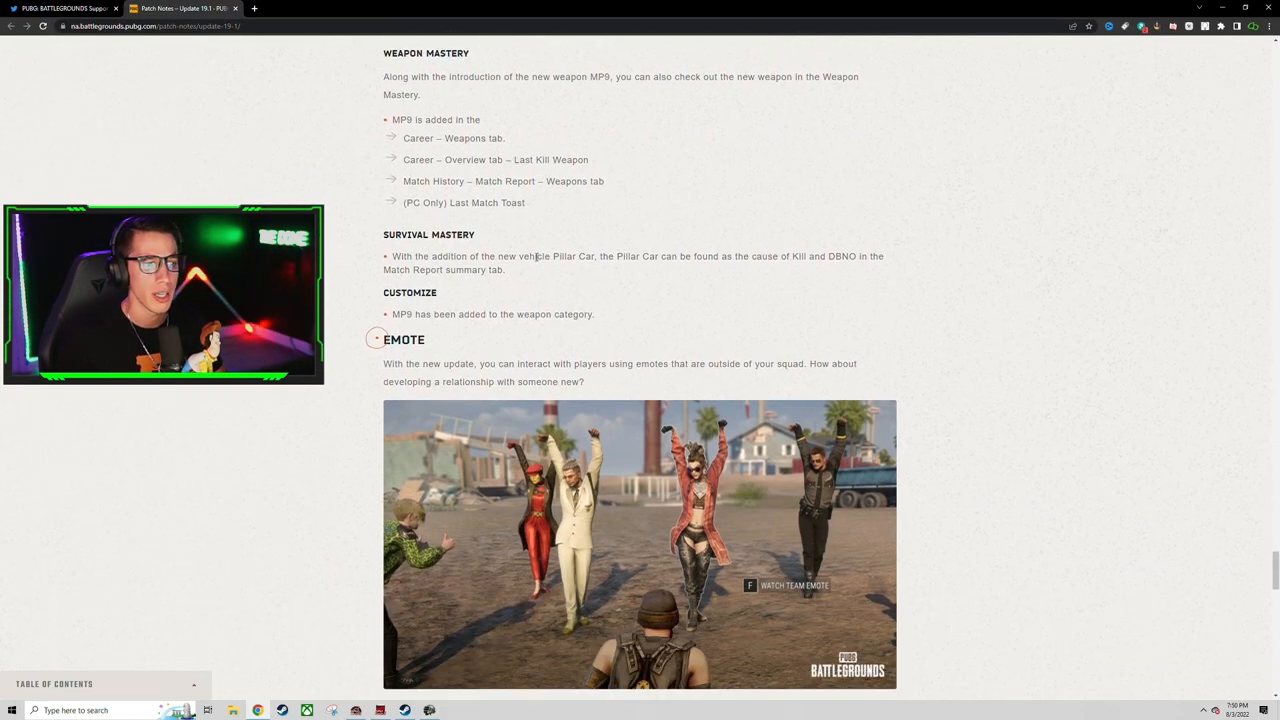
scroll("down", 3)
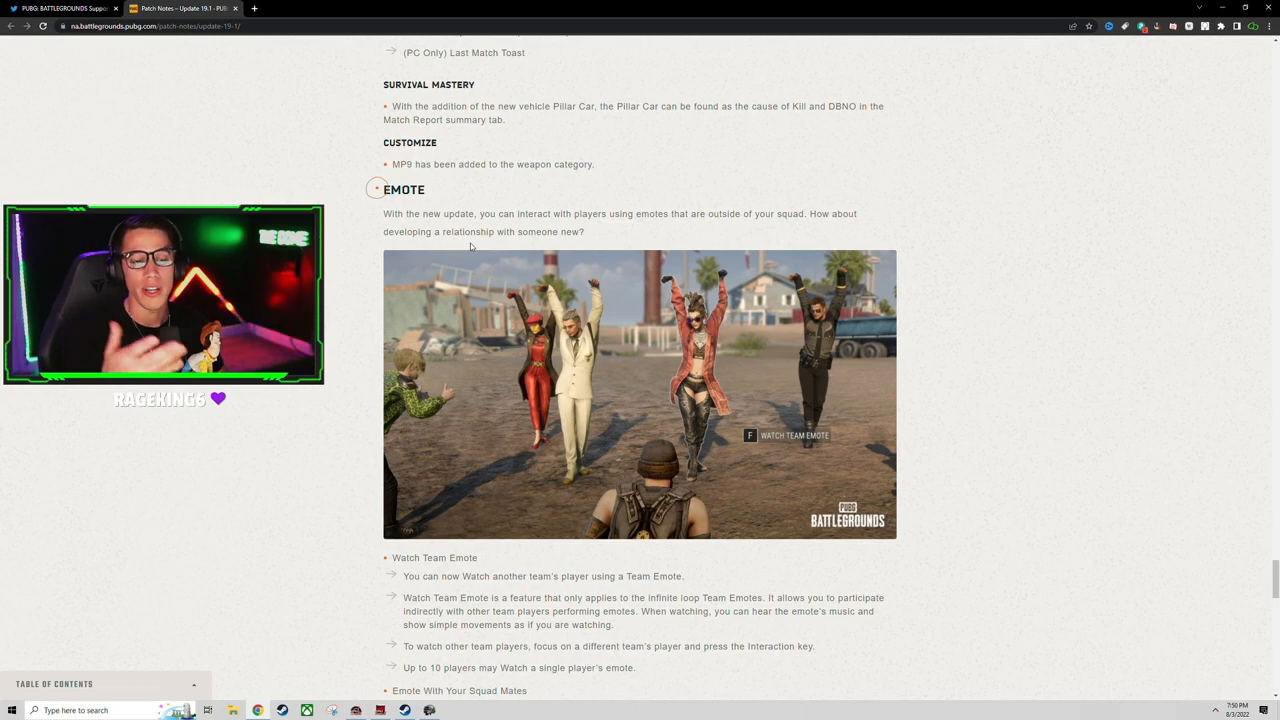
scroll("down", 3)
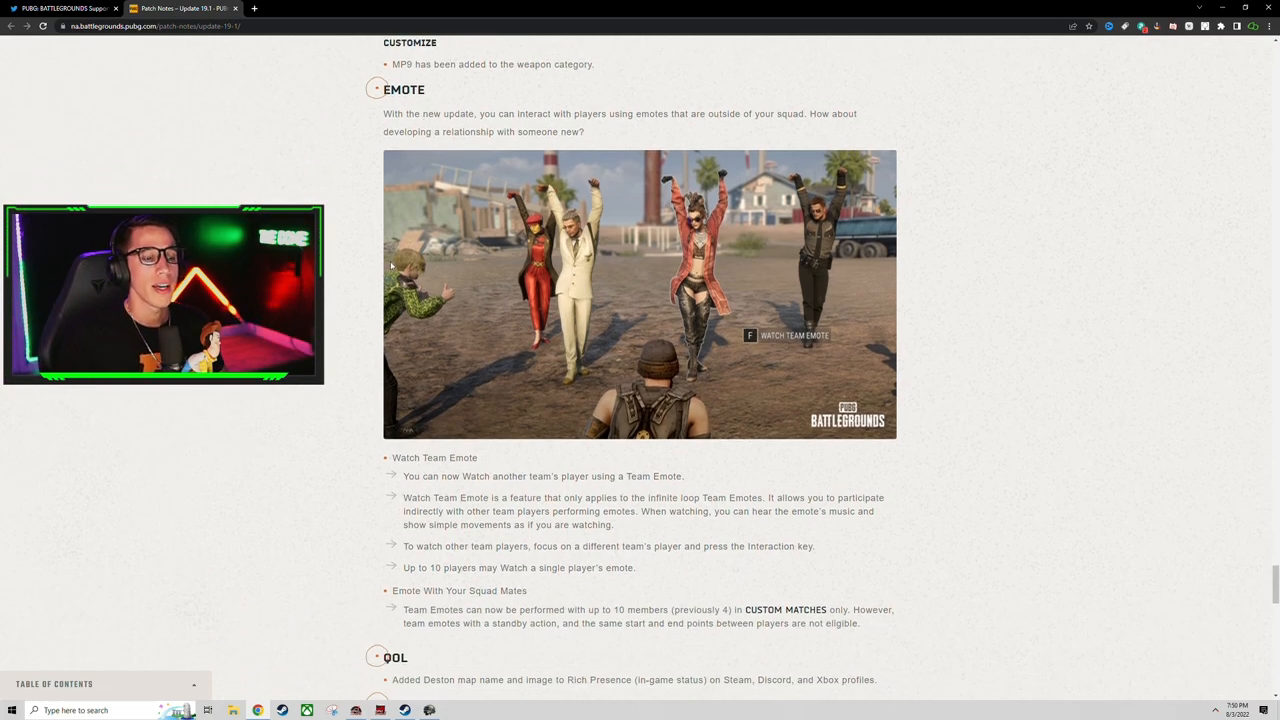
scroll("down", 3)
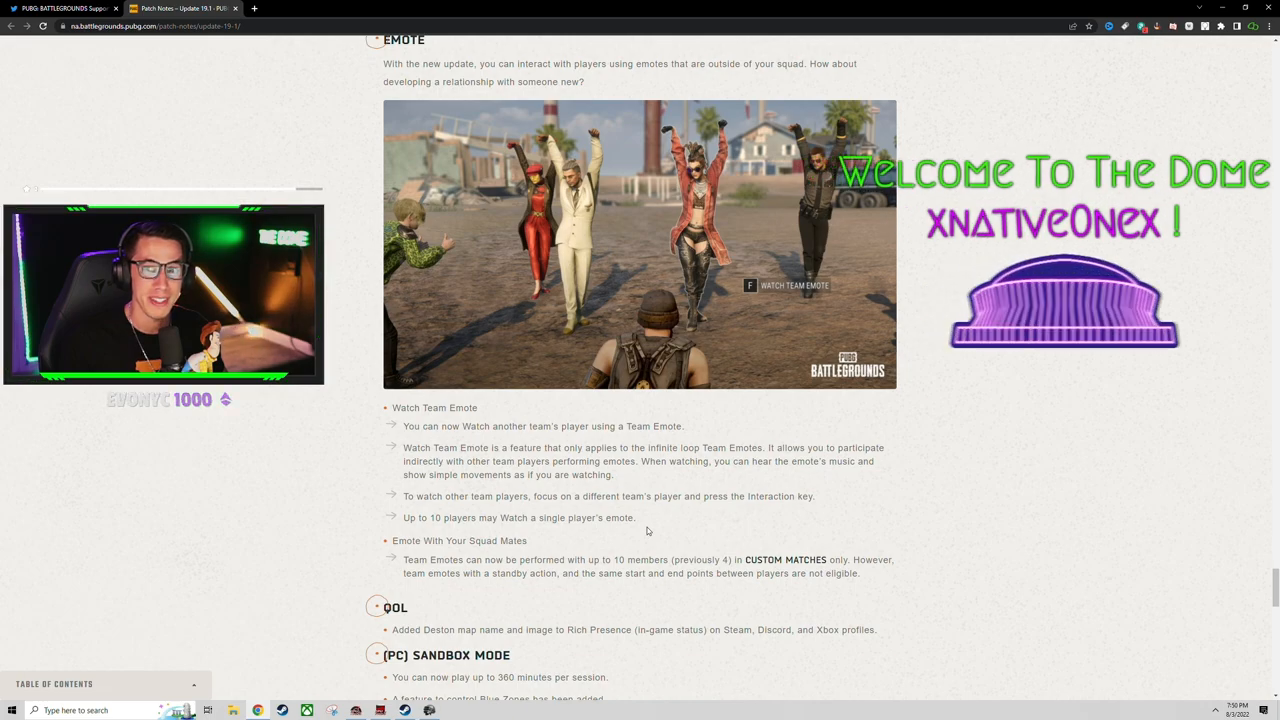
mouse_move(662, 528)
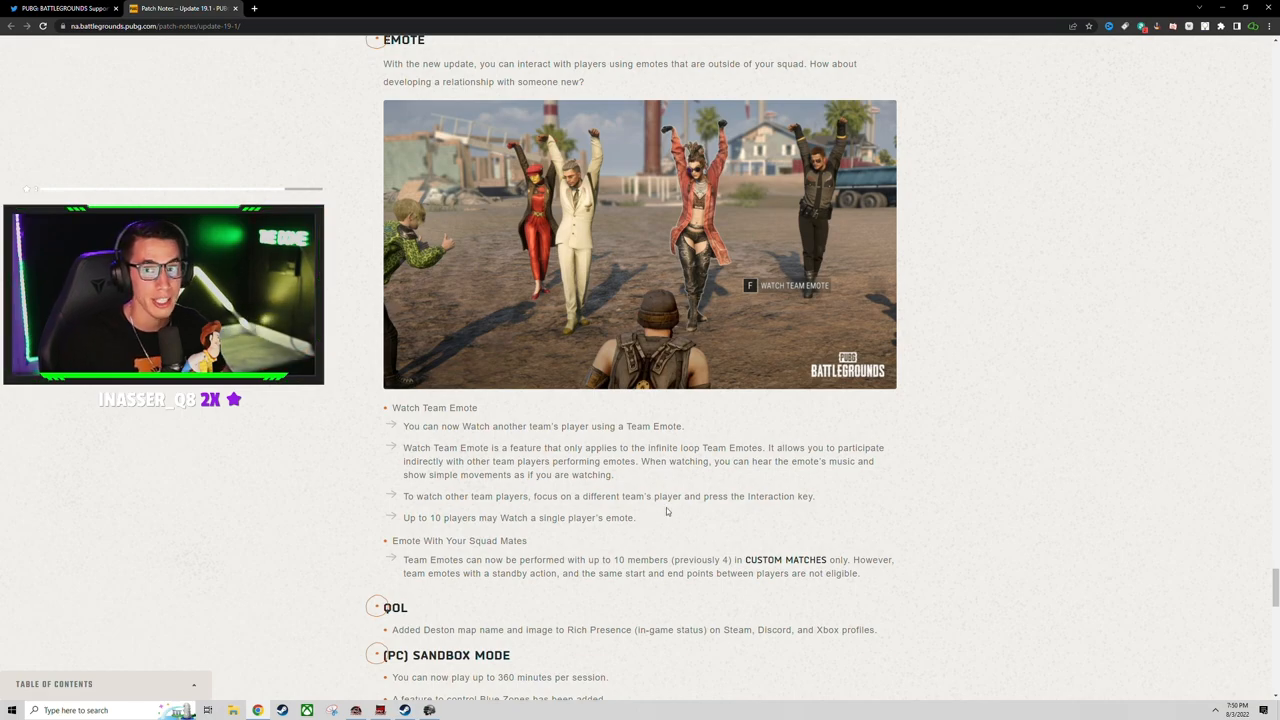
mouse_move(560, 442)
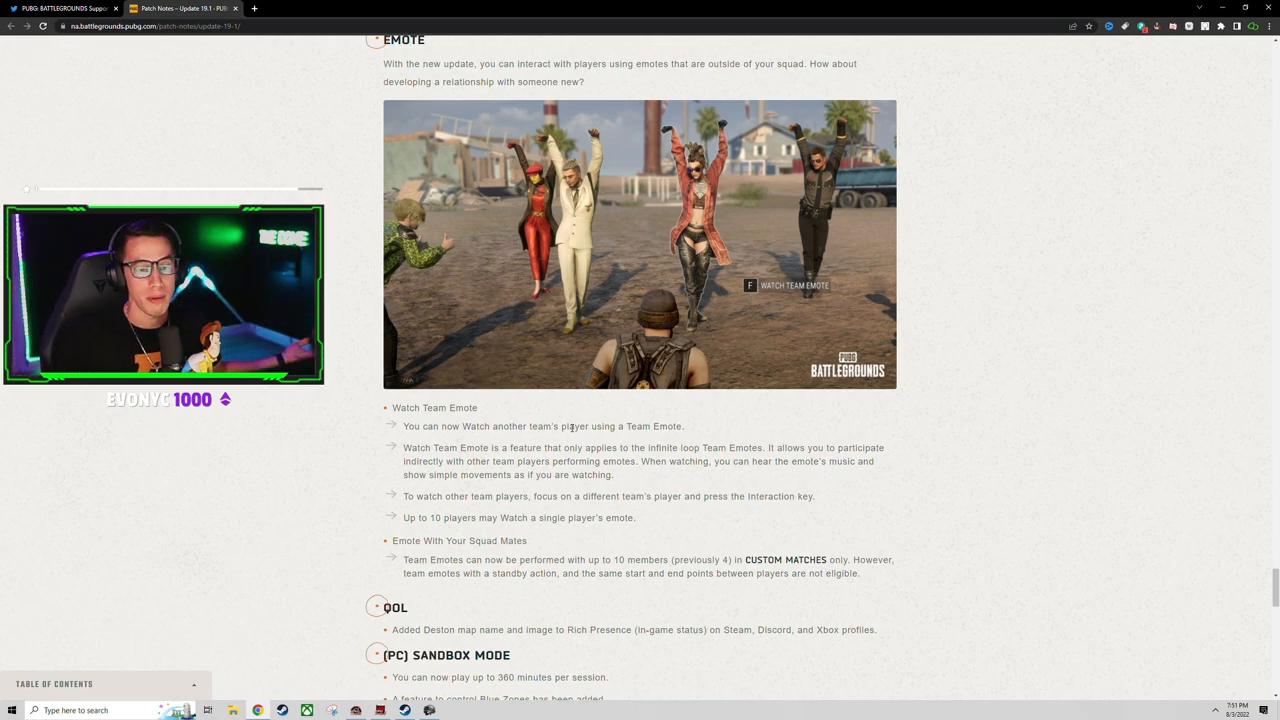
mouse_move(716, 310)
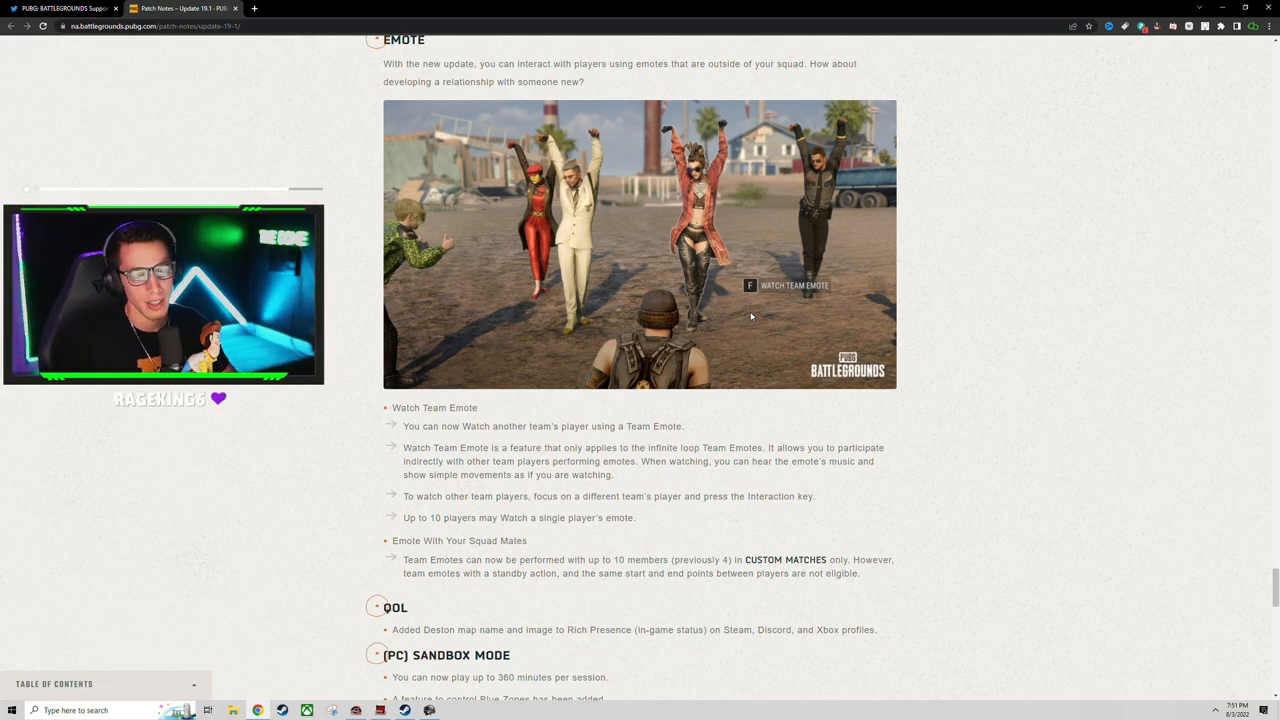
scroll("down", 3)
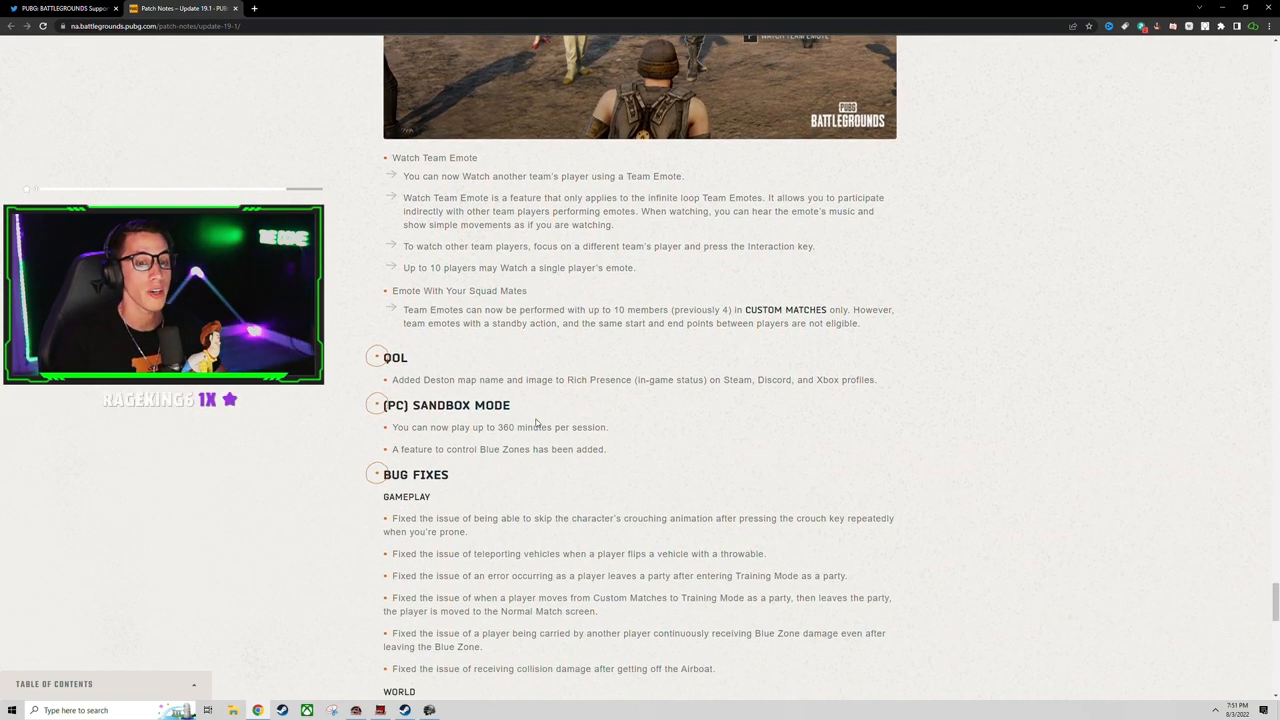
Read Bug Fixes to the Up Next section, highlighting the collision damage fix, then scroll back up toward Workshop.
scroll("down", 3)
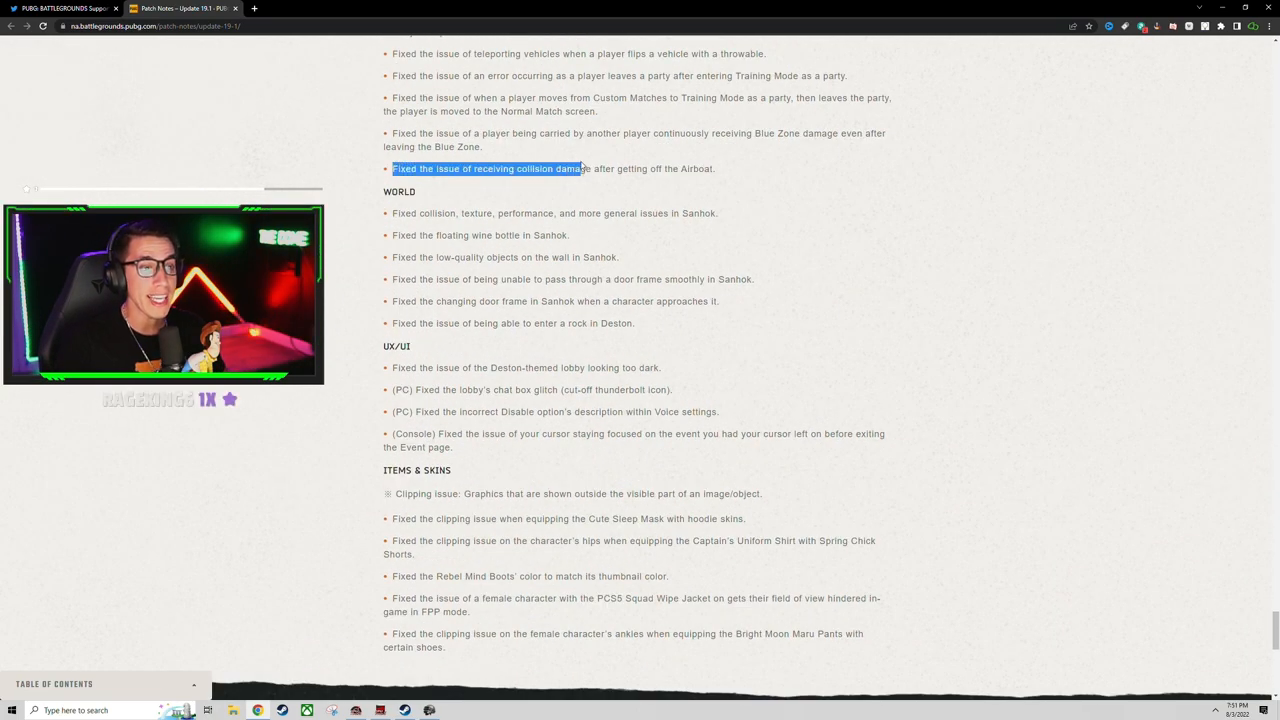
left_click_drag(590, 168, 716, 168)
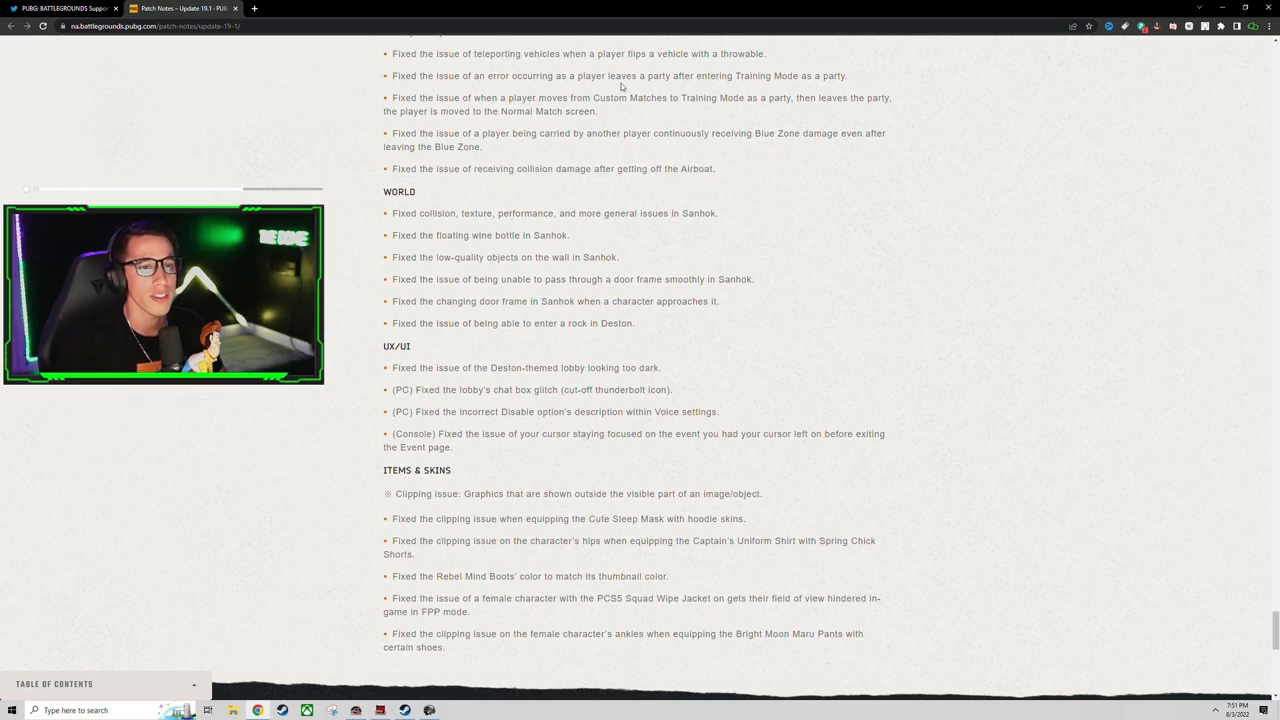
scroll("down", 3)
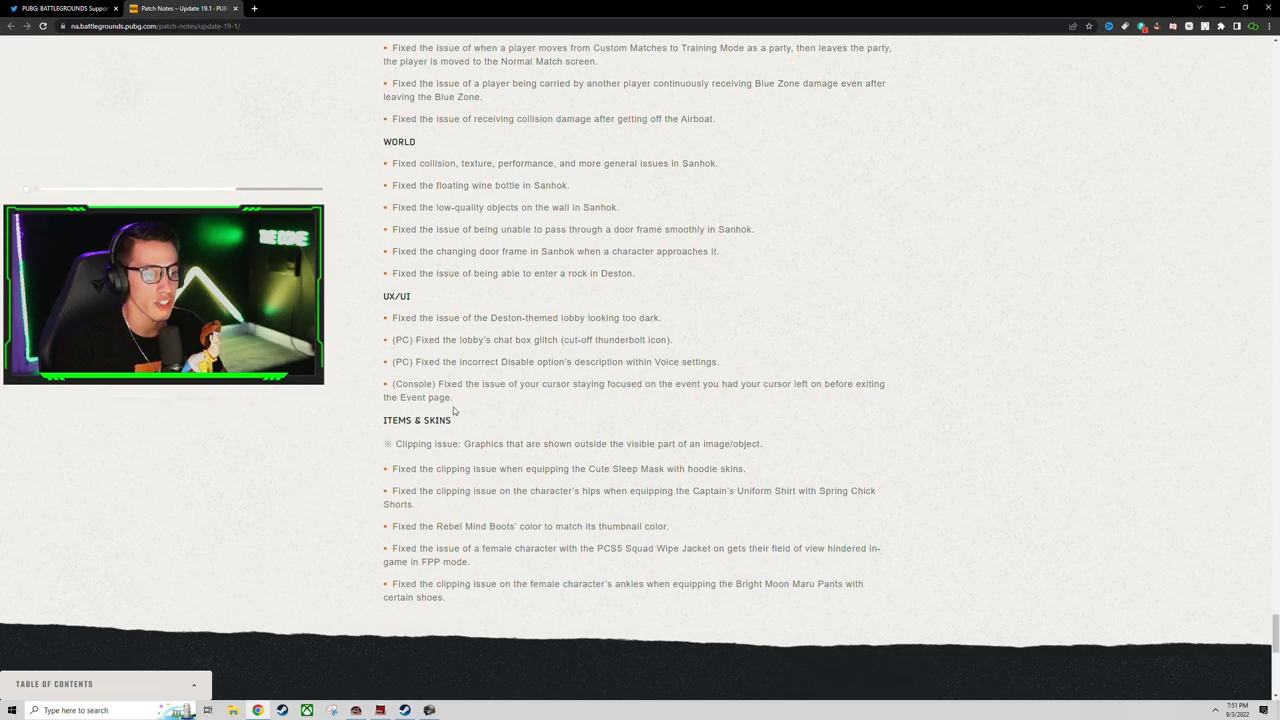
scroll("down", 3)
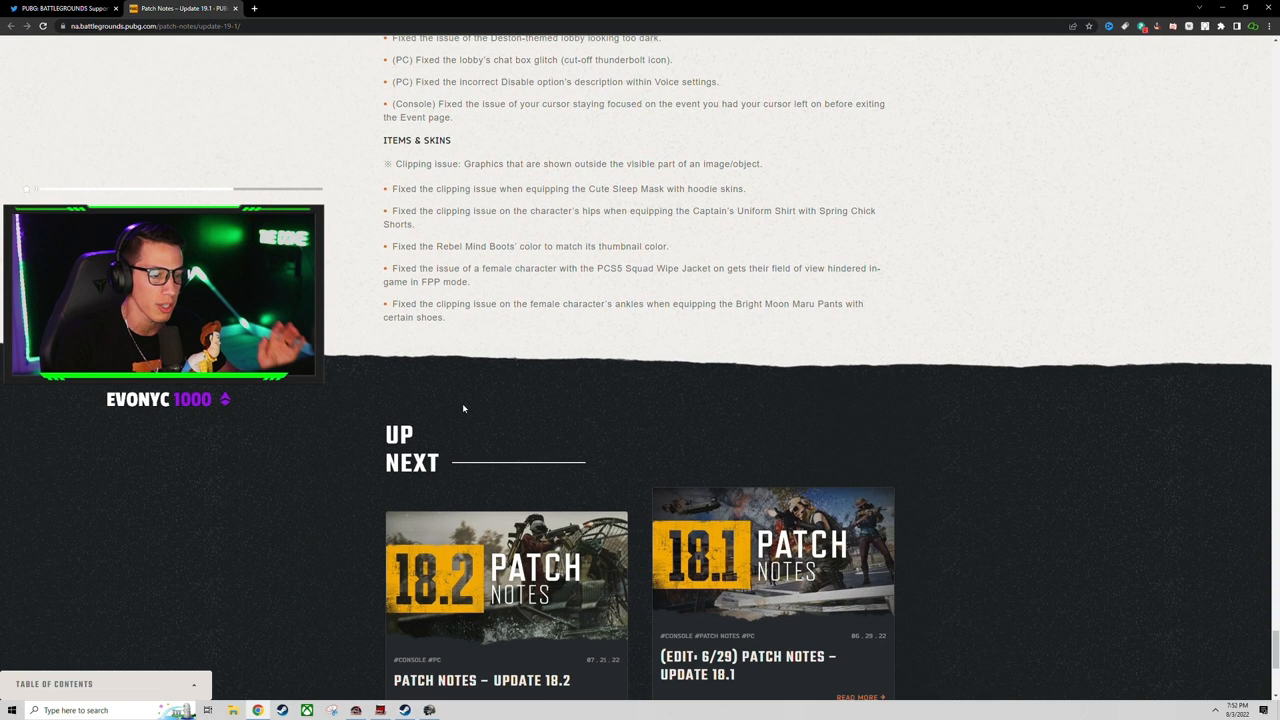
scroll("up", 3)
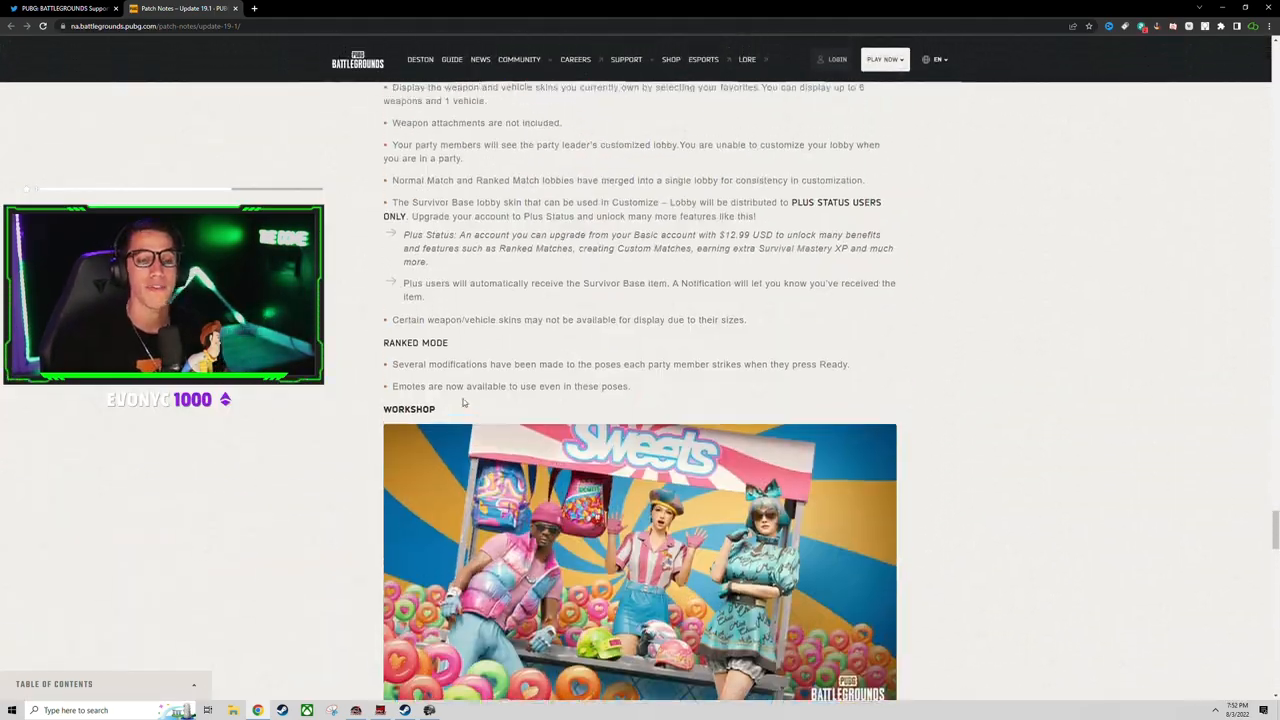